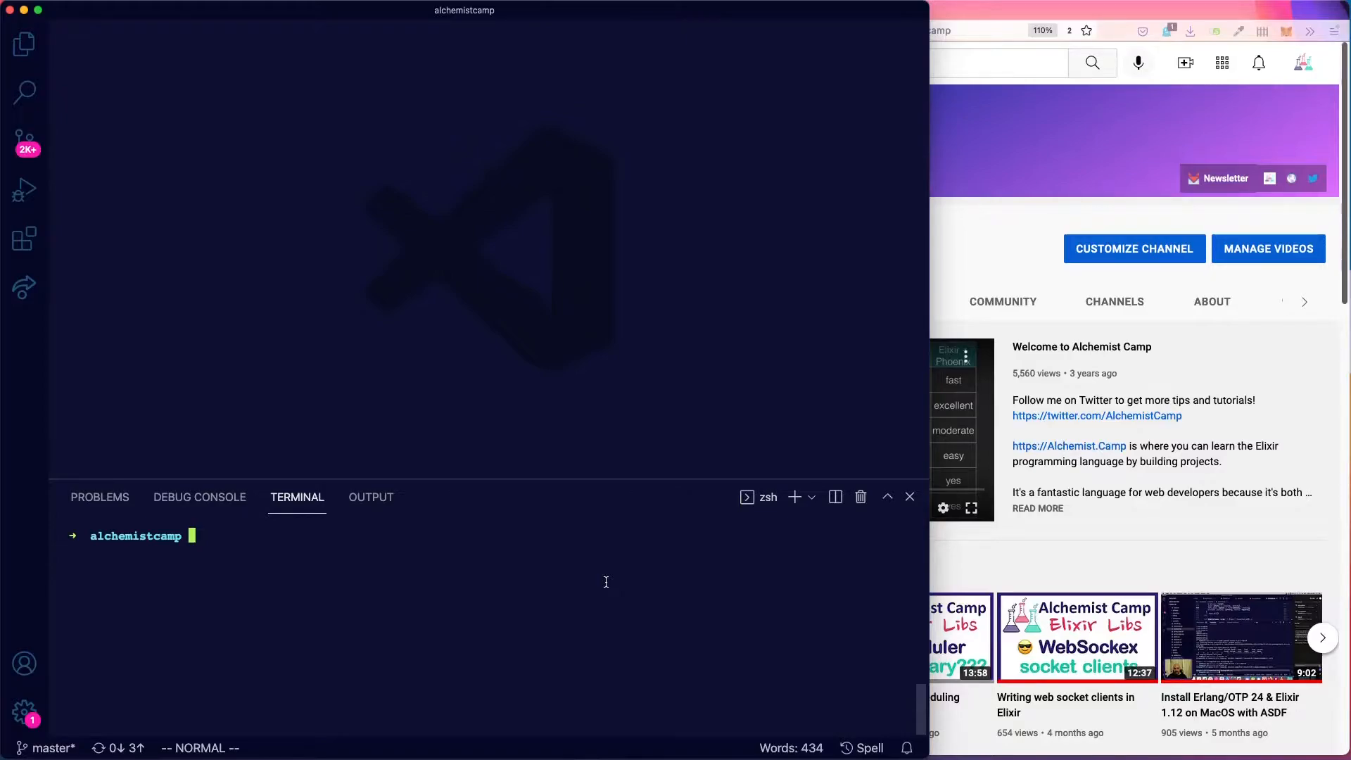
Generate the firehose Phoenix project with mix phx.new, answering Y to fetch dependencies.
{"action": "type", "text": "mix phx"}
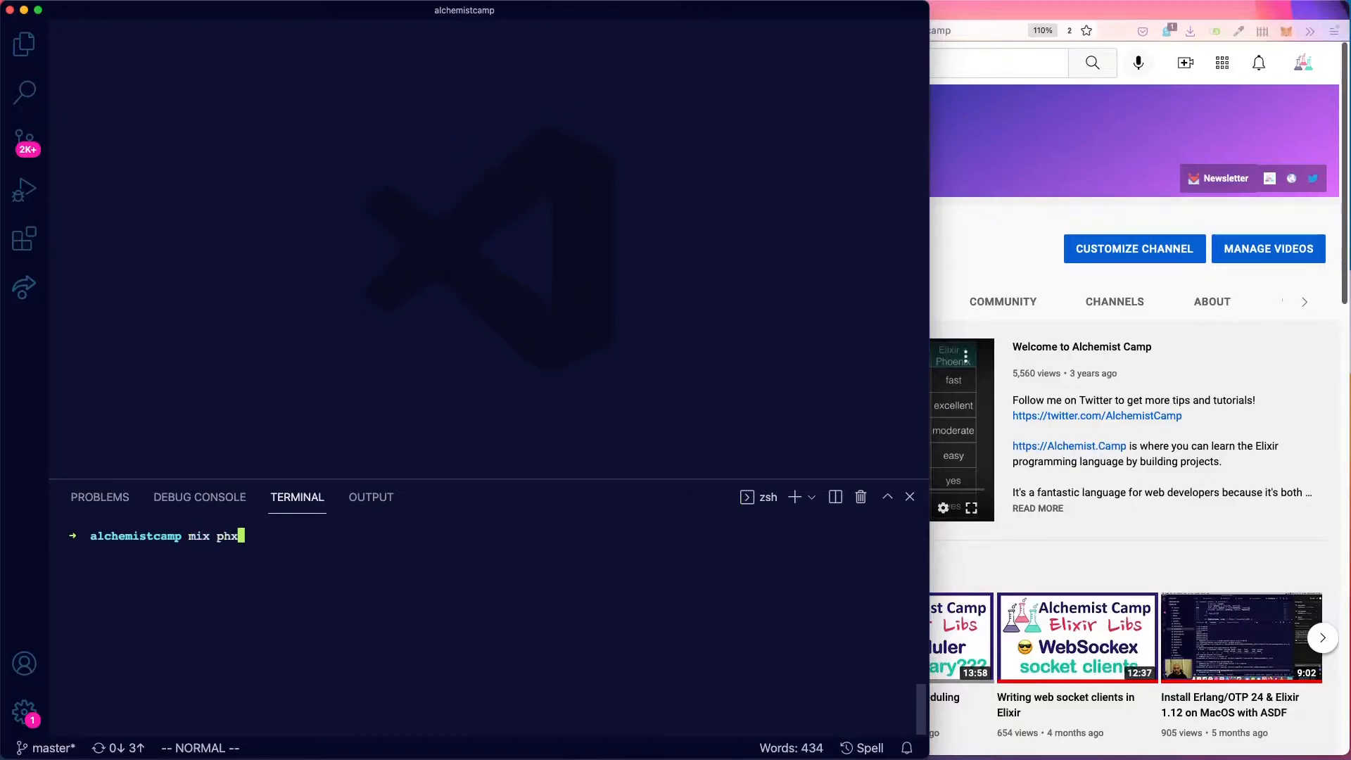
{"action": "type", "text": ".new"}
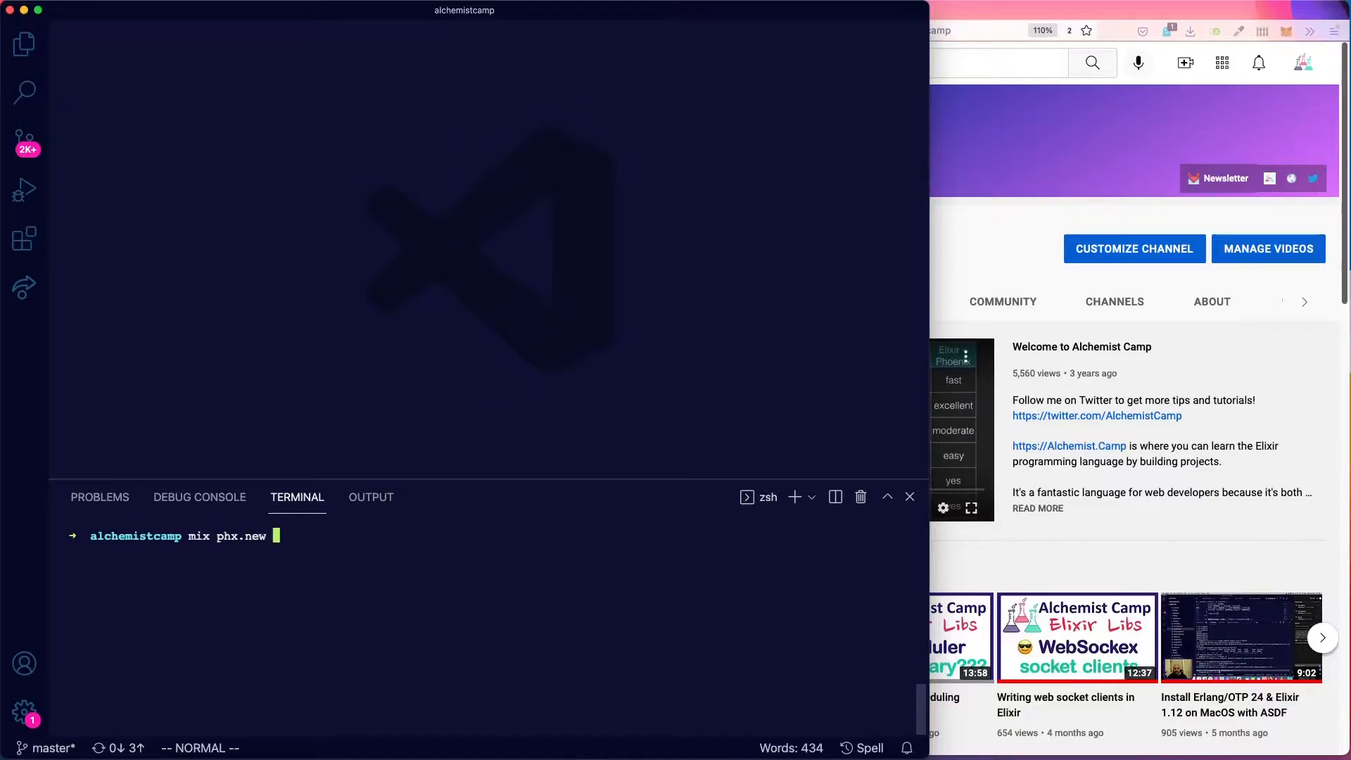
{"action": "type", "text": "fireho"}
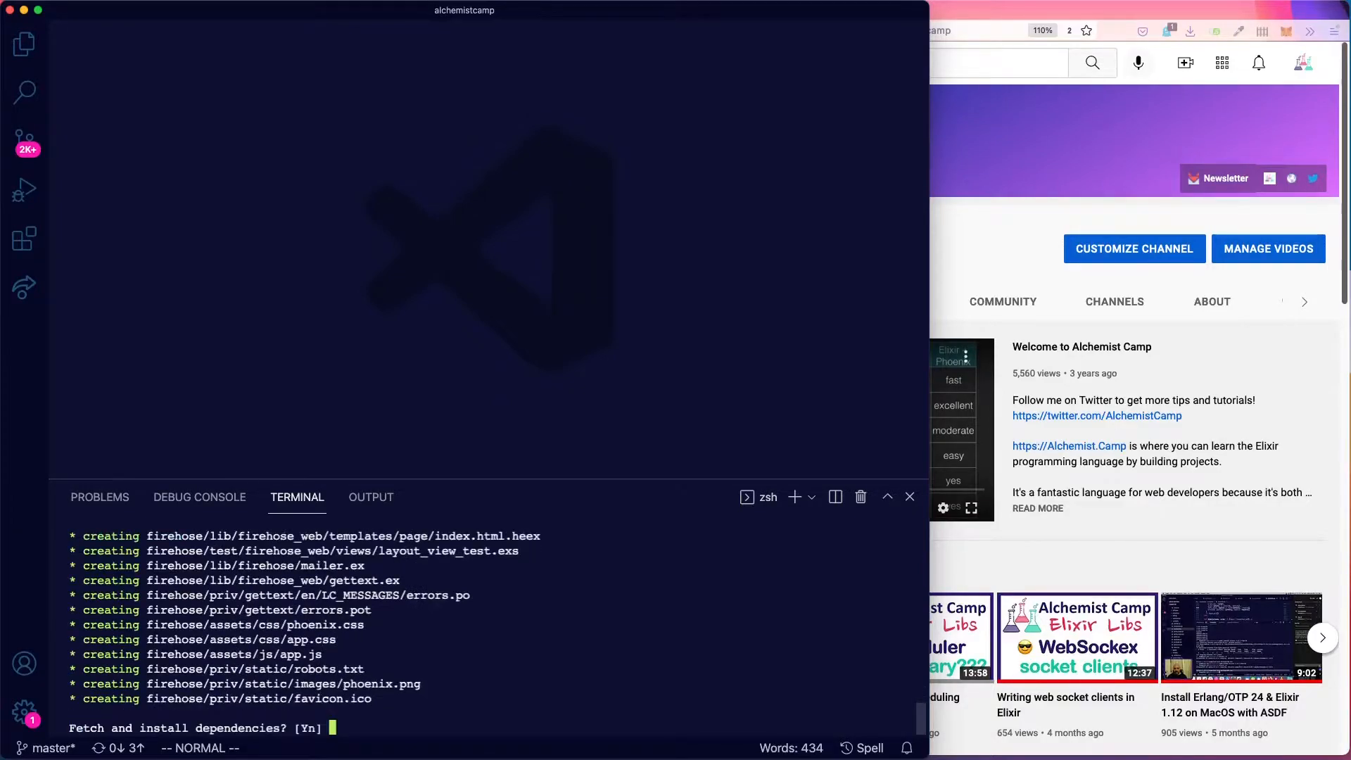
{"action": "type", "text": "Y"}
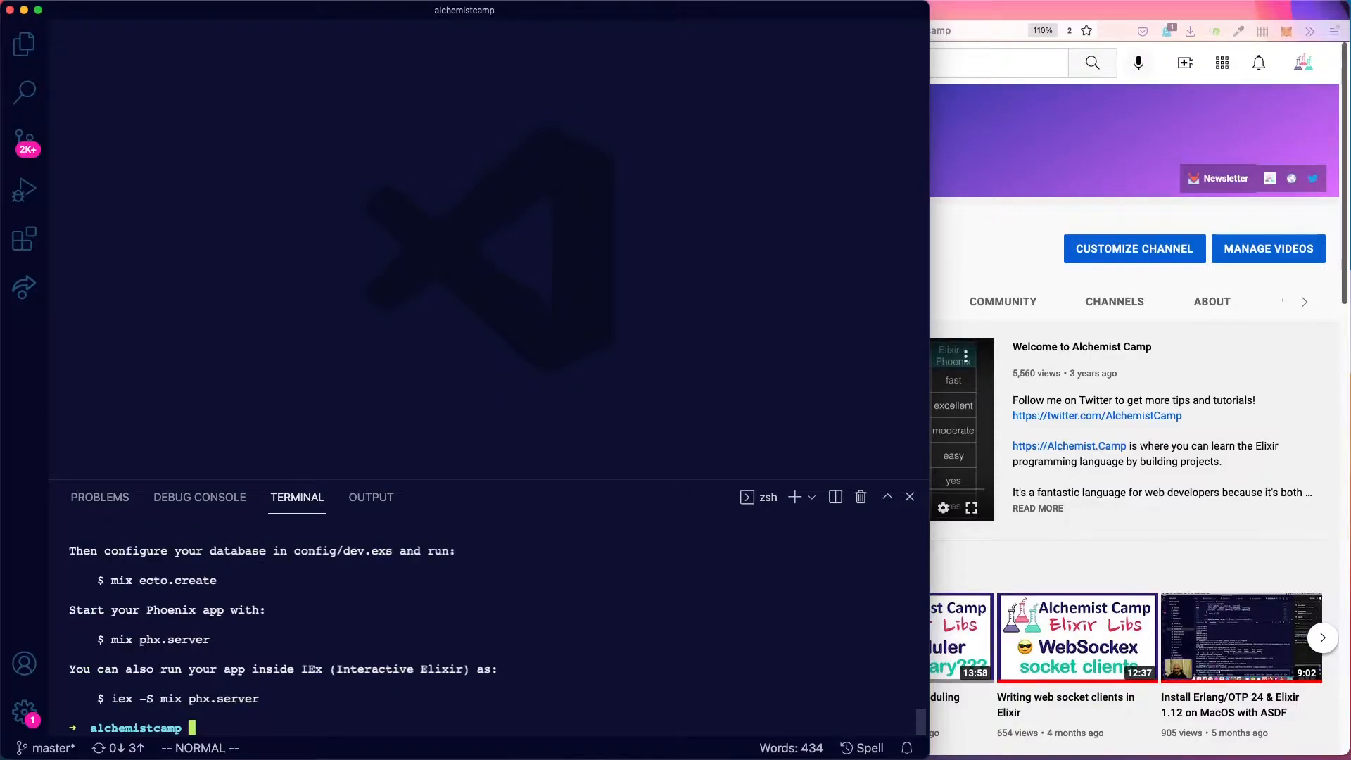
Change into the firehose folder and begin typing the server launch command.
{"action": "type", "text": "cd"}
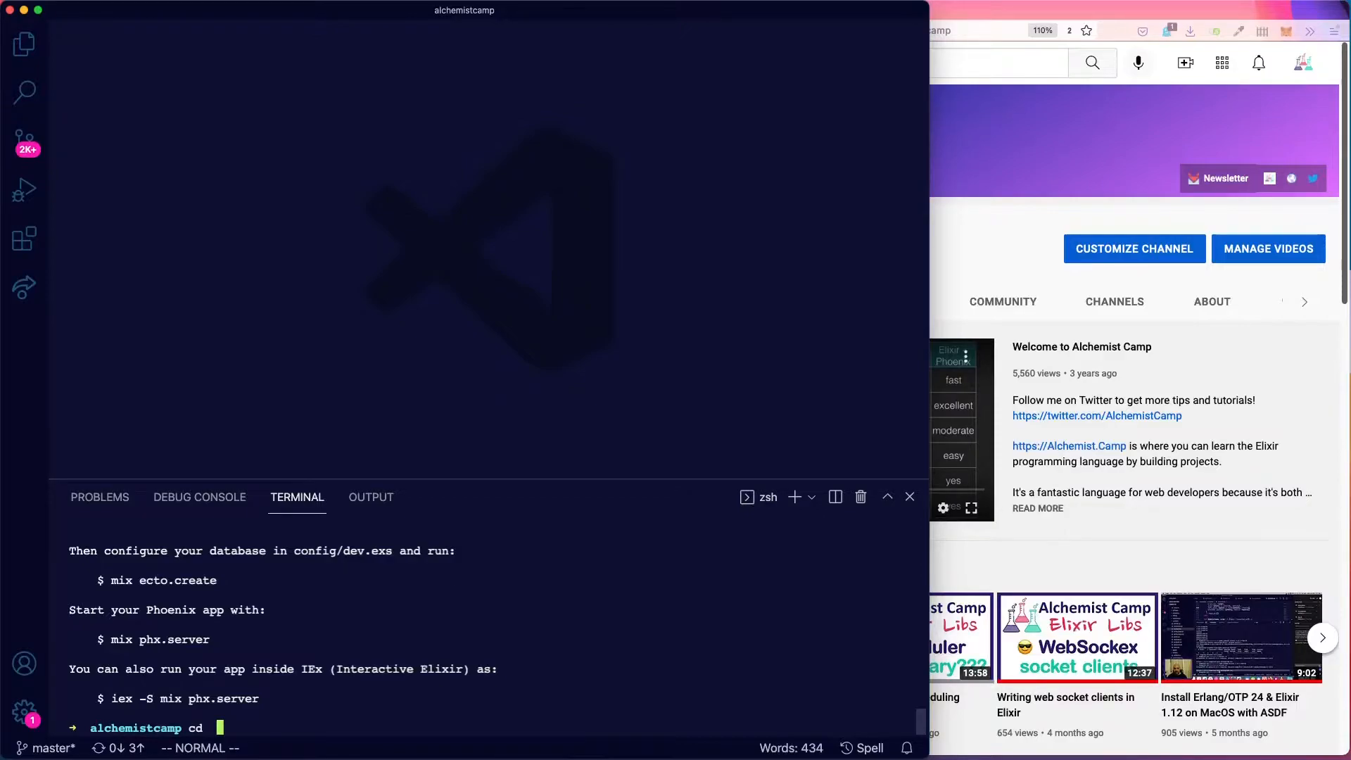
{"action": "type", "text": "firehose"}
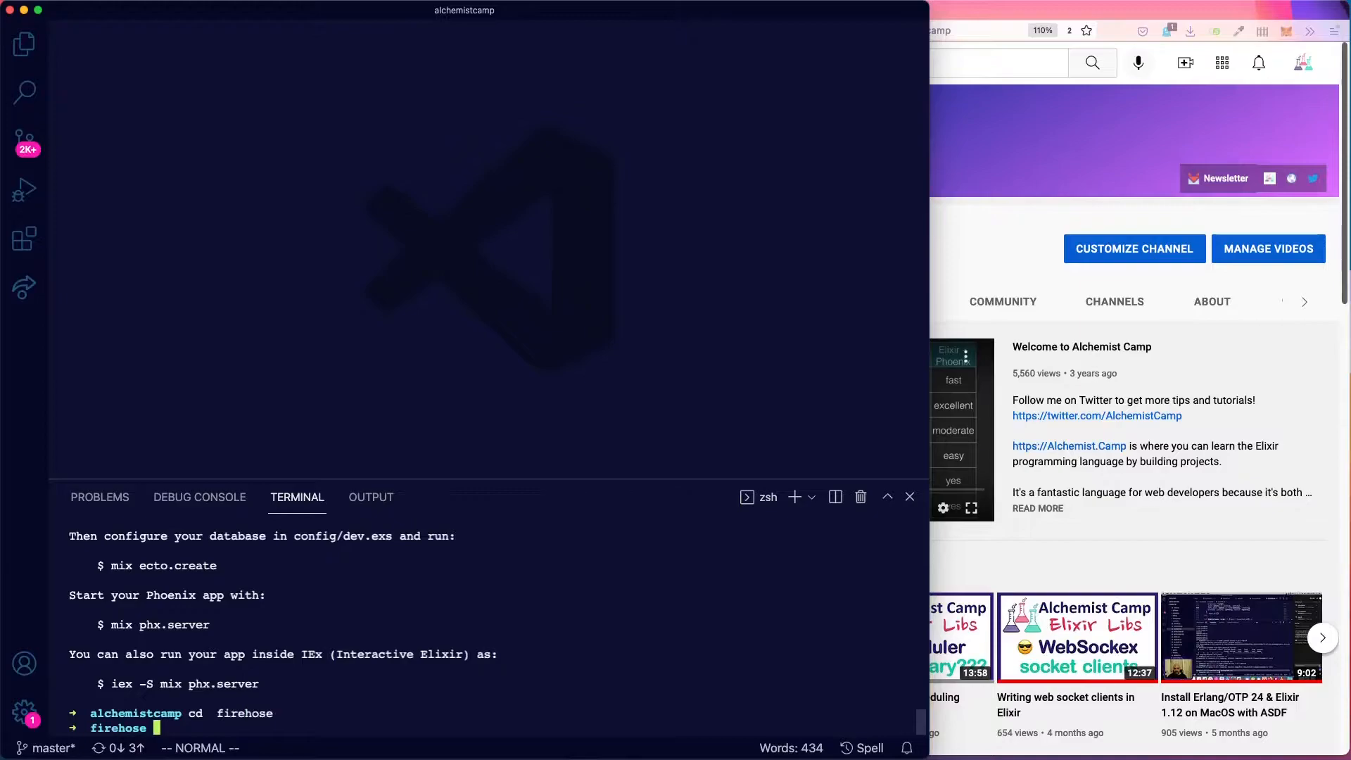
{"action": "type", "text": "mix ect"}
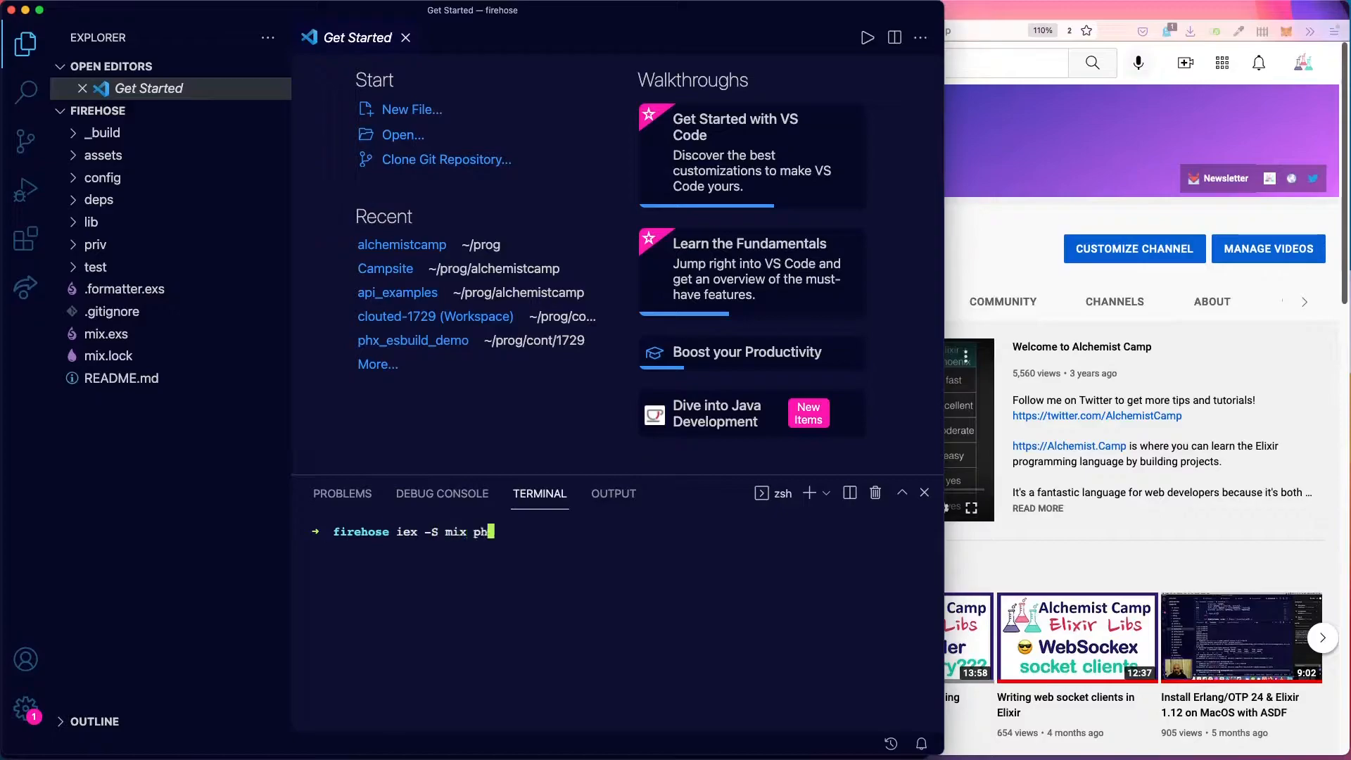
Start the server with iex -S mix phx.server and scroll mix.exs to its deps list.
{"action": "type", "text": "x.server"}
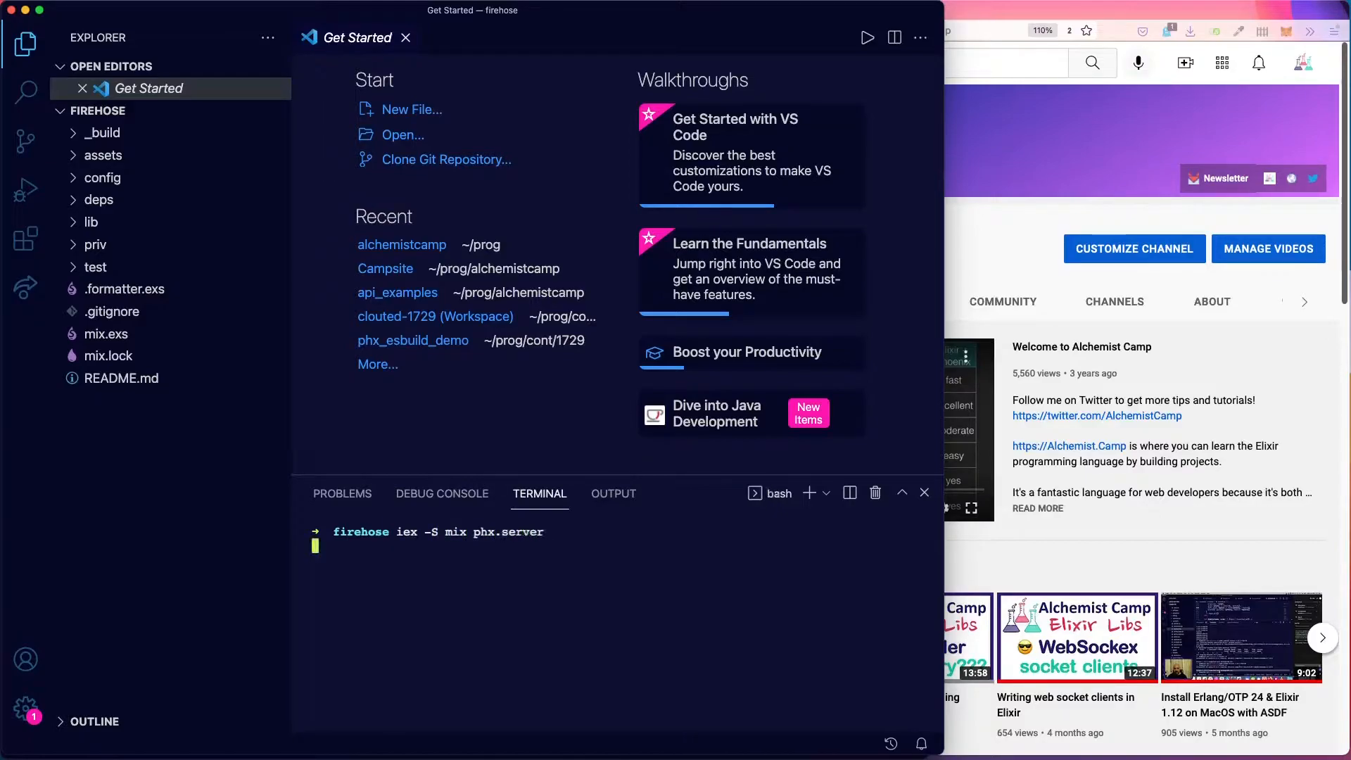
{"action": "left_click", "coordinate": [105, 356]}
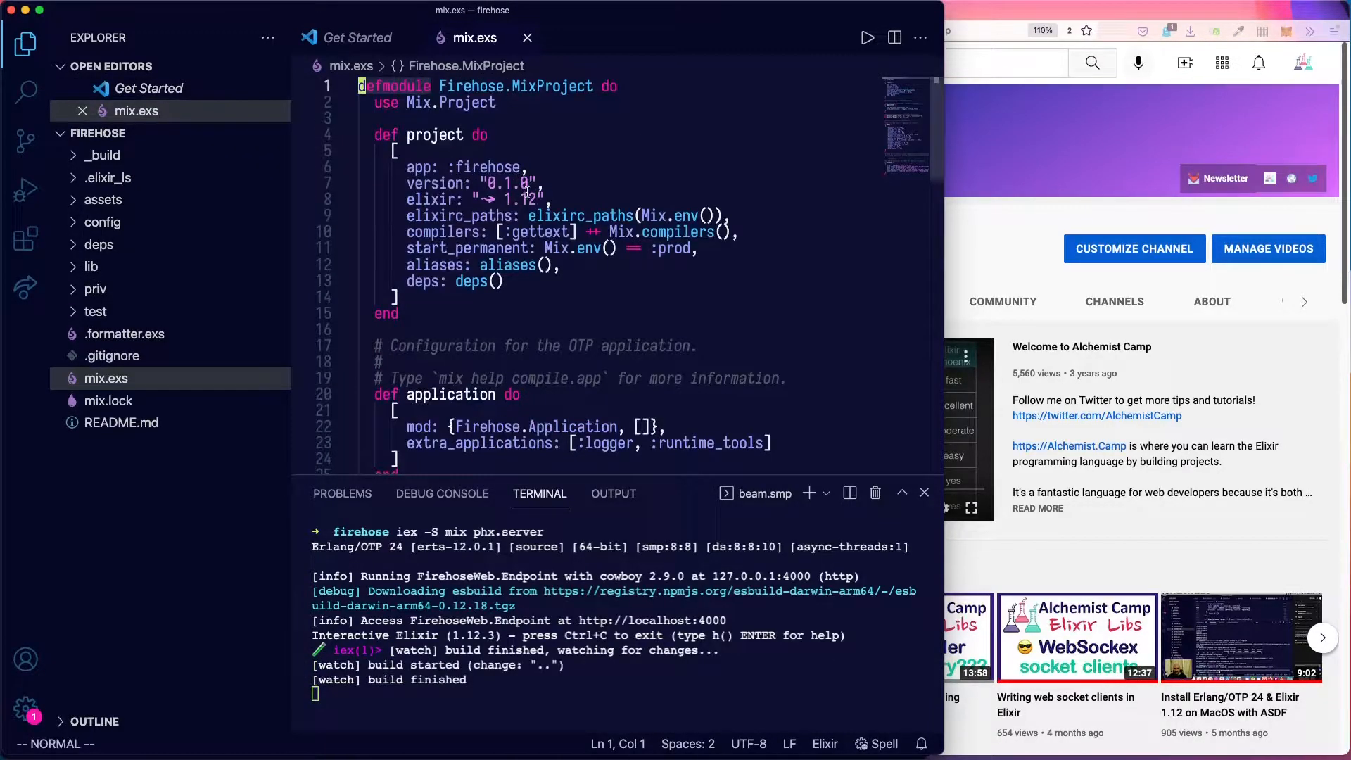
{"action": "scroll", "scroll_direction": "down", "scroll_amount": 3}
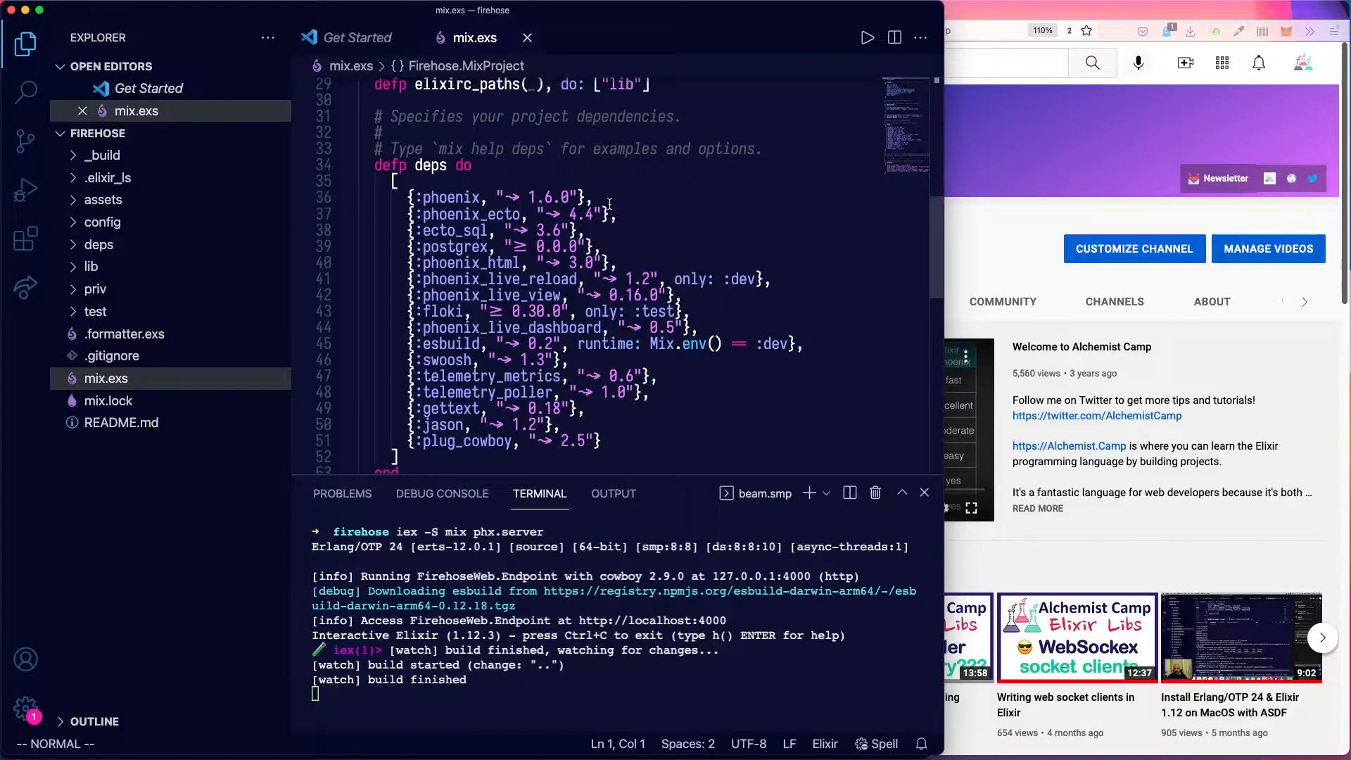
{"action": "scroll", "scroll_direction": "down", "scroll_amount": 3}
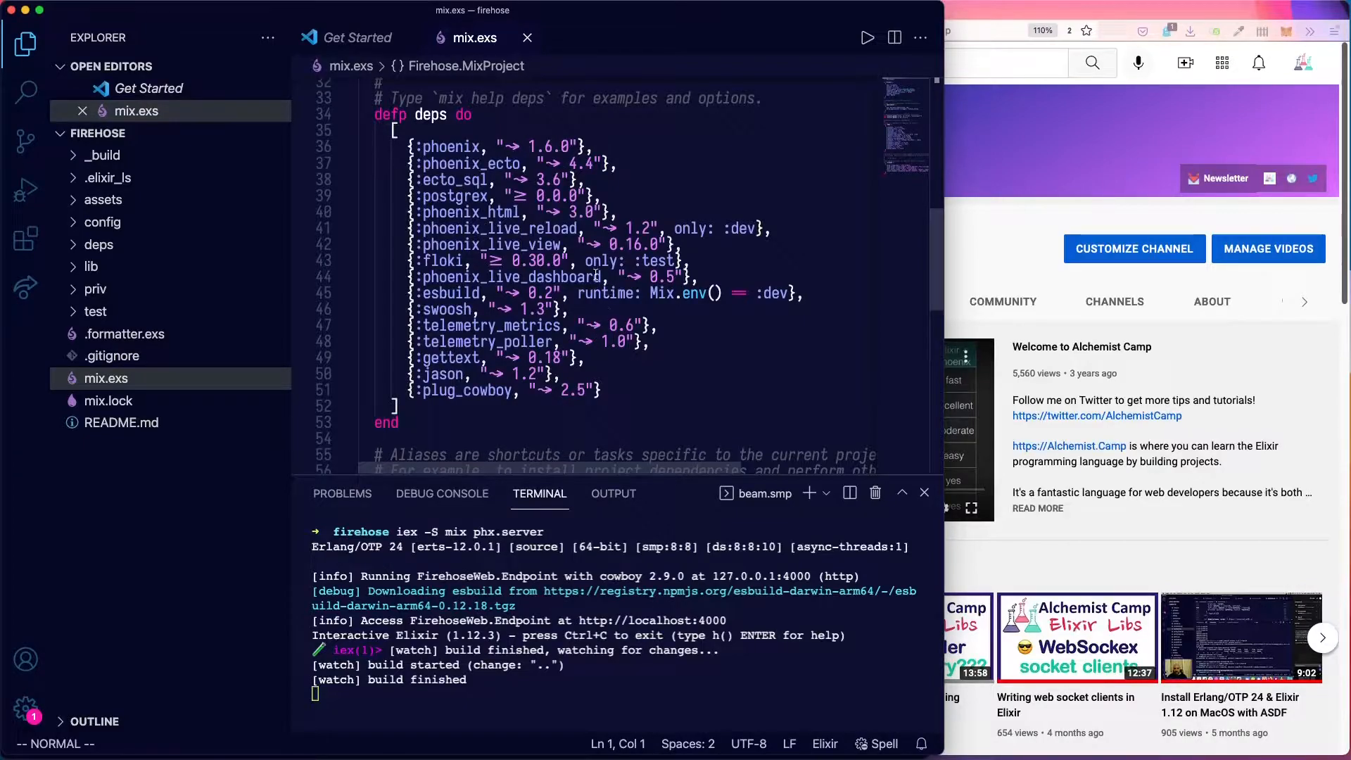
{"action": "left_click", "coordinate": [856, 30]}
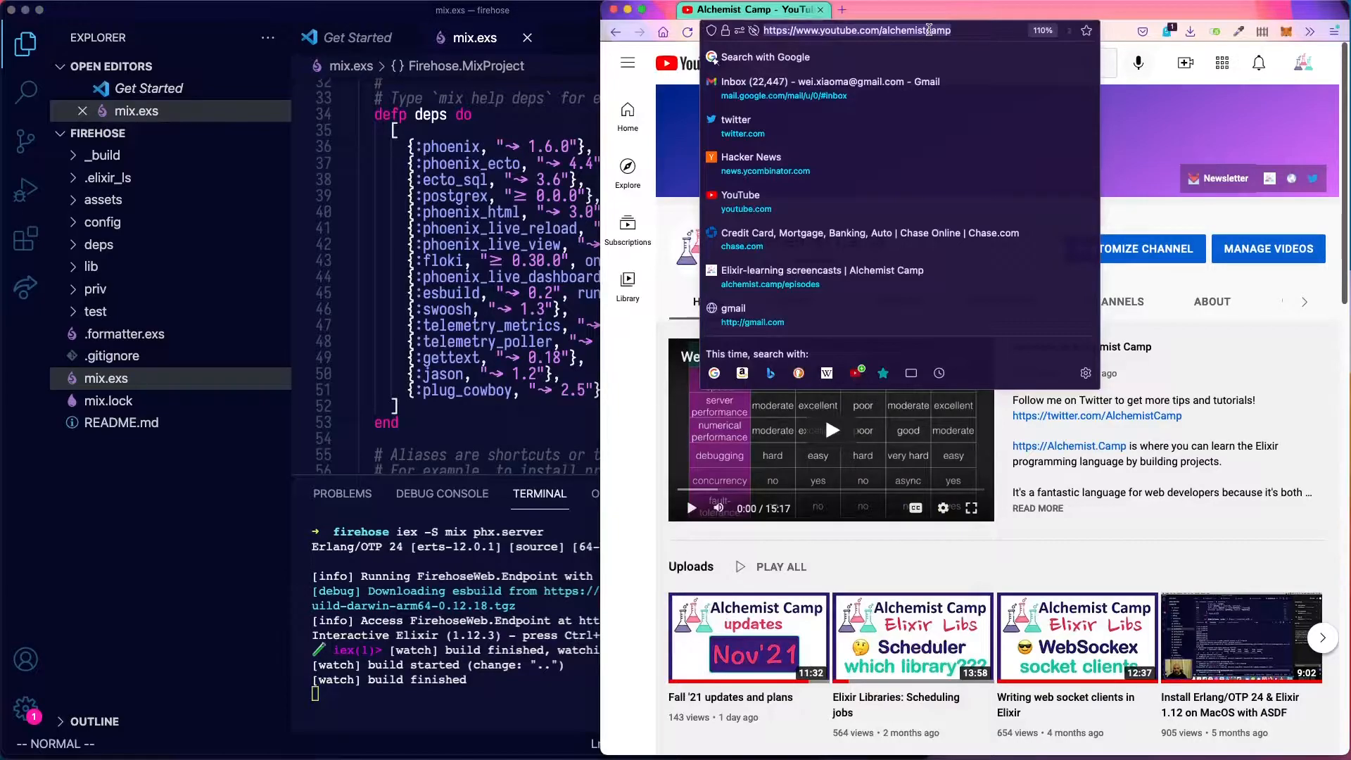
Load localhost:4000 in Firefox and follow the LiveDashboard link.
{"action": "type", "text": "localhost:4000"}
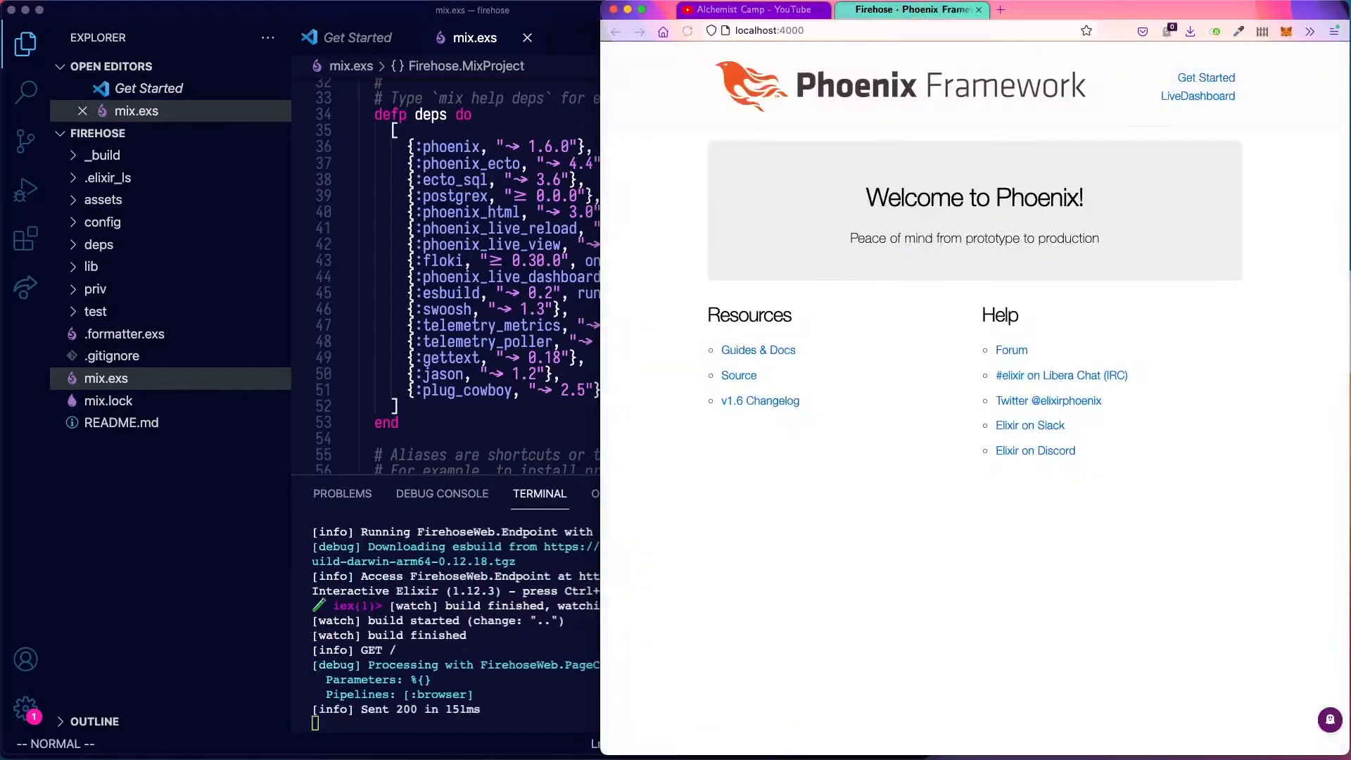
{"action": "left_click", "coordinate": [1198, 95]}
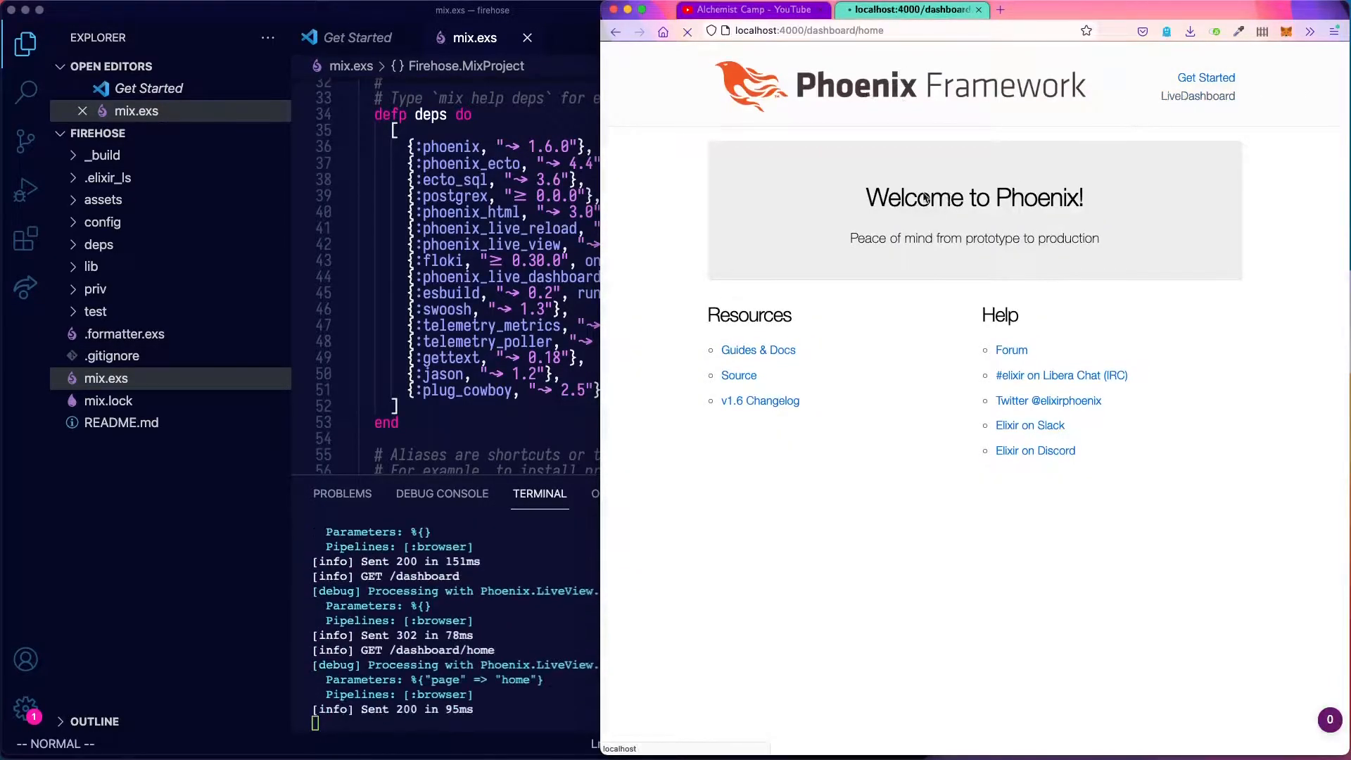
{"action": "left_click", "coordinate": [1197, 96]}
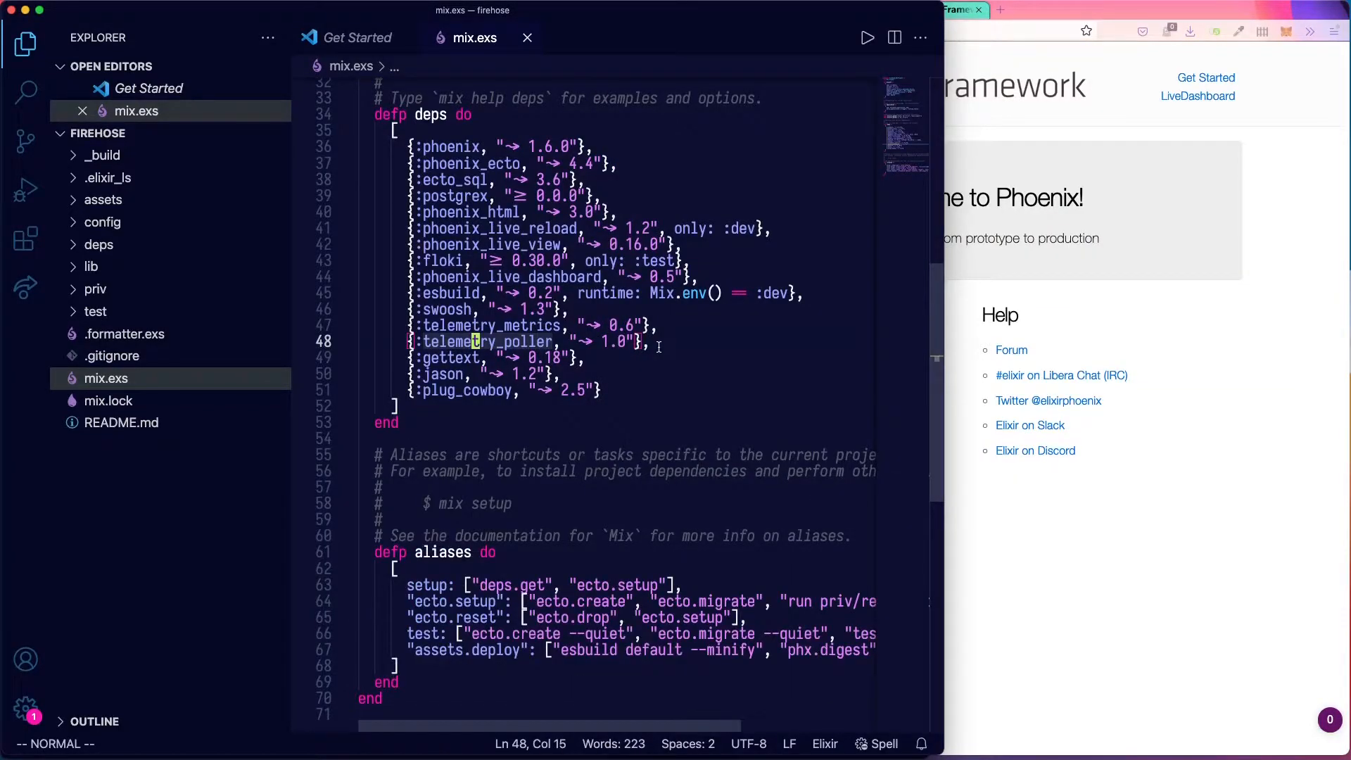
Open lib/firehose_web/router.ex via Quick Open and inspect its pipelines and /api scope.
{"action": "key", "text": "cmd+p"}
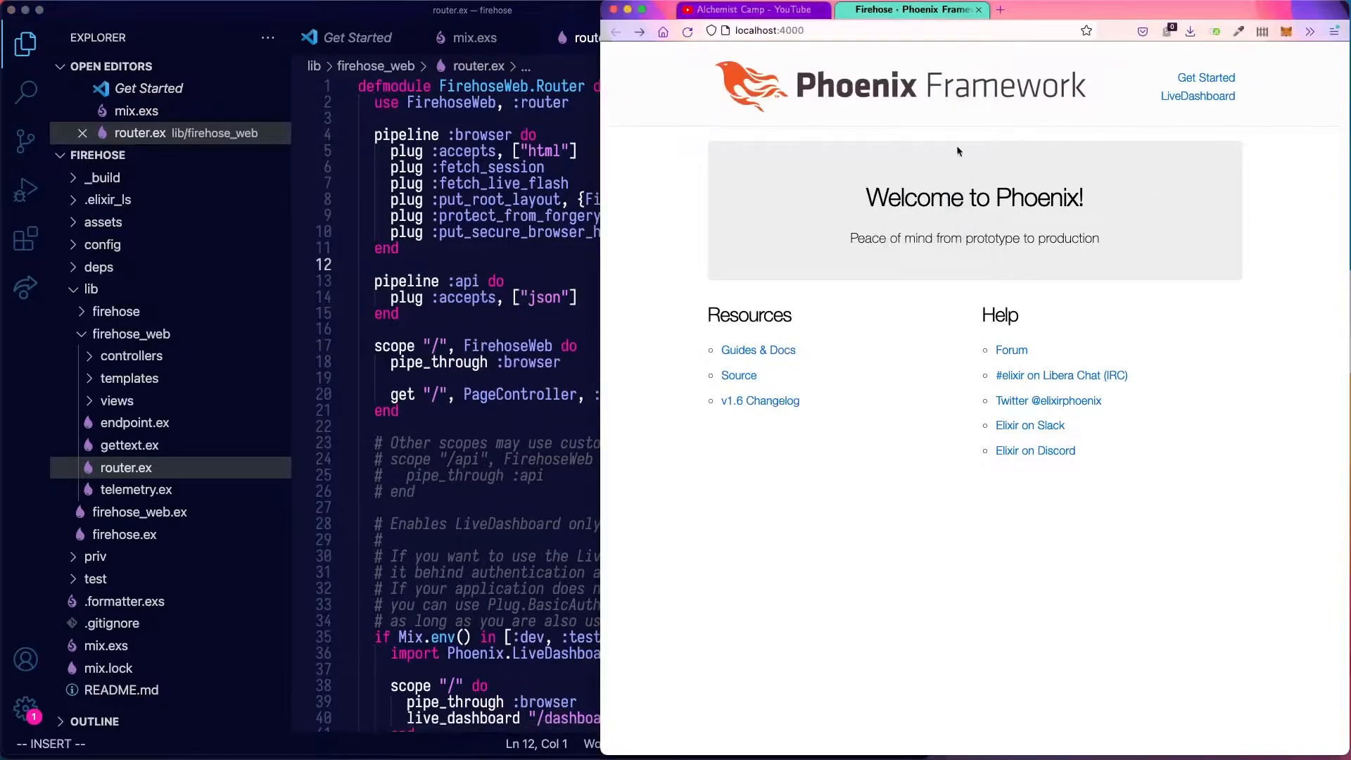
{"action": "mouse_move", "coordinate": [906, 269]}
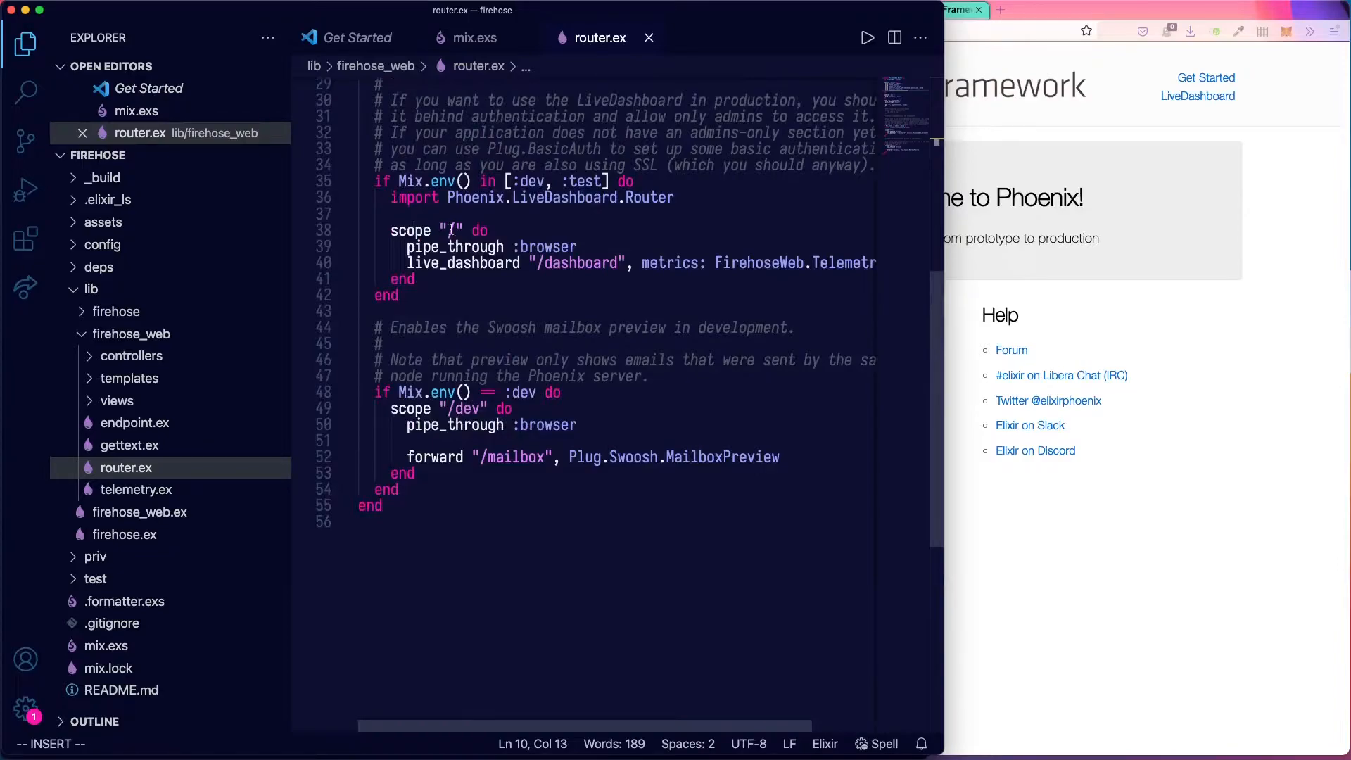
{"action": "left_click", "coordinate": [548, 246]}
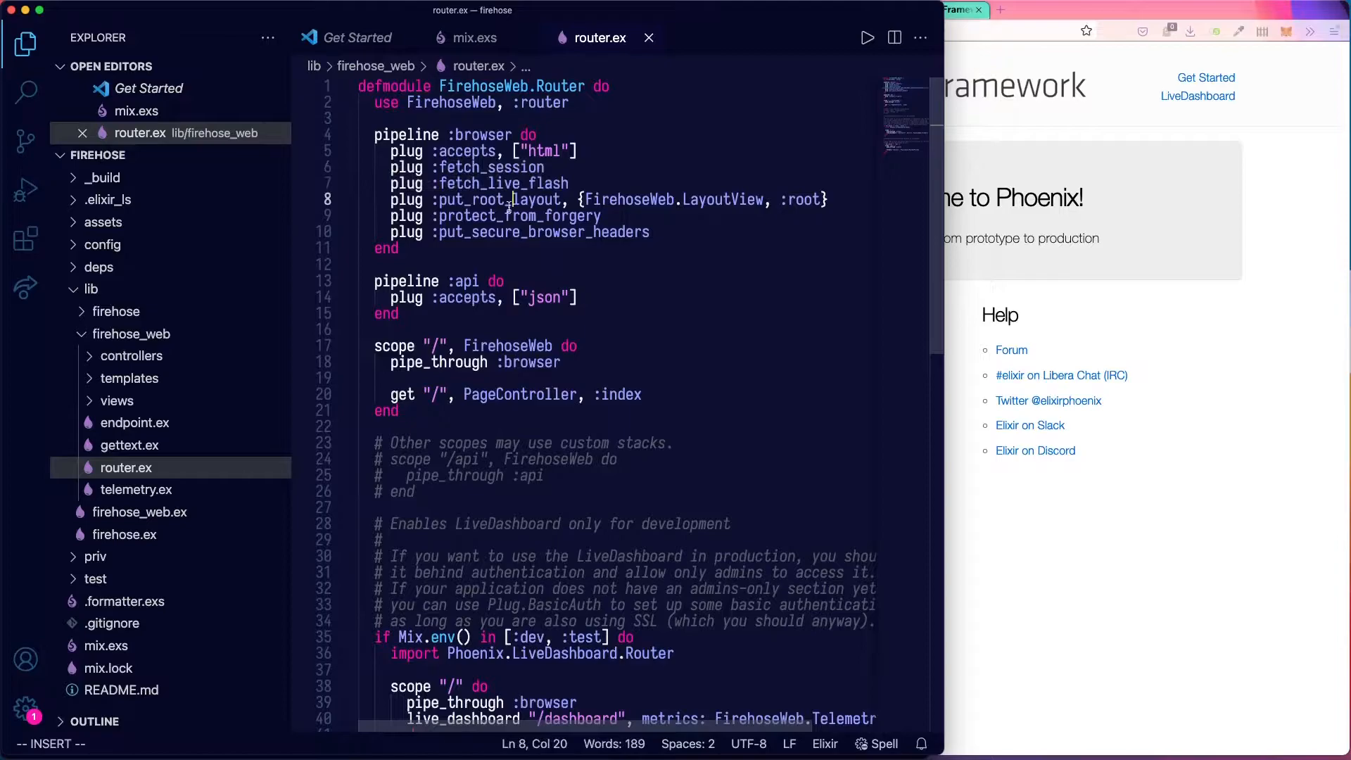
{"action": "double_click", "coordinate": [629, 232]}
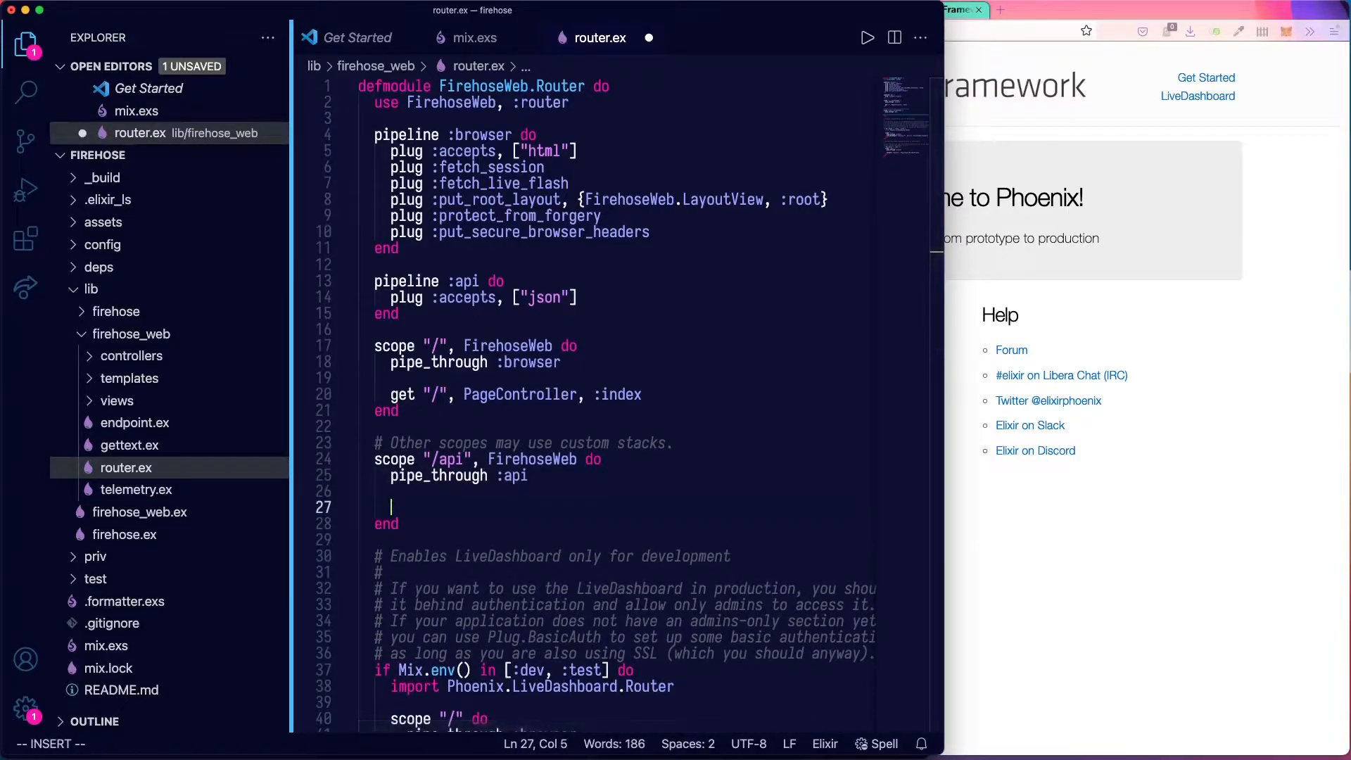
Add get "/roll", RollController, :index inside the uncommented /api scope.
{"action": "scroll", "scroll_direction": "down", "scroll_amount": 3}
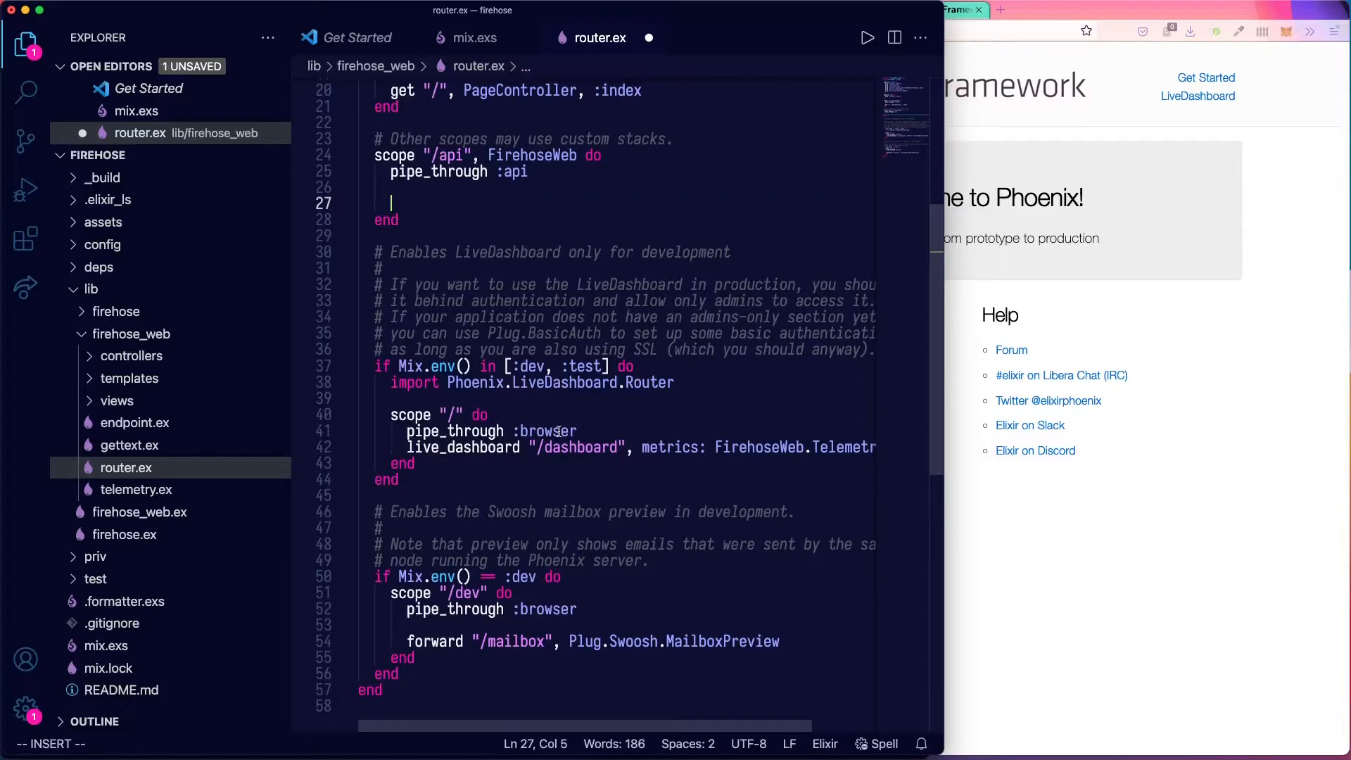
{"action": "type", "text": "get \"/ro"}
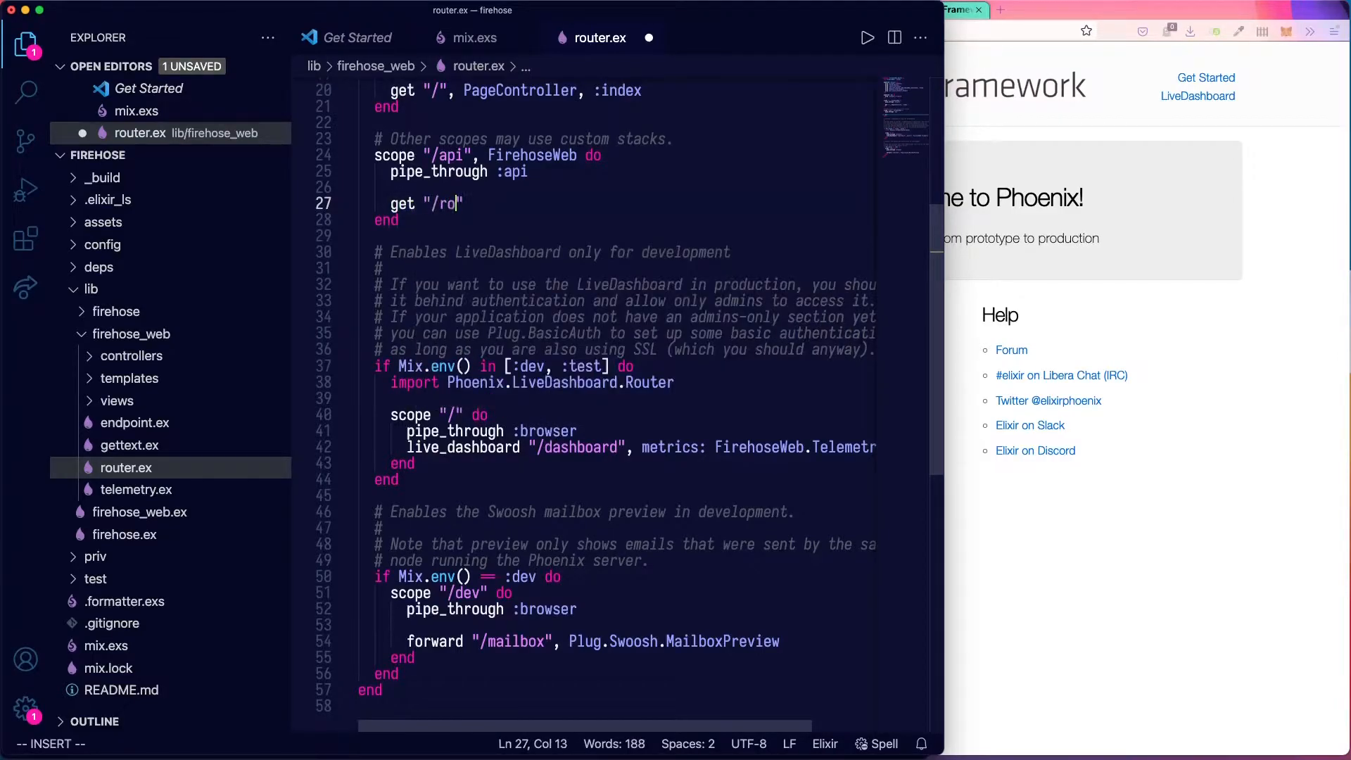
{"action": "type", "text": "ll\", Ro"}
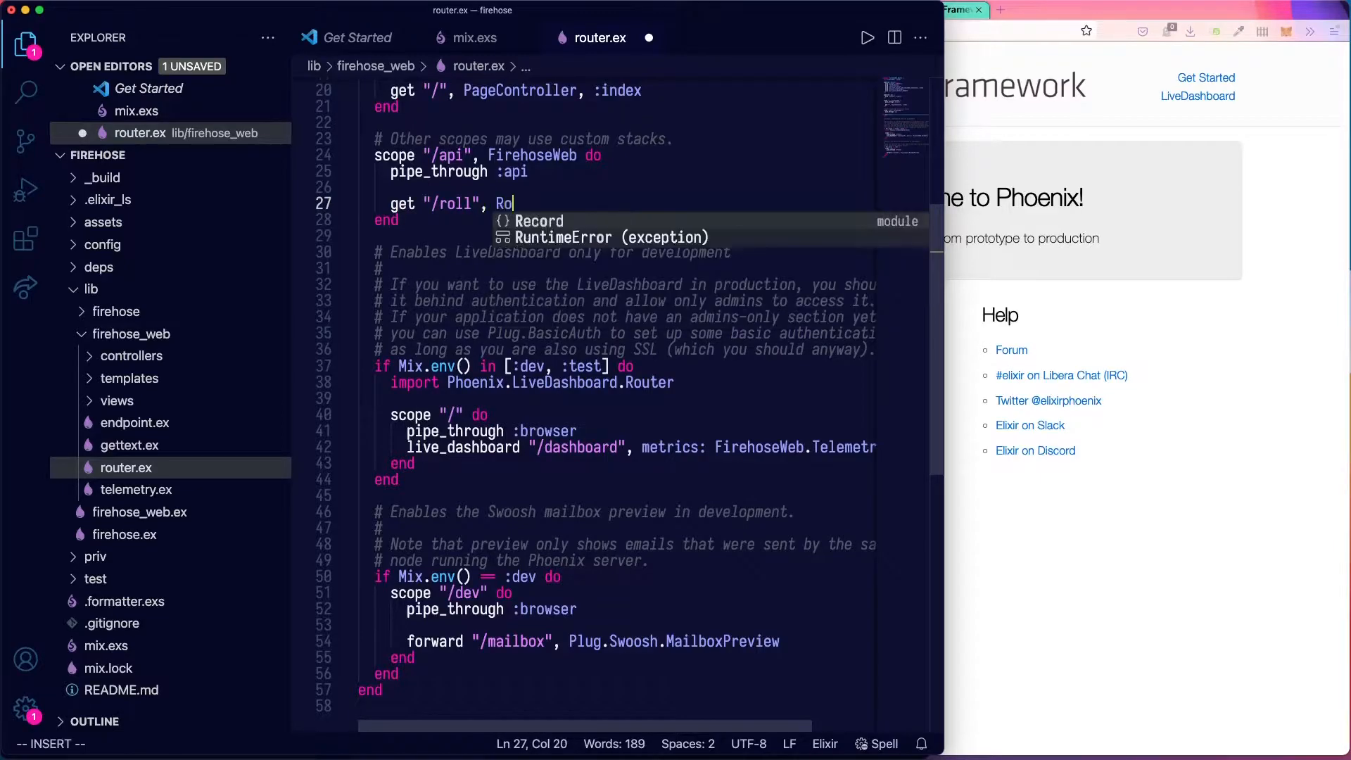
{"action": "type", "text": "llControl"}
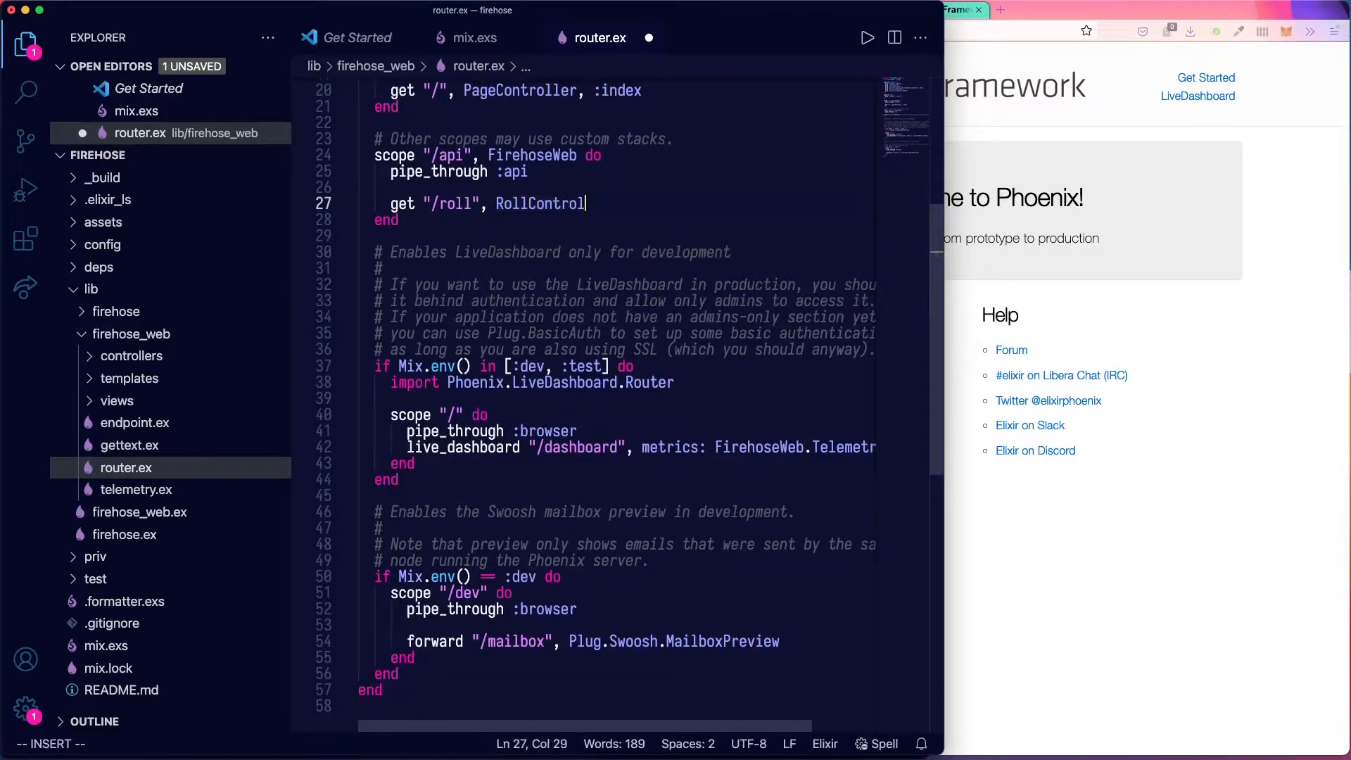
{"action": "type", "text": ", :index"}
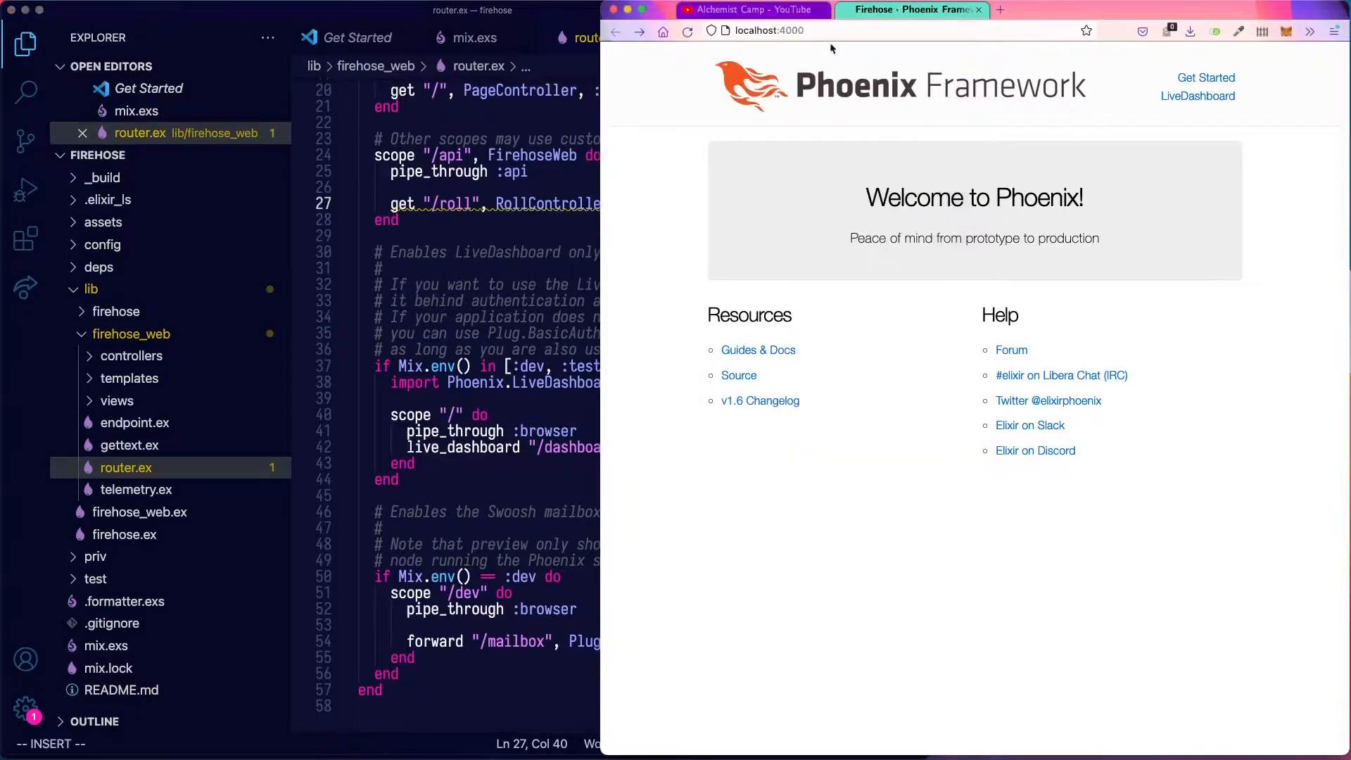
Request /api/roll in Firefox, getting the undefined RollController error.
{"action": "left_click", "coordinate": [766, 30]}
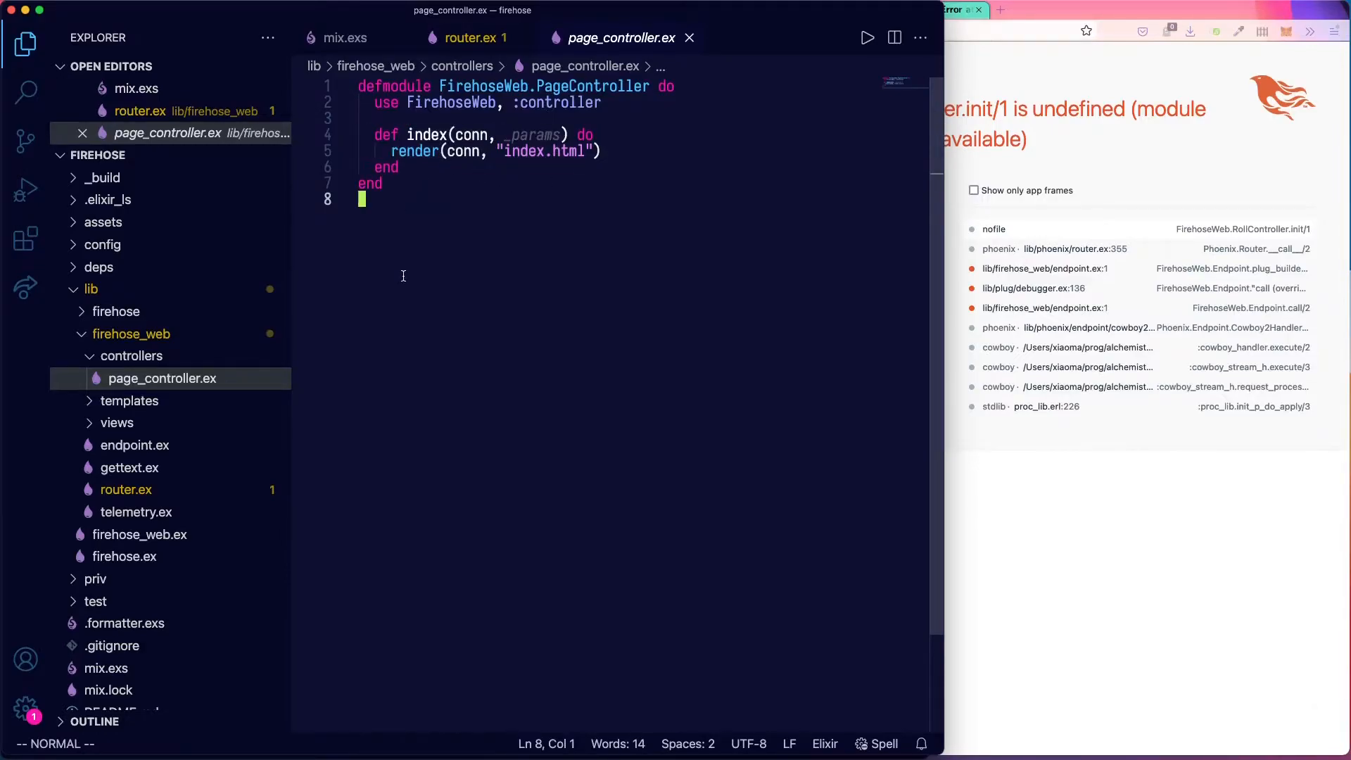
Create a new file named roll_controller.ex in the controllers folder.
{"action": "left_click", "coordinate": [158, 379]}
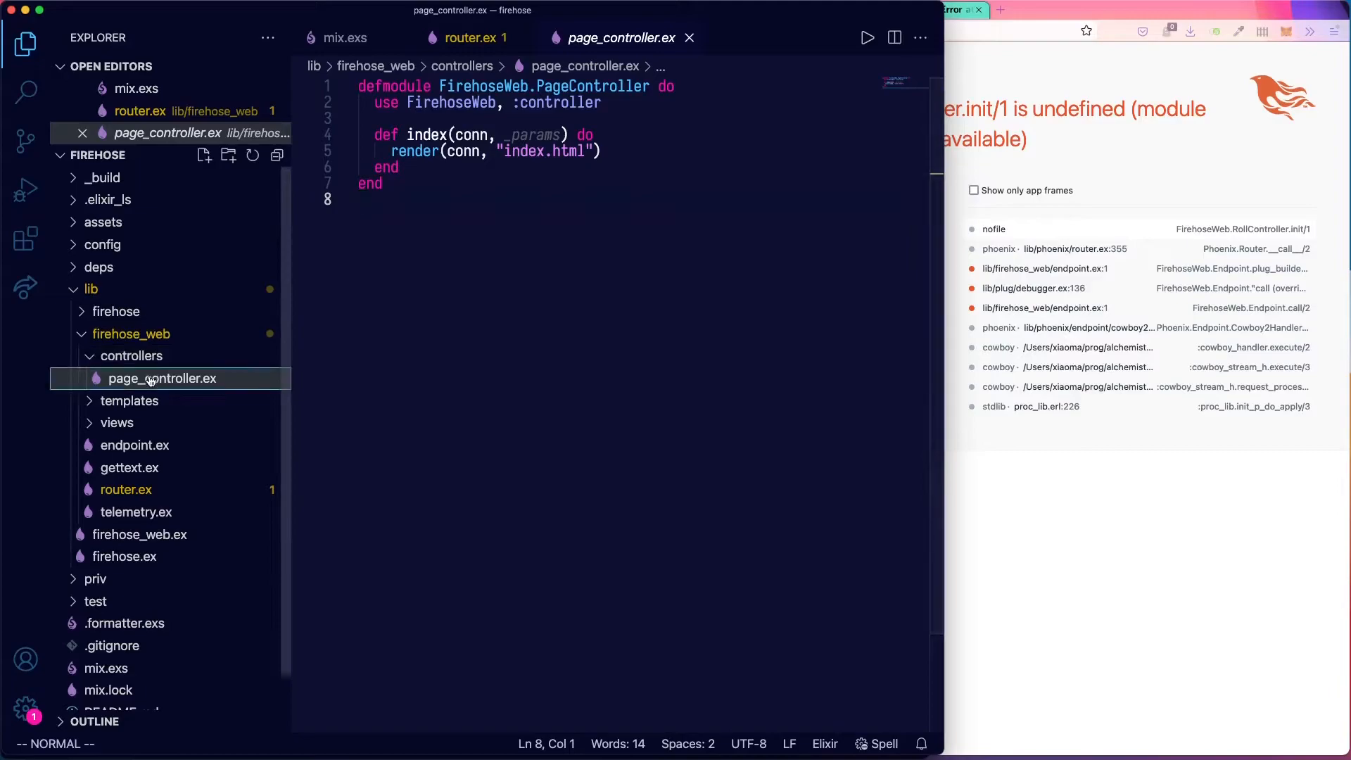
{"action": "type", "text": "roll_controller.ex"}
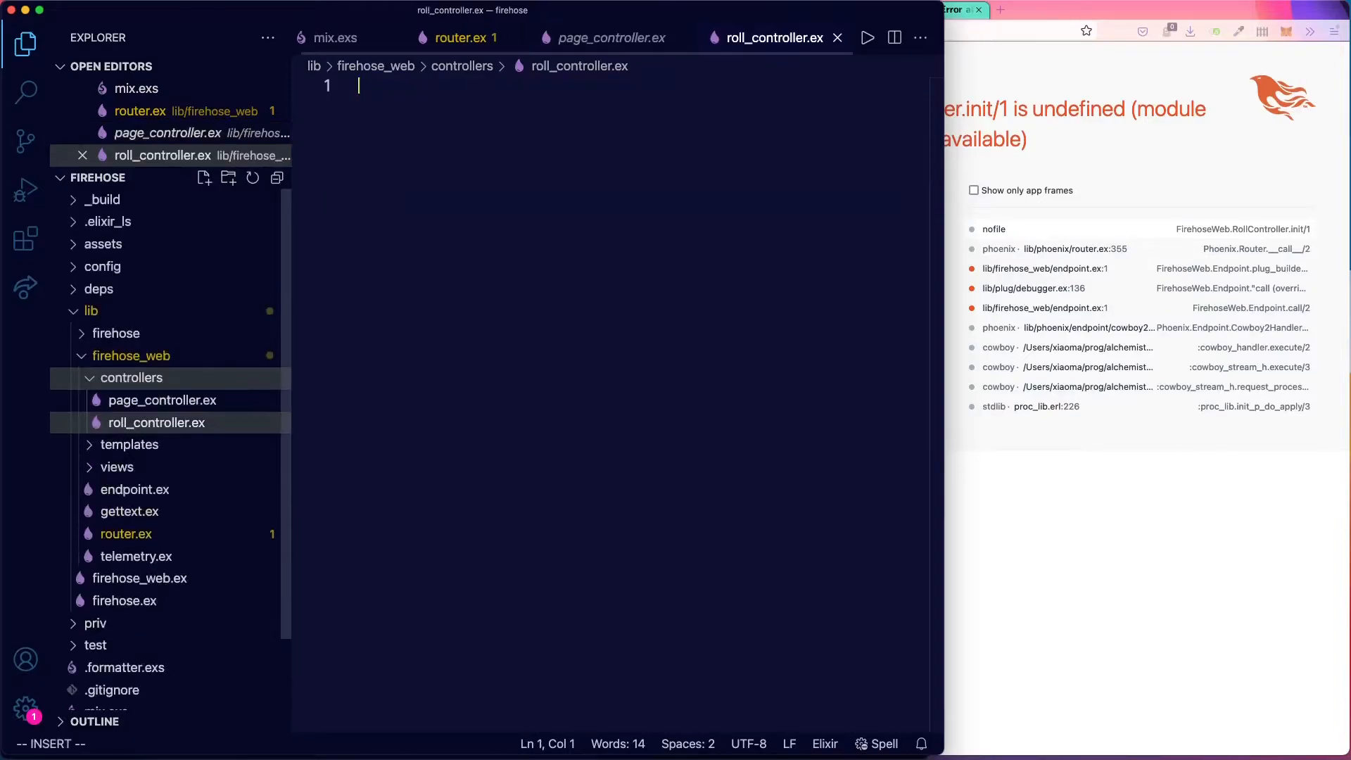
Write defmodule FirehoseWeb.RollController do containing use FirehoseWeb, :controller.
{"action": "type", "text": "defmodule  do"}
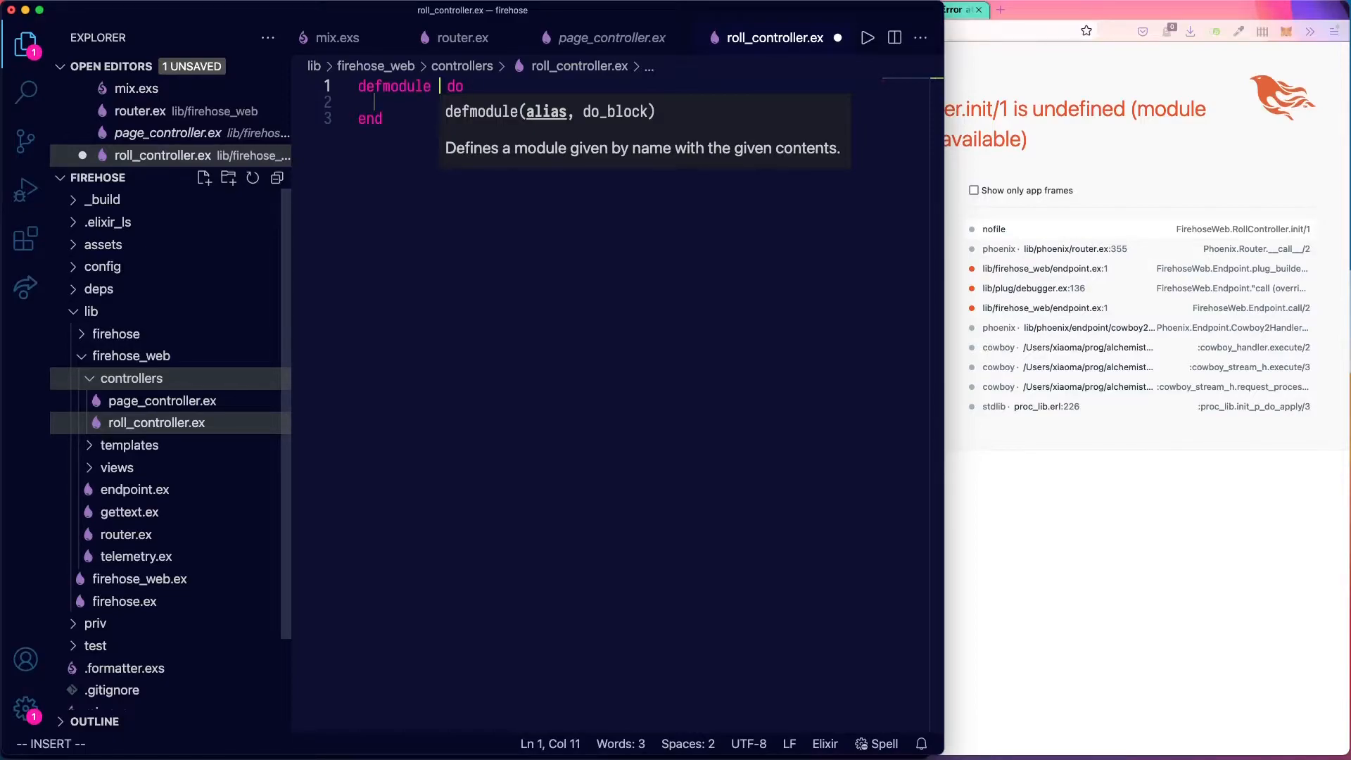
{"action": "type", "text": "Firehose."}
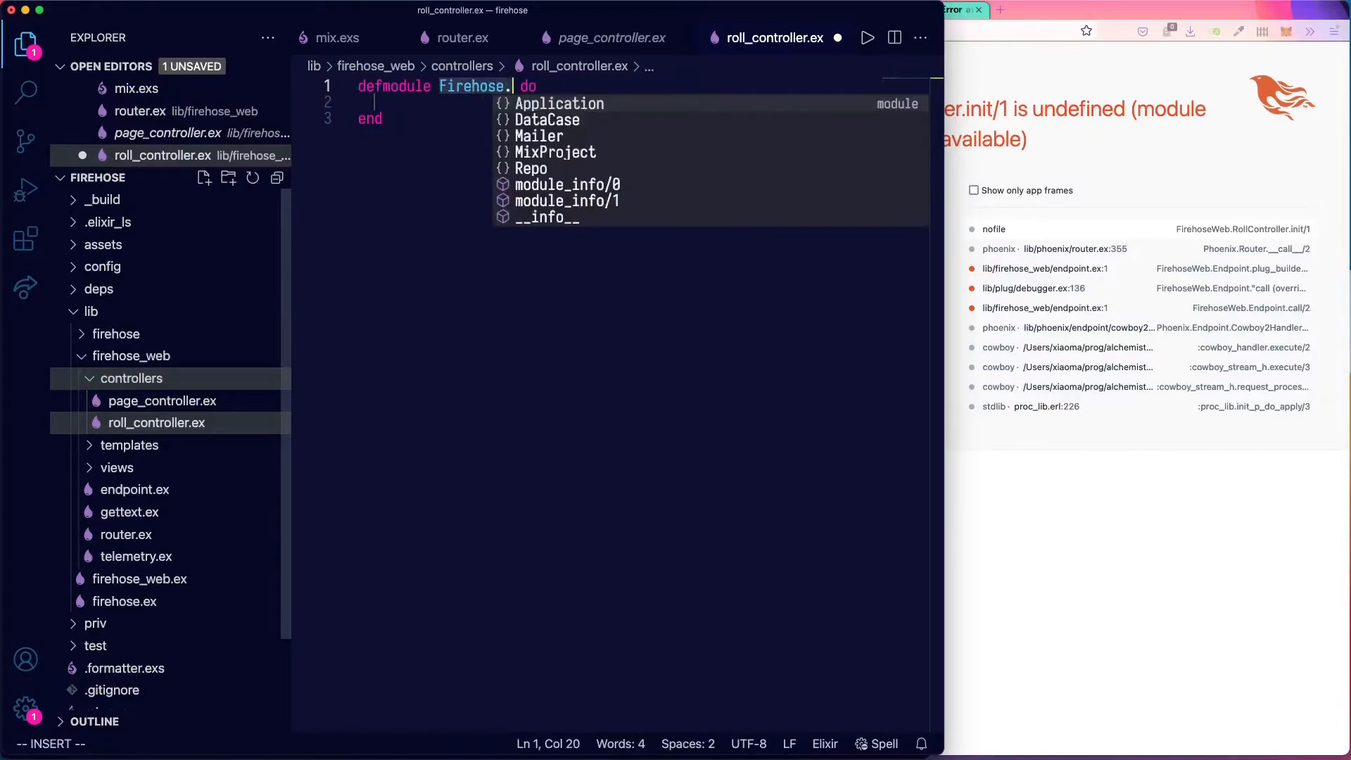
{"action": "type", "text": "Web"}
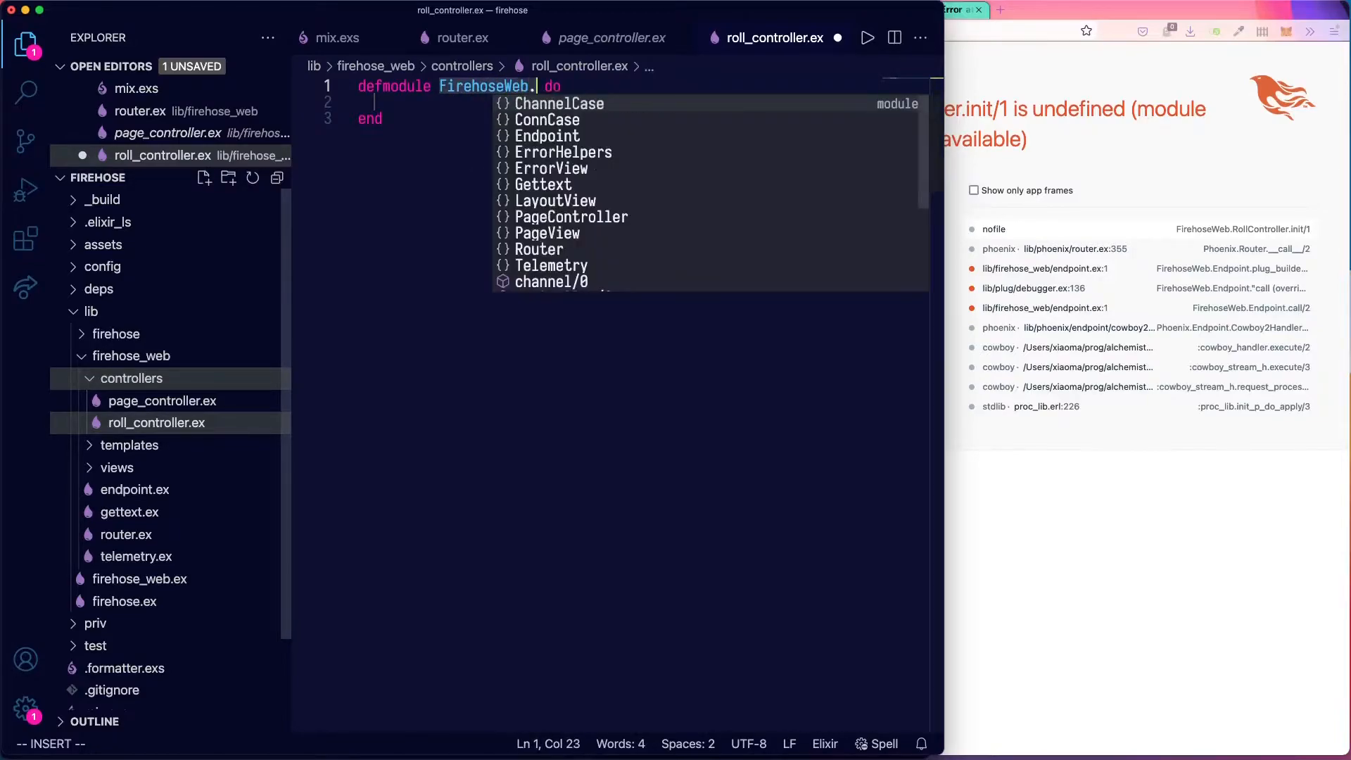
{"action": "type", "text": "Roll"}
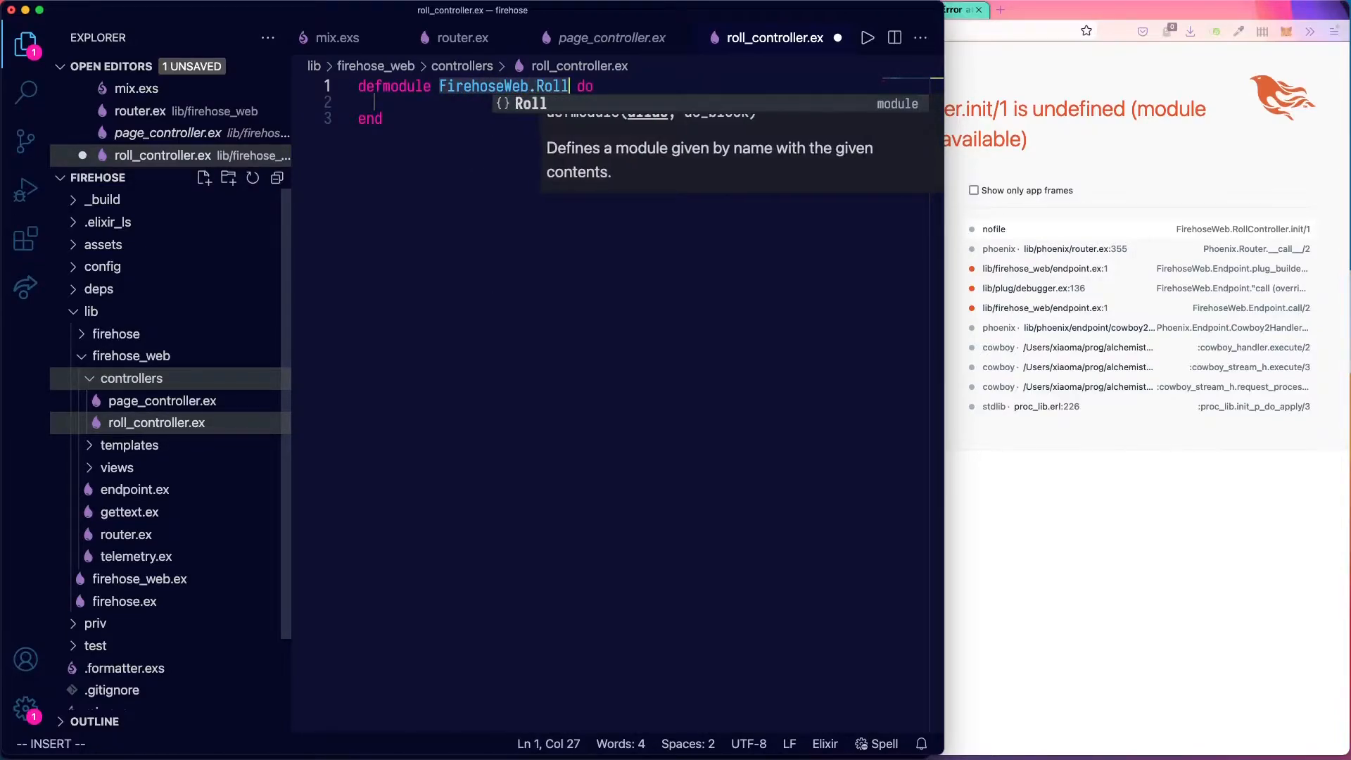
{"action": "type", "text": "Controller"}
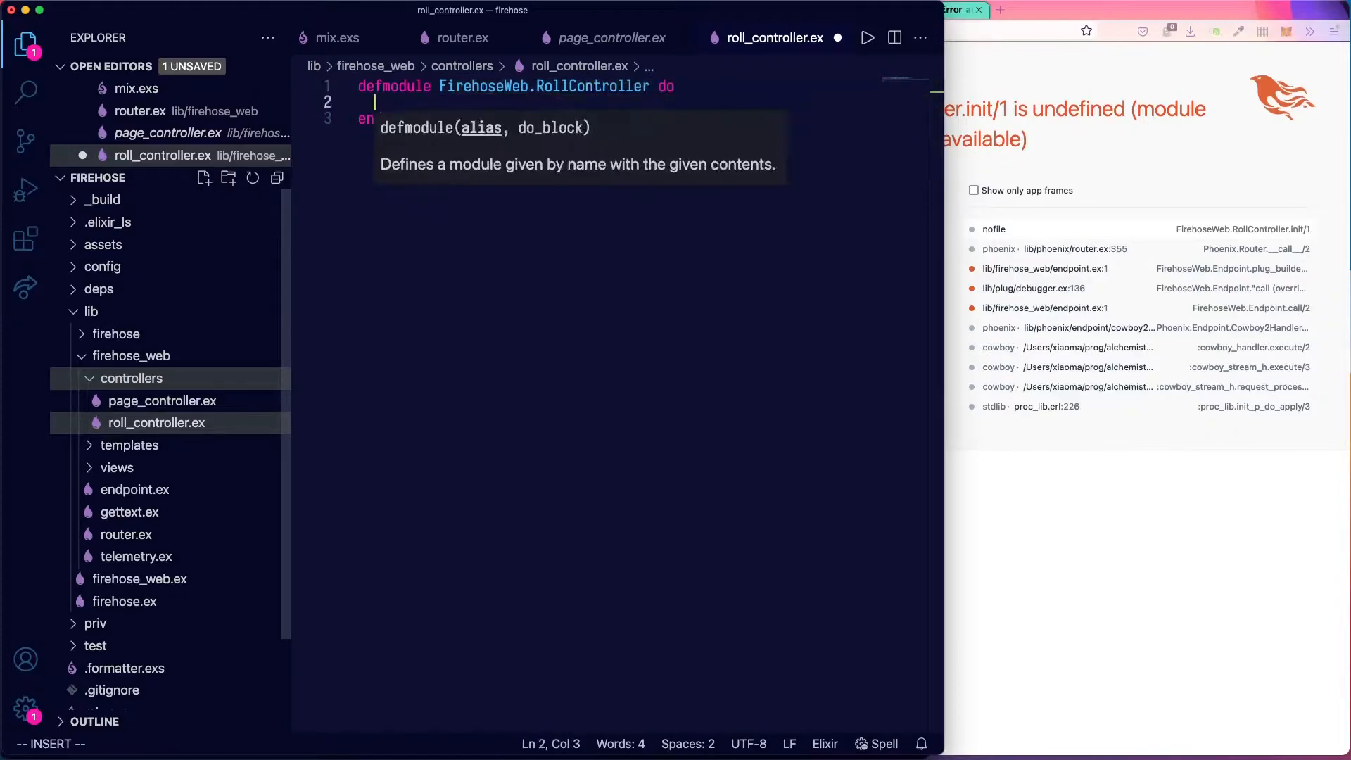
{"action": "type", "text": "use"}
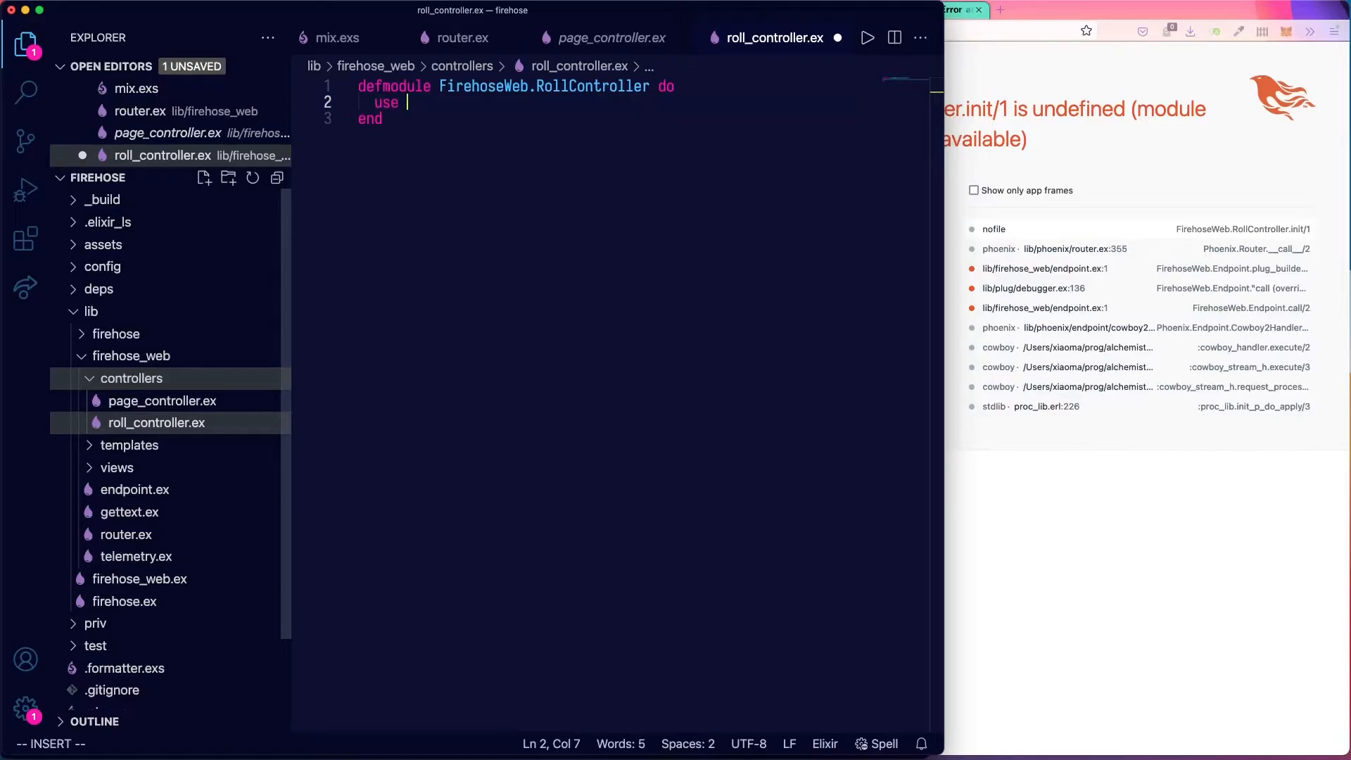
{"action": "type", "text": "Fireh"}
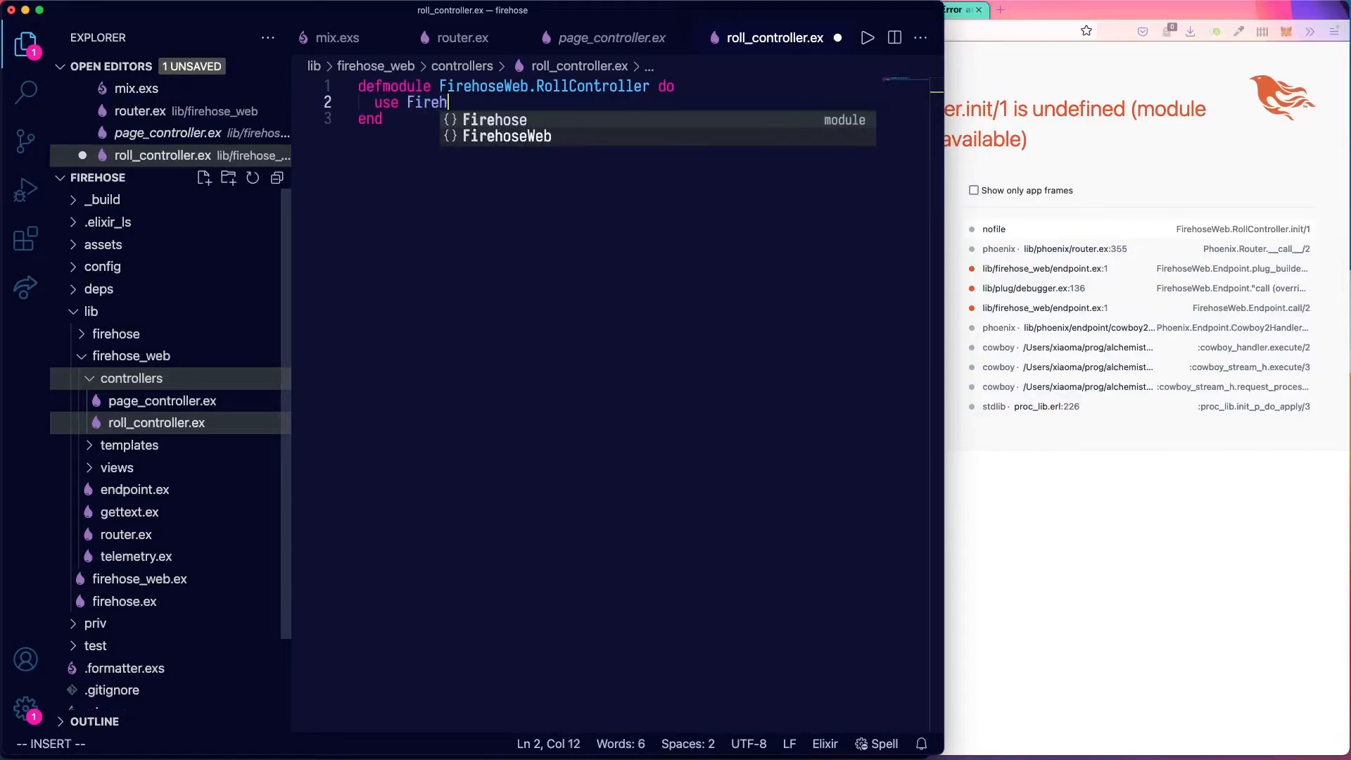
{"action": "type", "text": "oseWeb, :controller"}
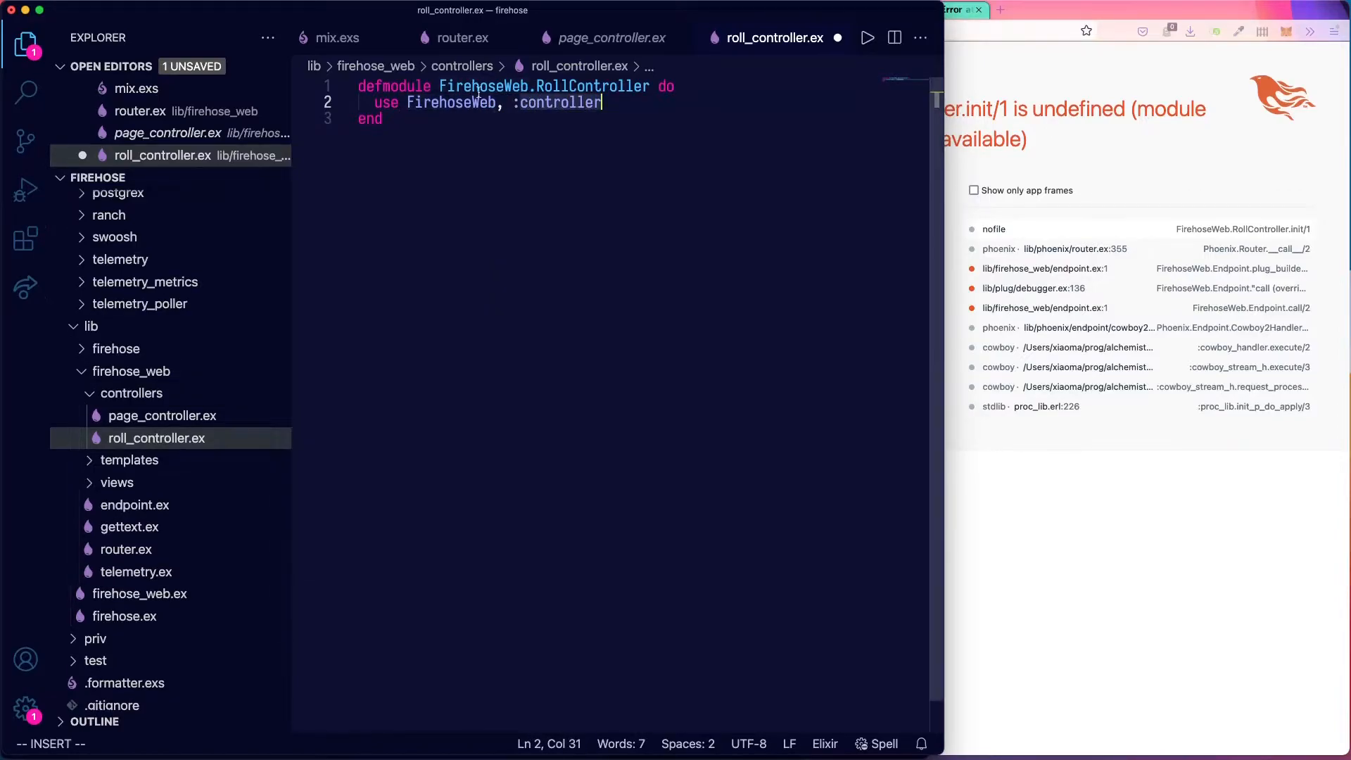
{"action": "mouse_move", "coordinate": [473, 345]}
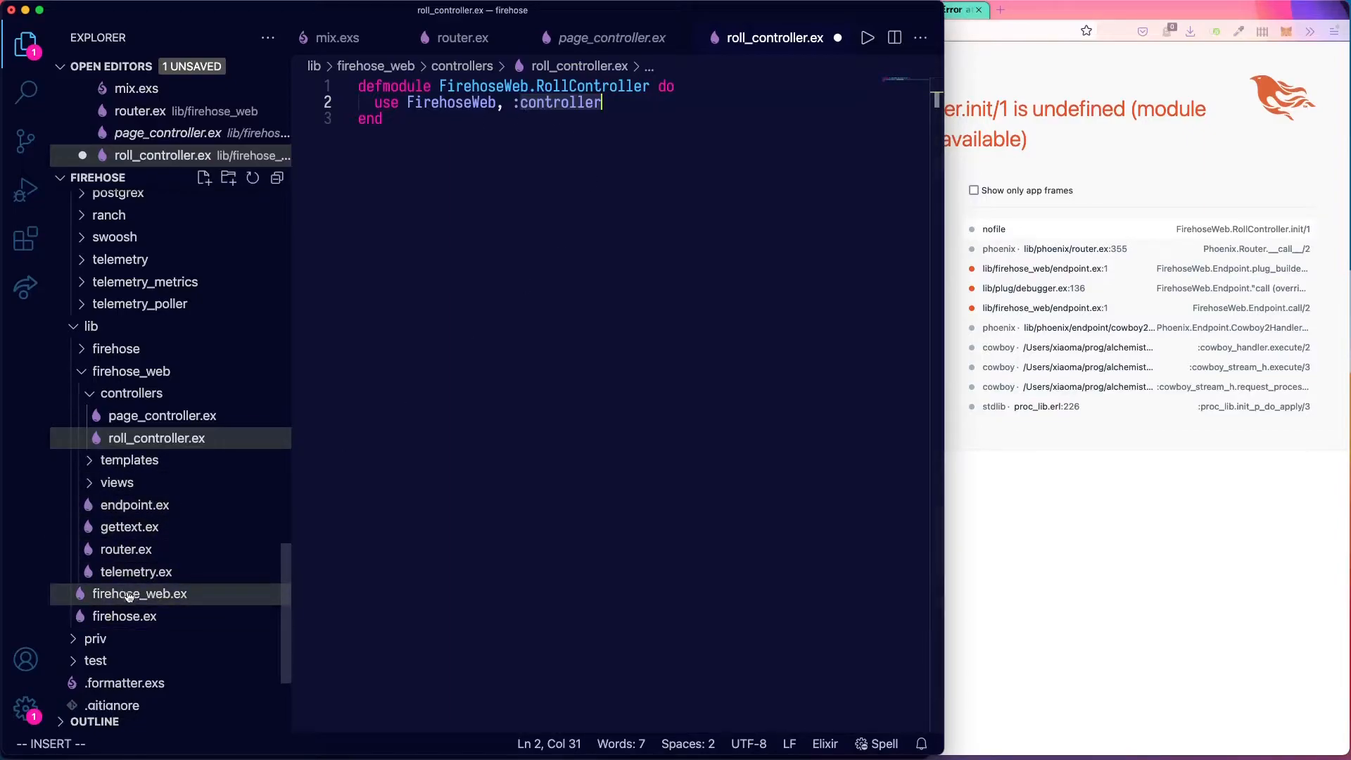
{"action": "left_click", "coordinate": [139, 594]}
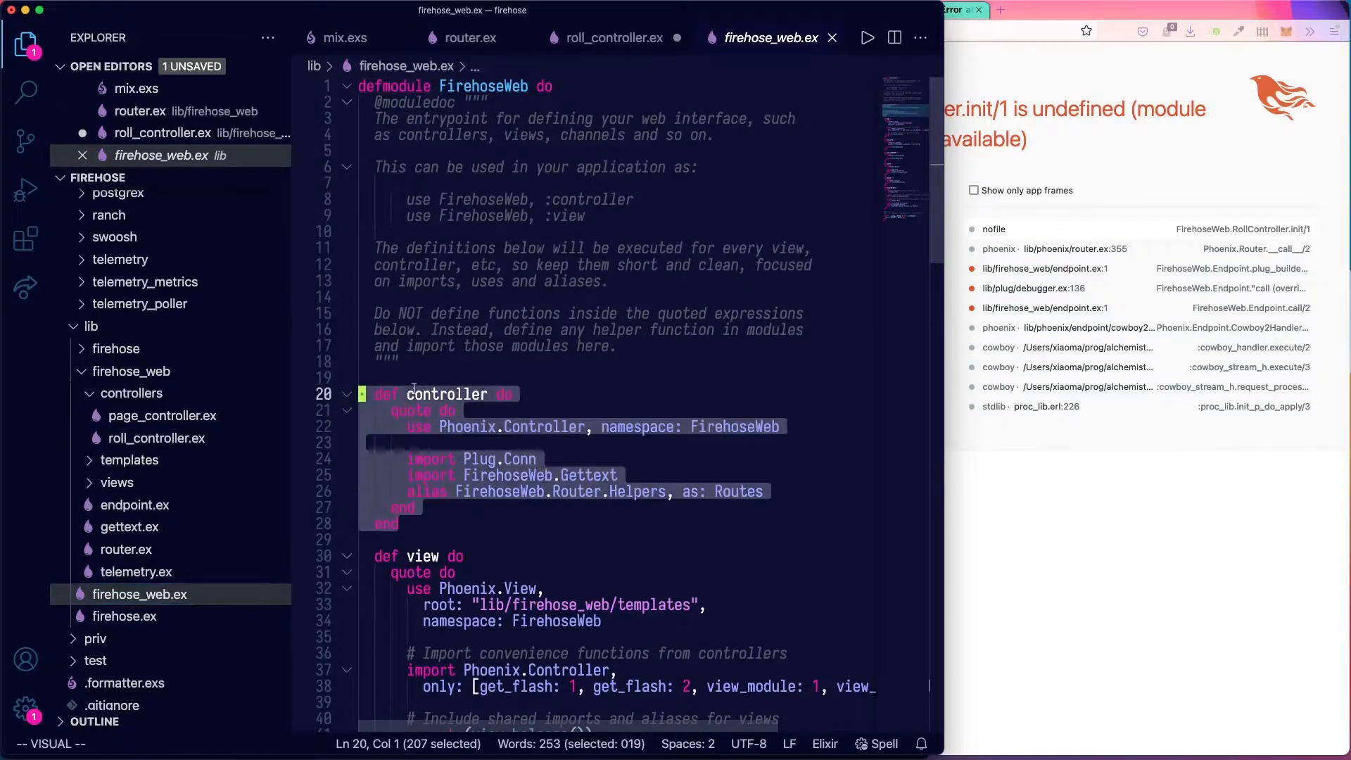
{"action": "left_click", "coordinate": [538, 457]}
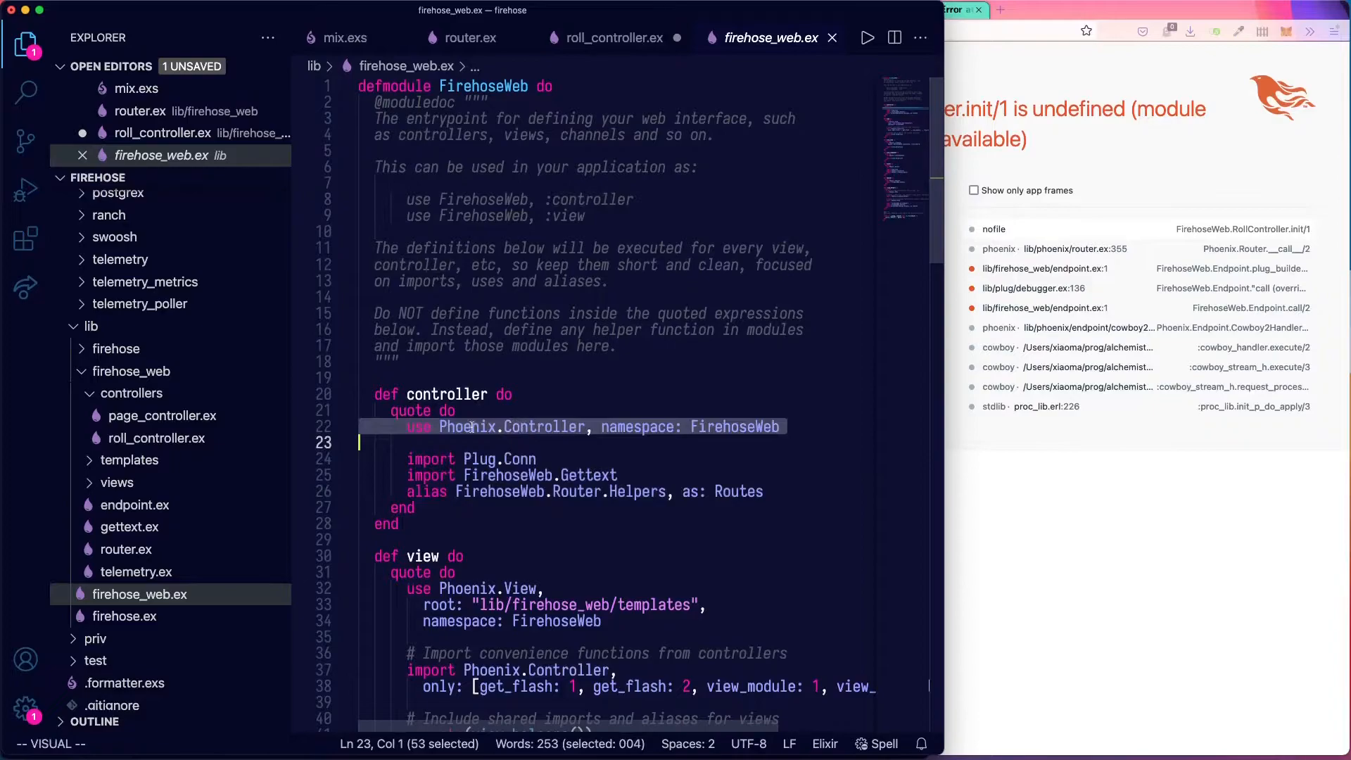
{"action": "key", "text": "Escape"}
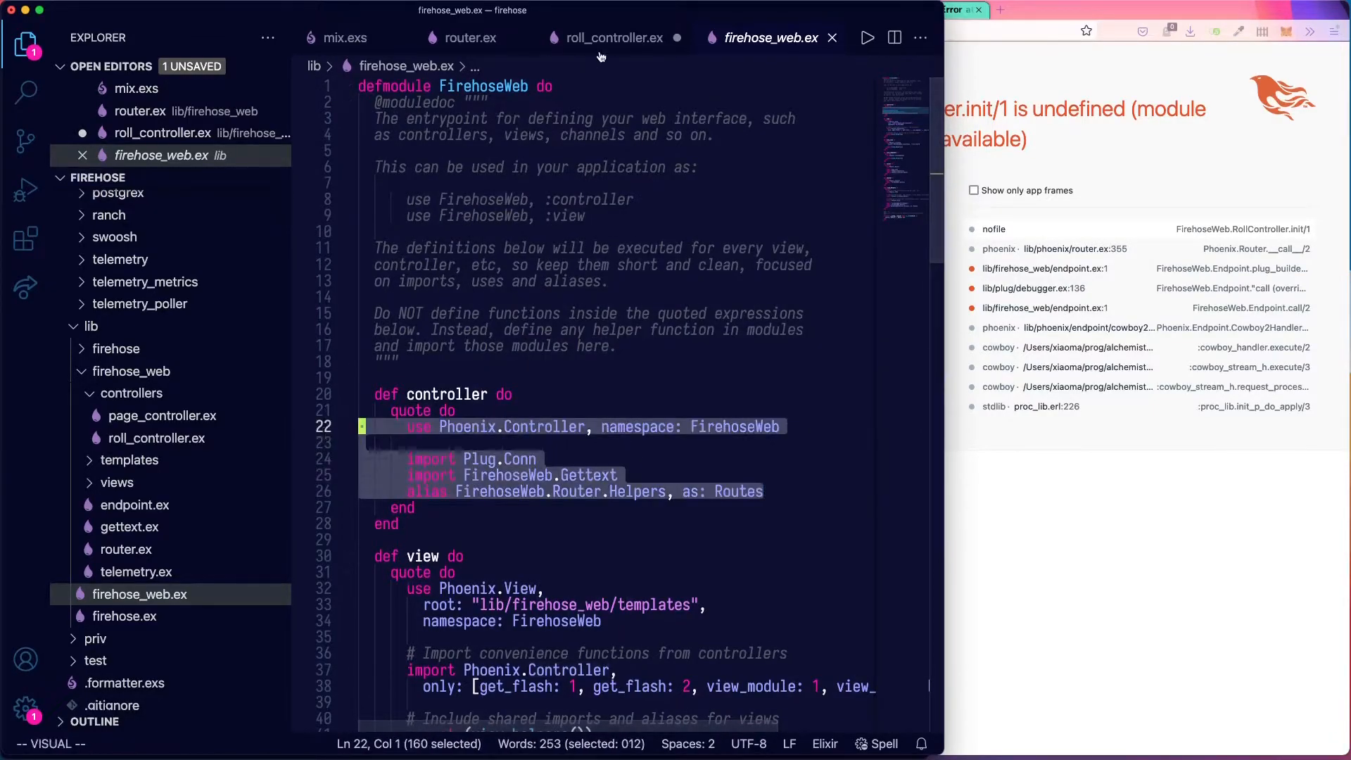
{"action": "left_click", "coordinate": [613, 38]}
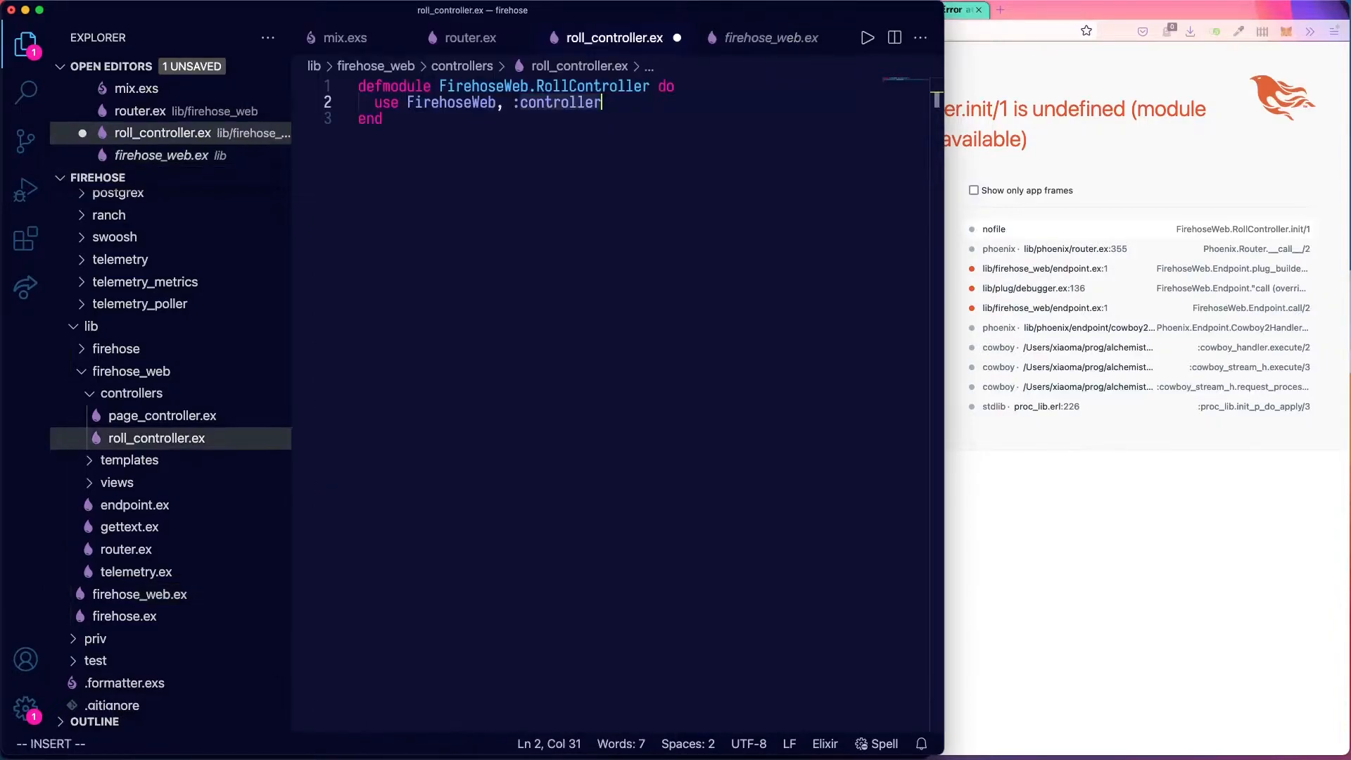
Check the router's :index action, then add def index(conn, _params) to RollController.
{"action": "key", "text": "Enter"}
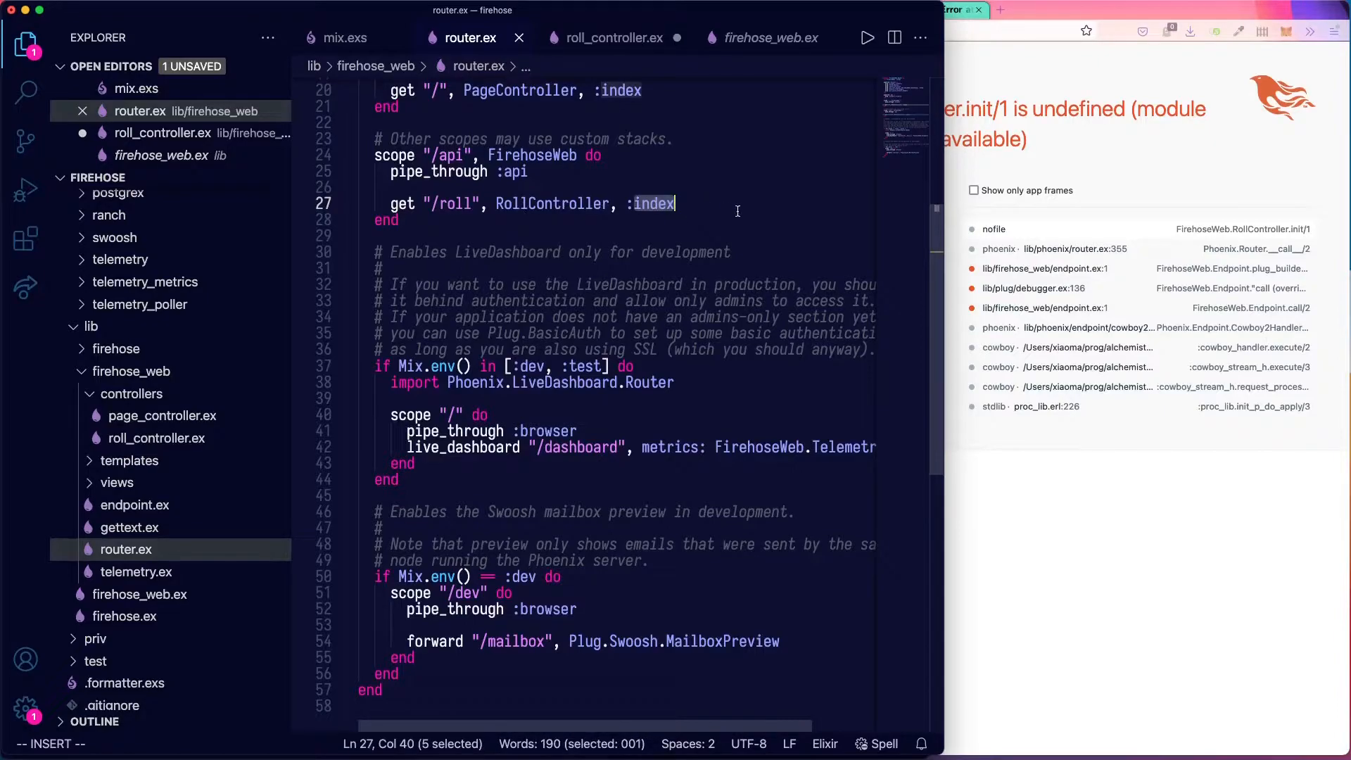
{"action": "left_click", "coordinate": [614, 37]}
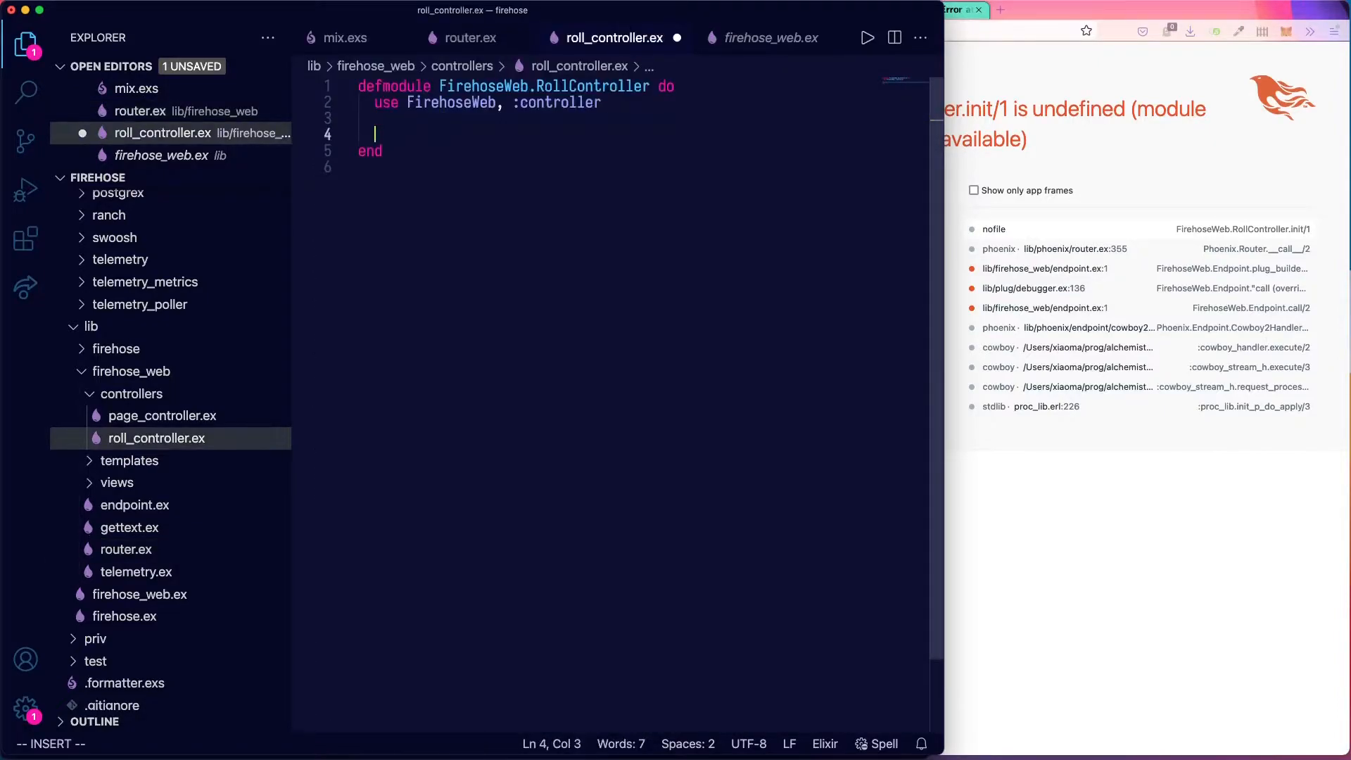
{"action": "type", "text": "def index(args) do"}
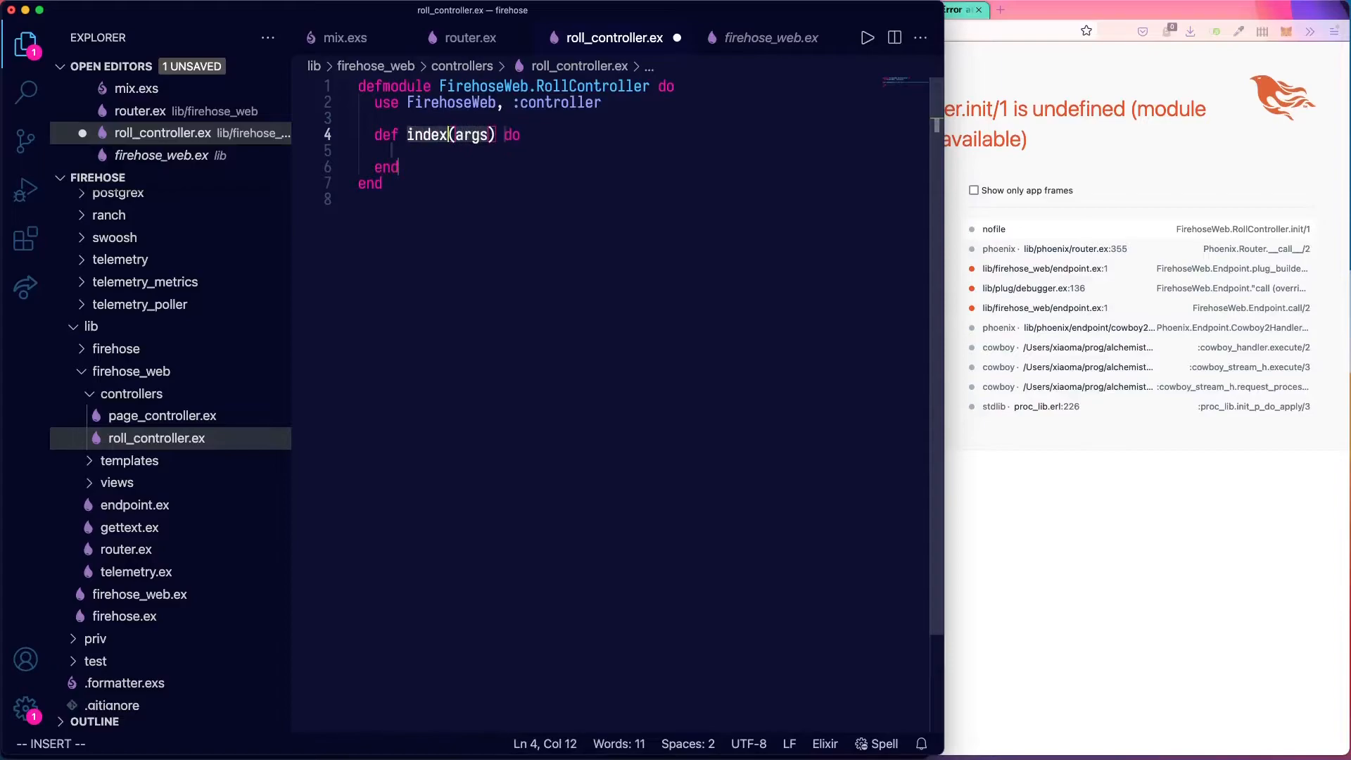
{"action": "type", "text": "conn,"}
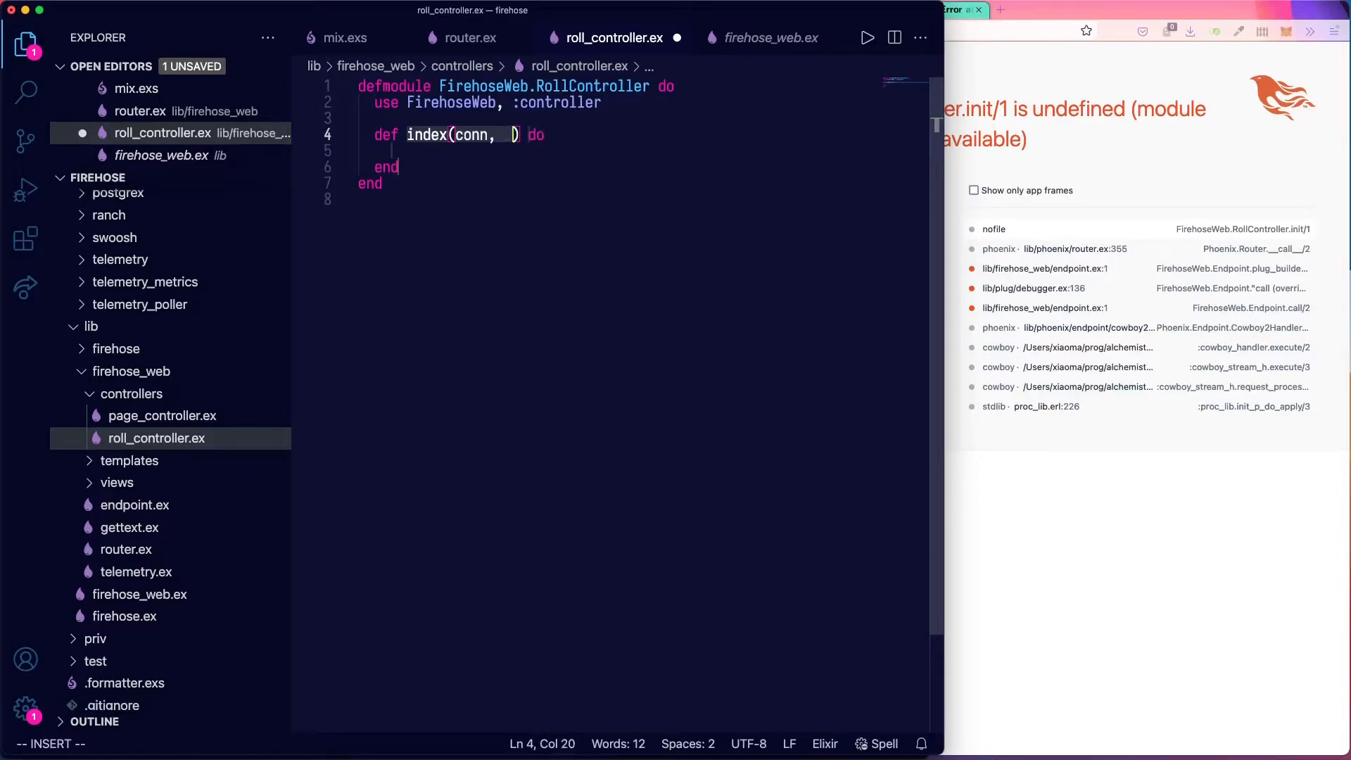
{"action": "type", "text": "_params"}
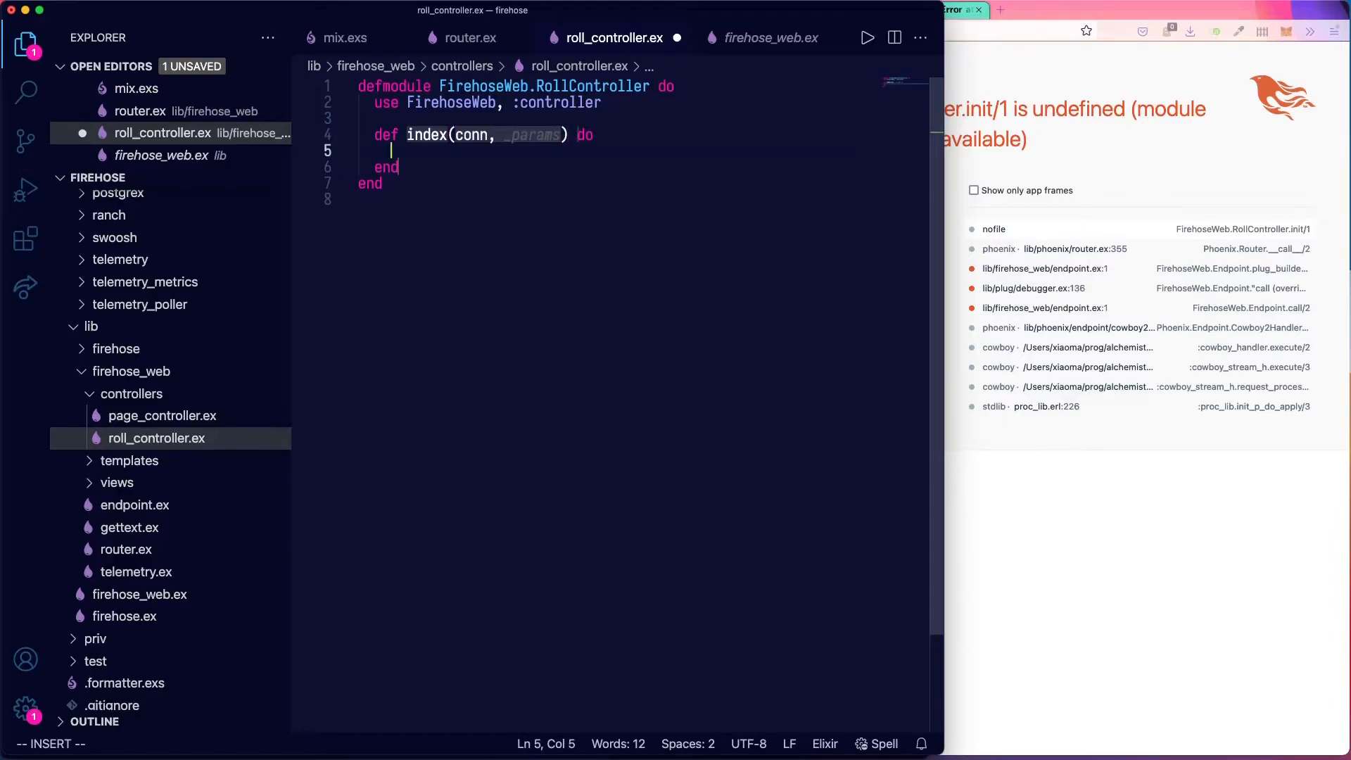
Make index call render(conn, "index.json") and save the controller.
{"action": "type", "text": "render"}
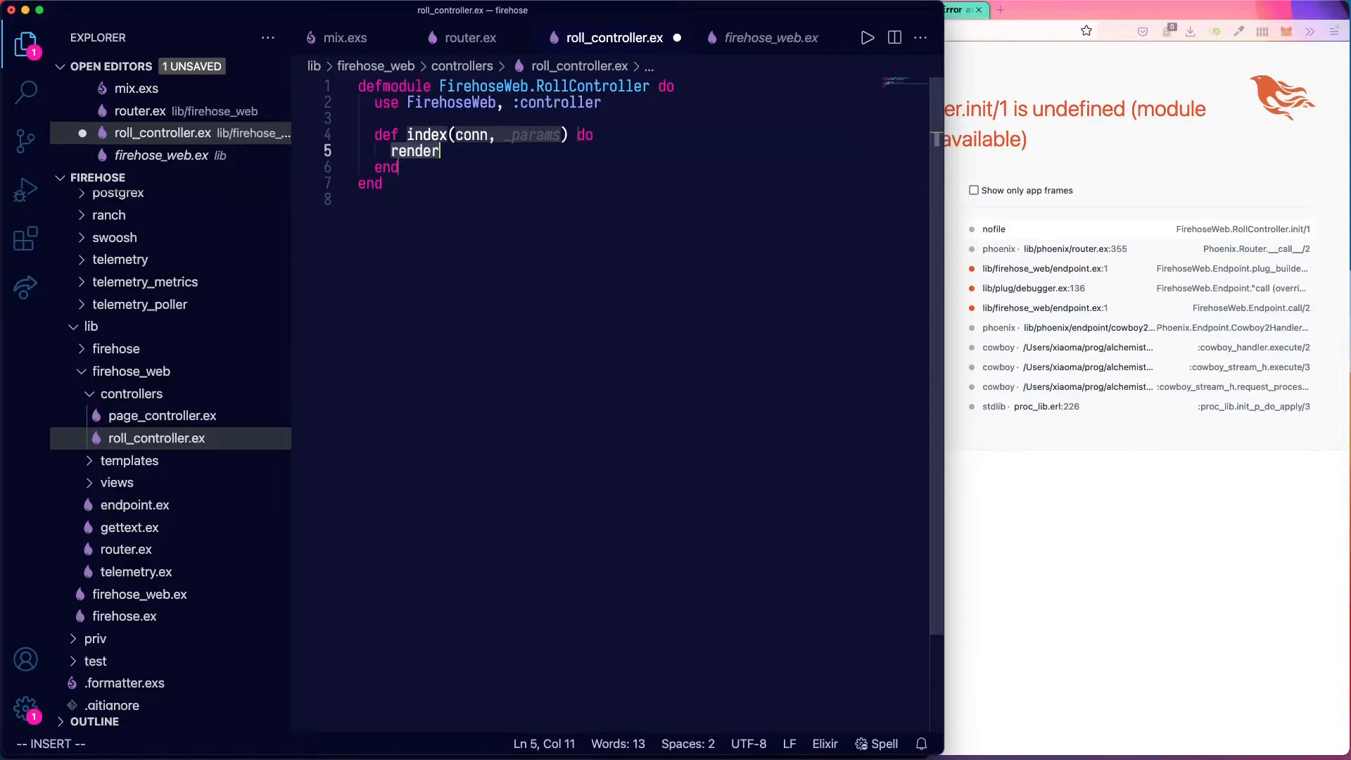
{"action": "type", "text": "("}
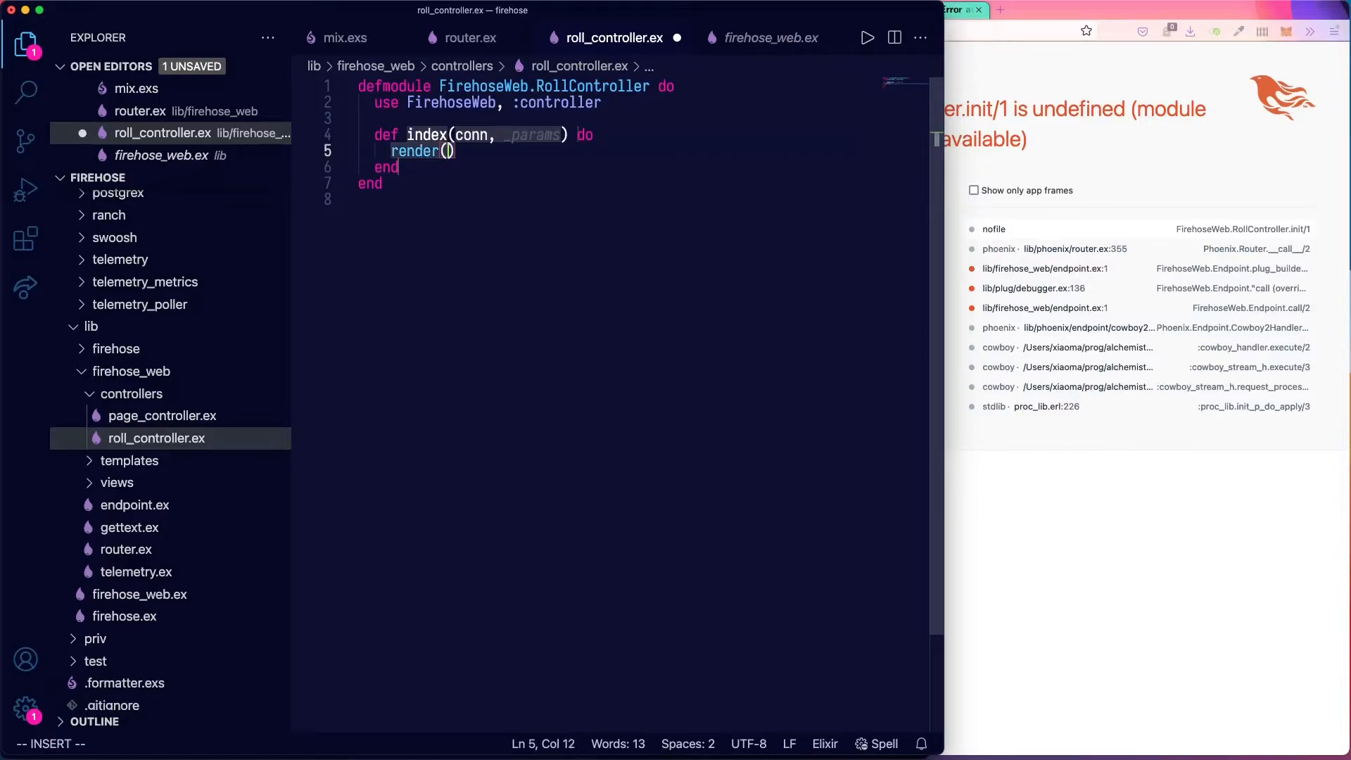
{"action": "type", "text": "conn, \"\""}
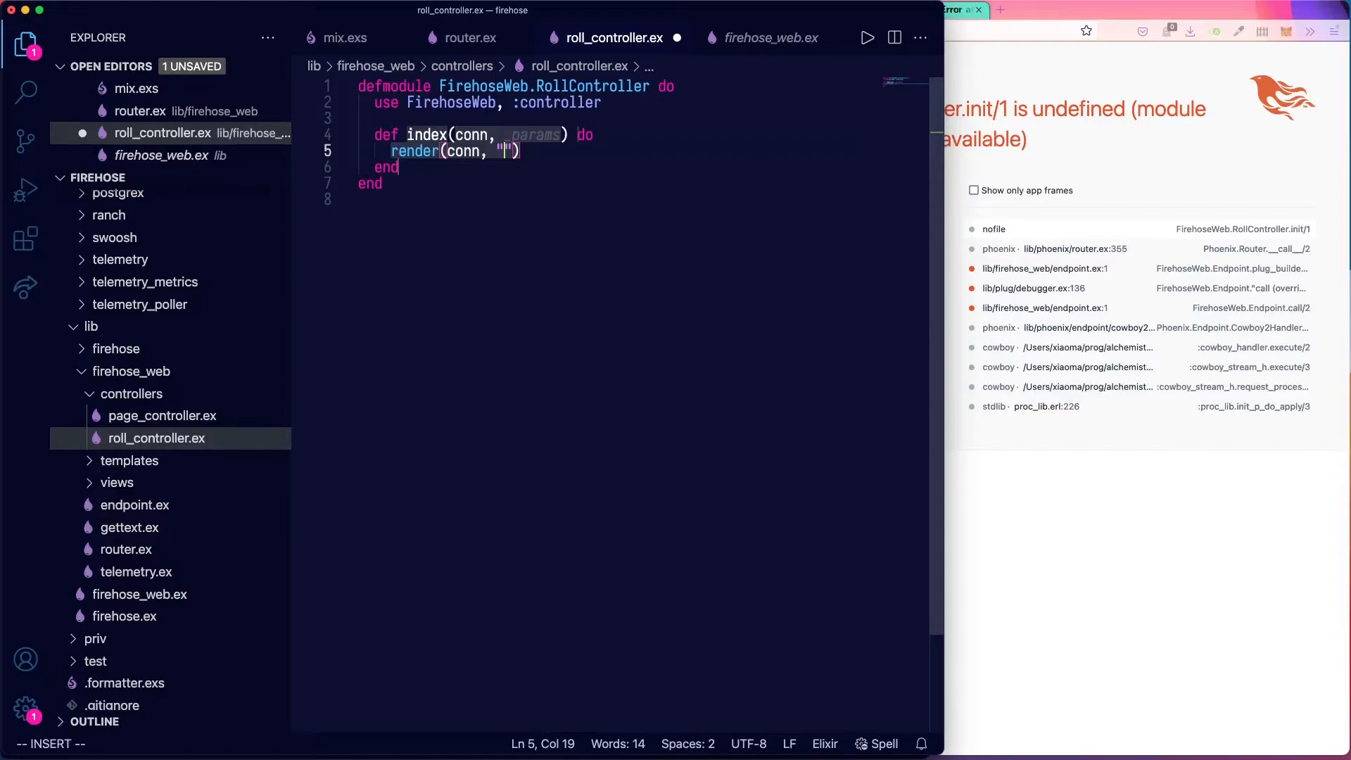
{"action": "type", "text": "index"}
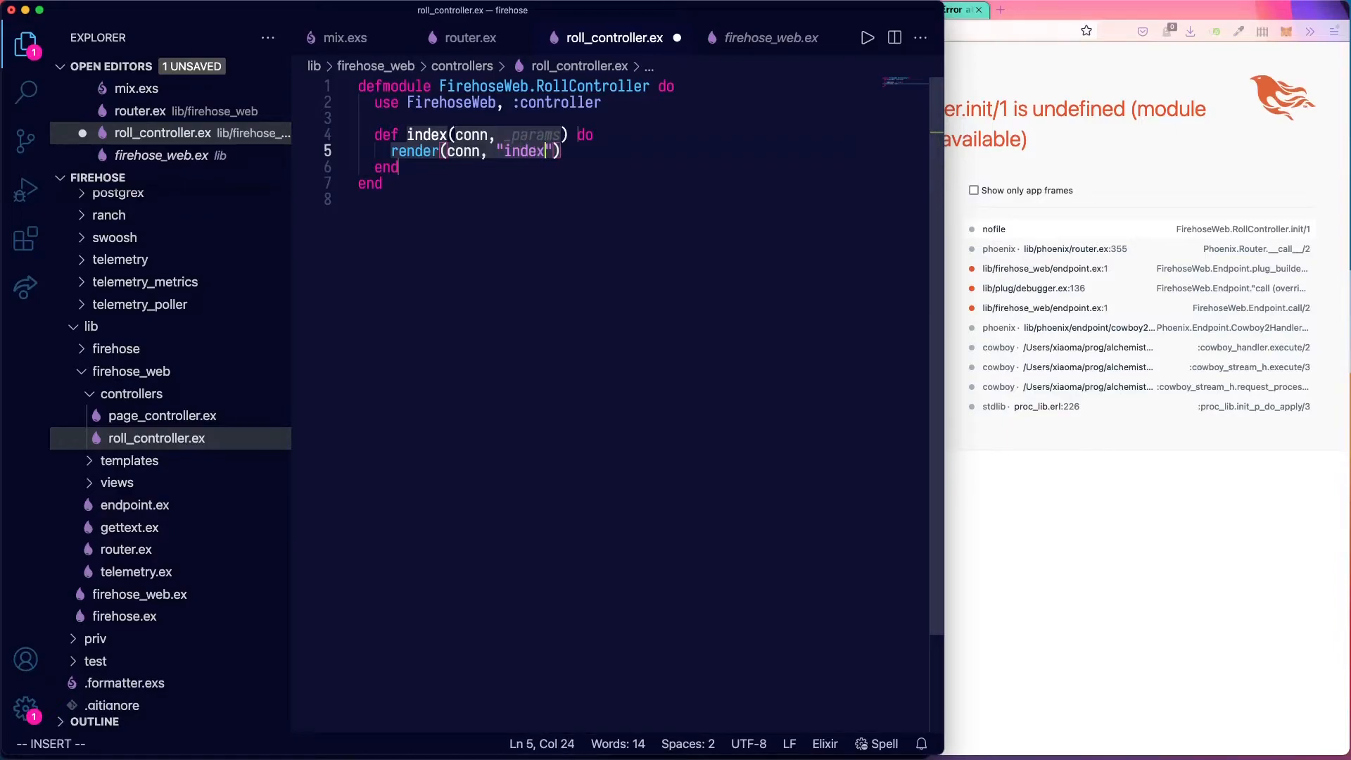
{"action": "type", "text": ".json"}
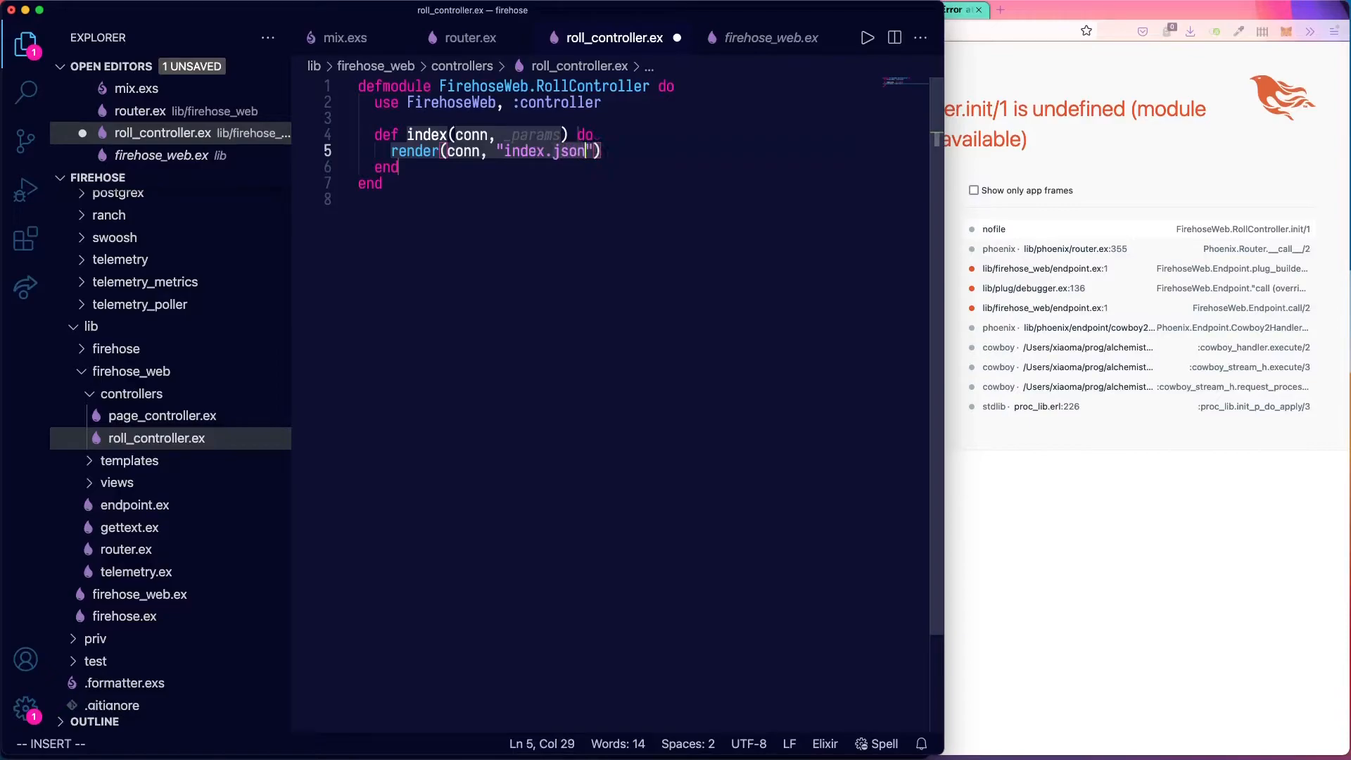
{"action": "key", "text": "cmd+s"}
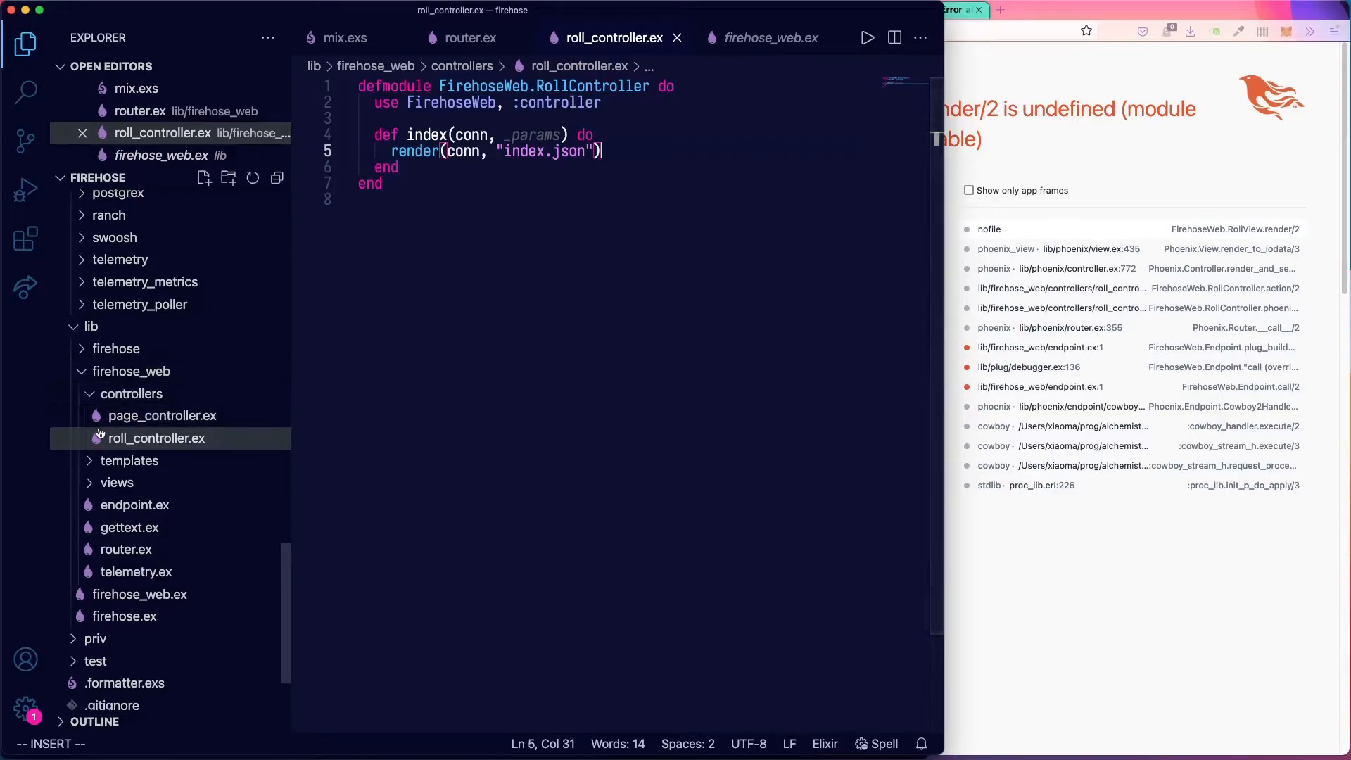
Open templates/page/index.html.heex from the Explorer for reference.
{"action": "left_click", "coordinate": [129, 460]}
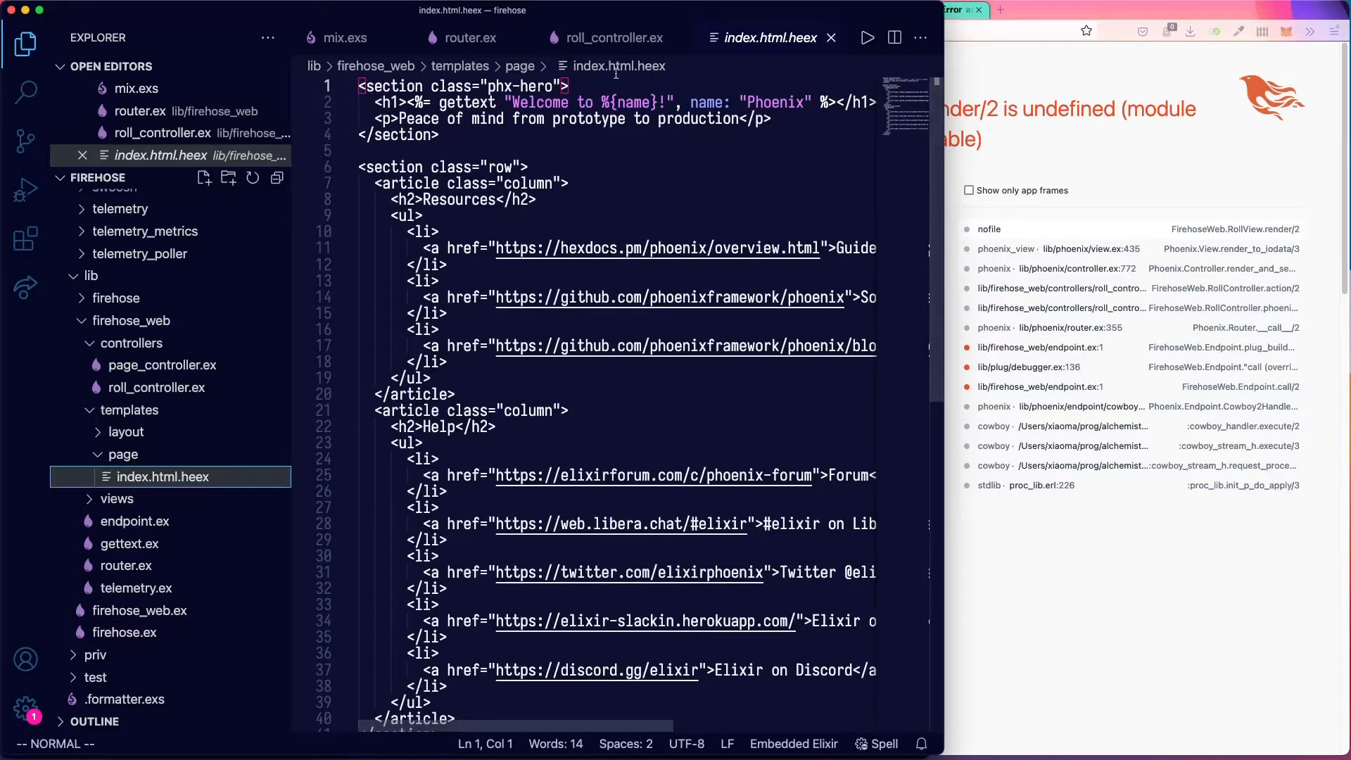
{"action": "mouse_move", "coordinate": [617, 66]}
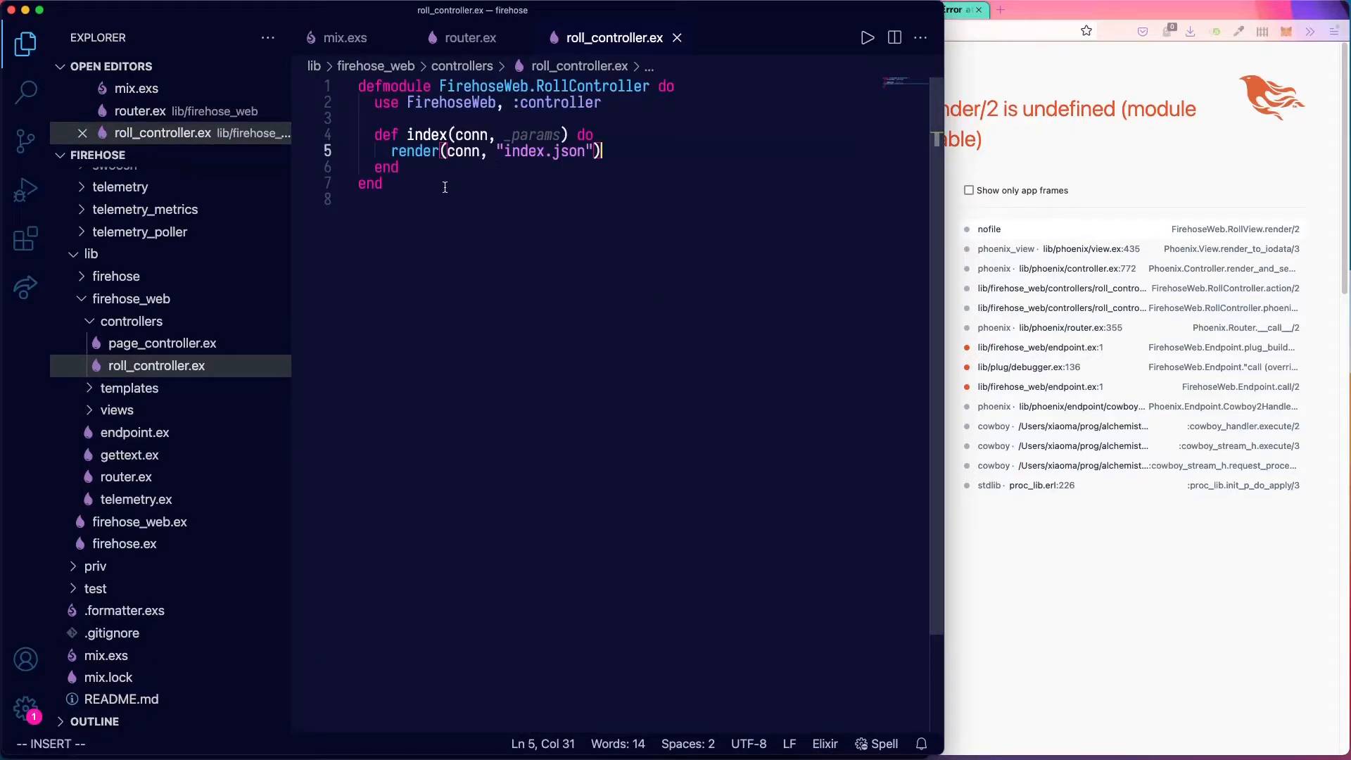
{"action": "mouse_move", "coordinate": [483, 286]}
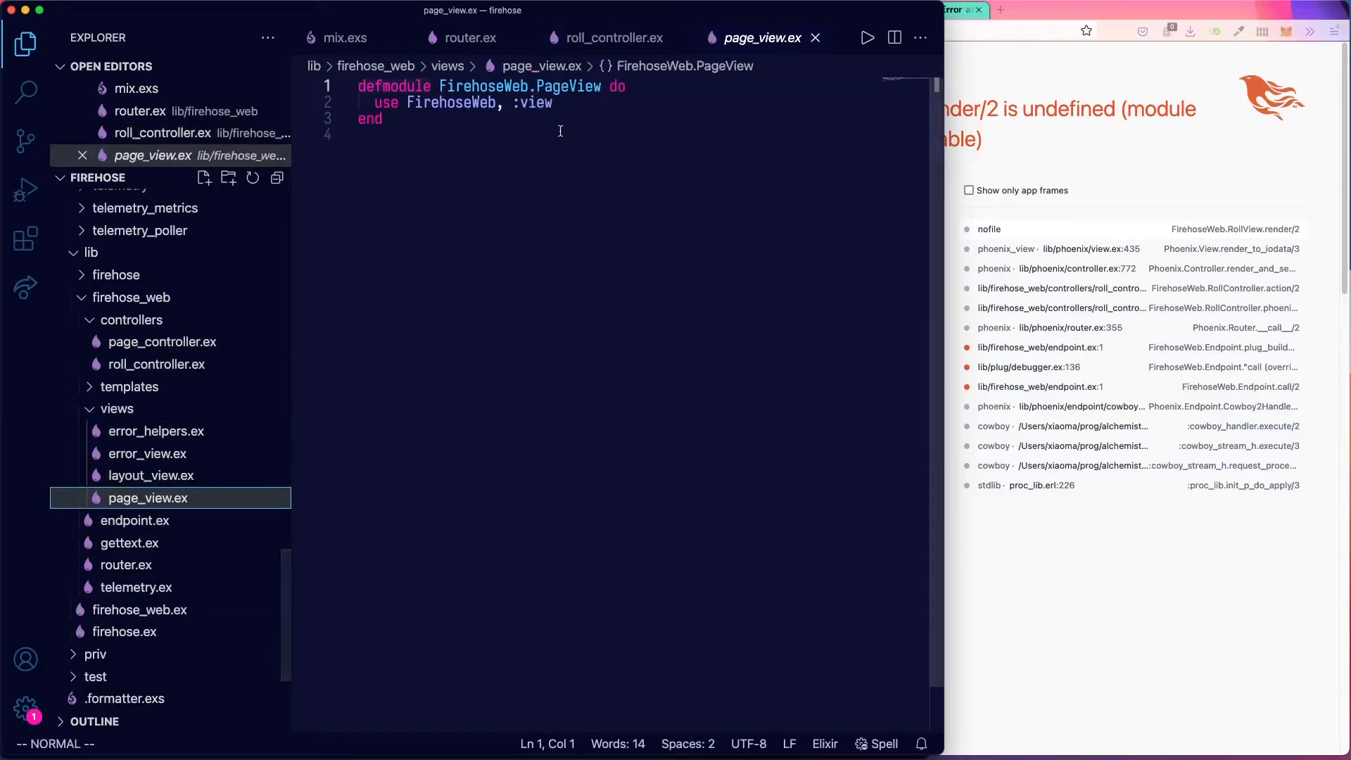
{"action": "mouse_move", "coordinate": [156, 431]}
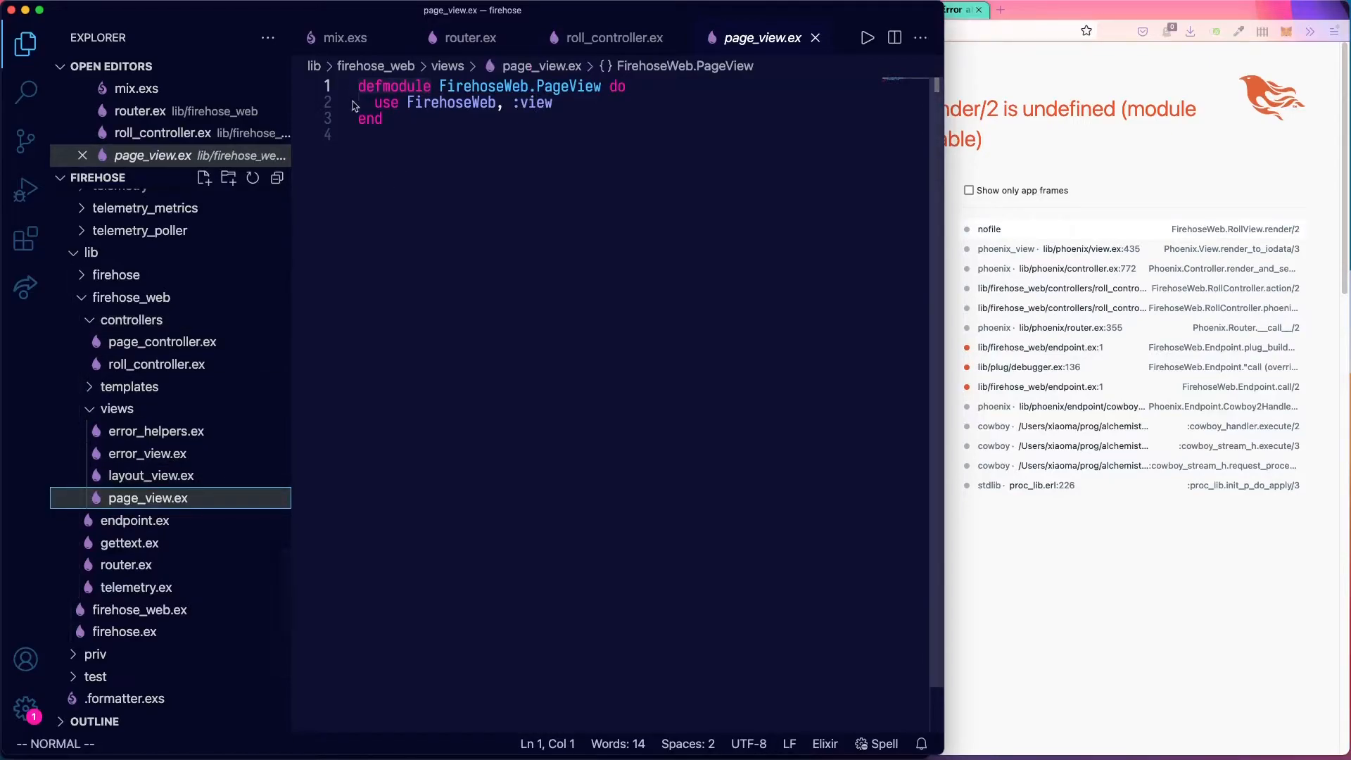
Copy the use FirehoseWeb, :view line and create roll_view.ex in the views folder.
{"action": "left_click_drag", "start_coordinate": [374, 103], "coordinate": [553, 103]}
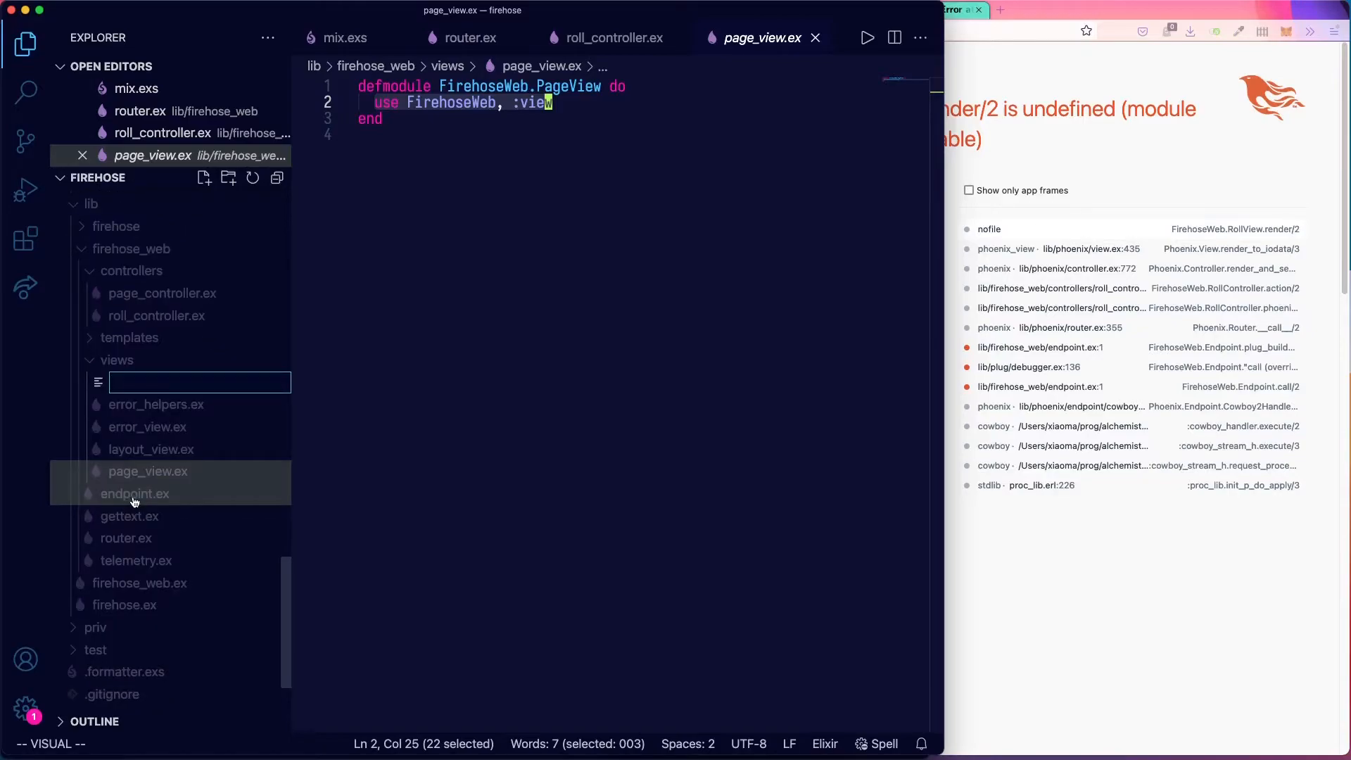
{"action": "type", "text": "fire"}
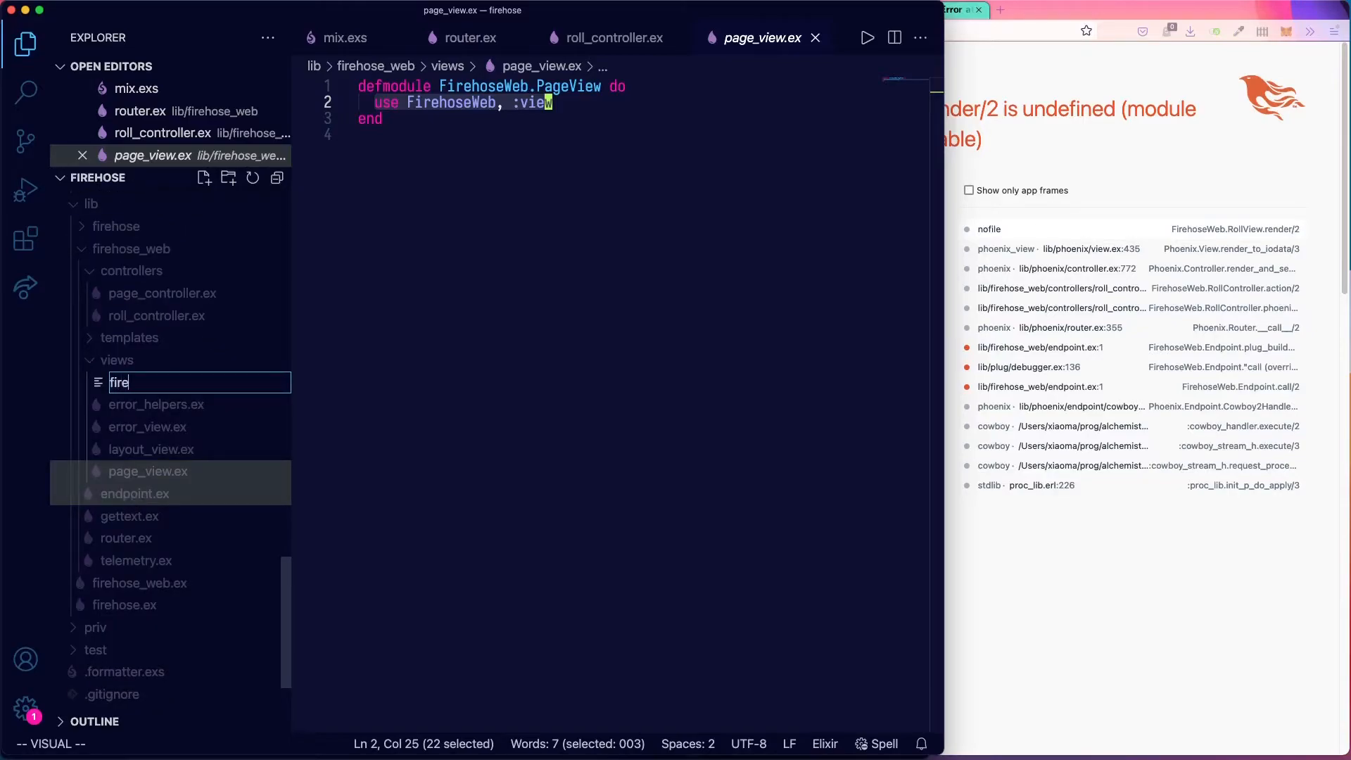
{"action": "type", "text": "roll"}
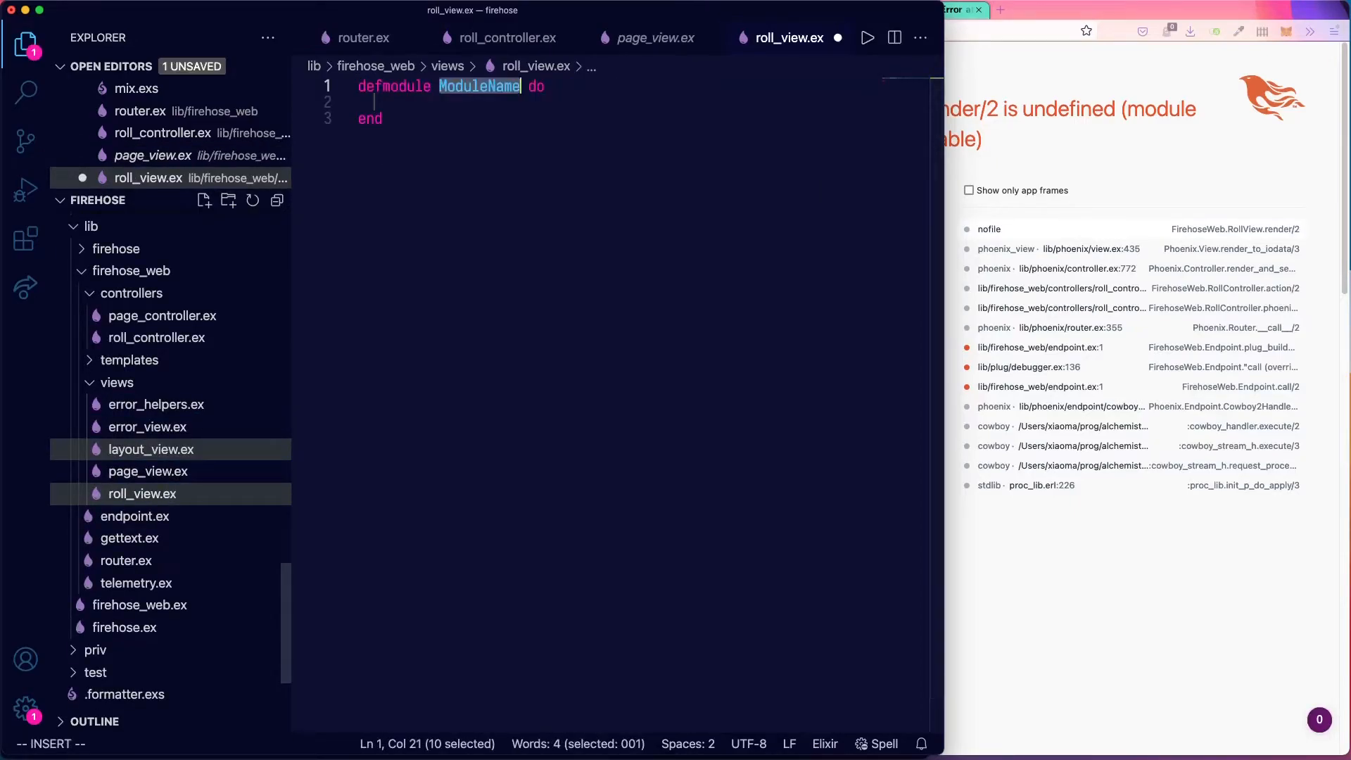
Define the FirehoseWeb.RollView module with use FirehoseWeb, :view.
{"action": "type", "text": "FirehoseWe"}
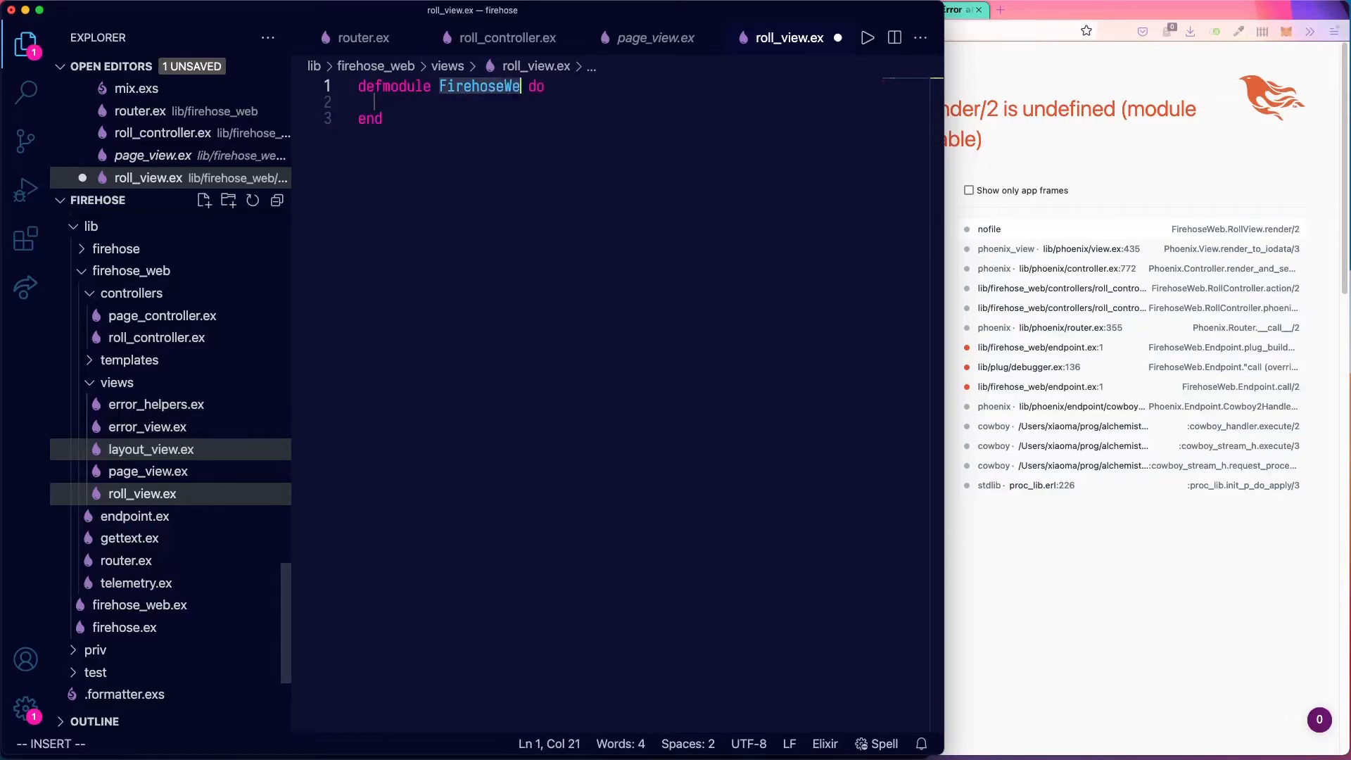
{"action": "type", "text": "b.RollView"}
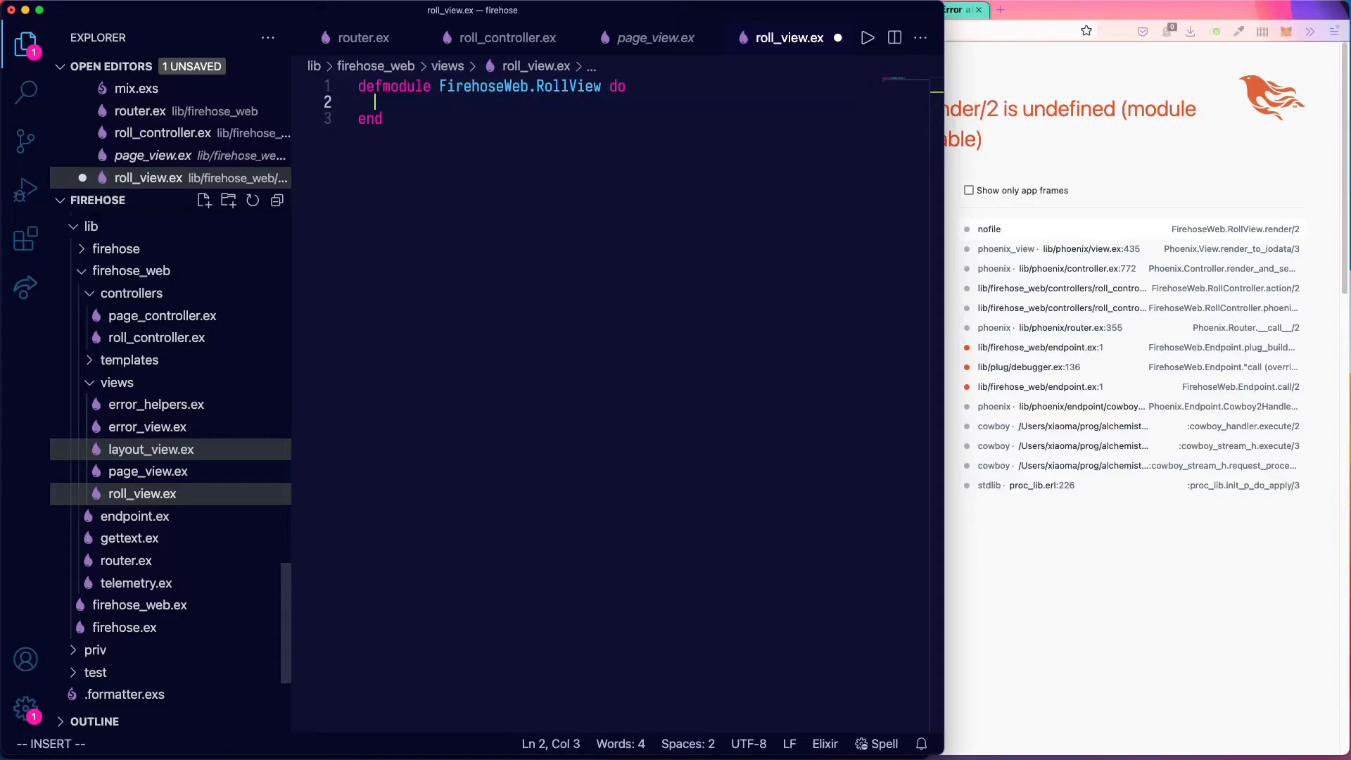
{"action": "type", "text": "use FirehoseWeb, :"}
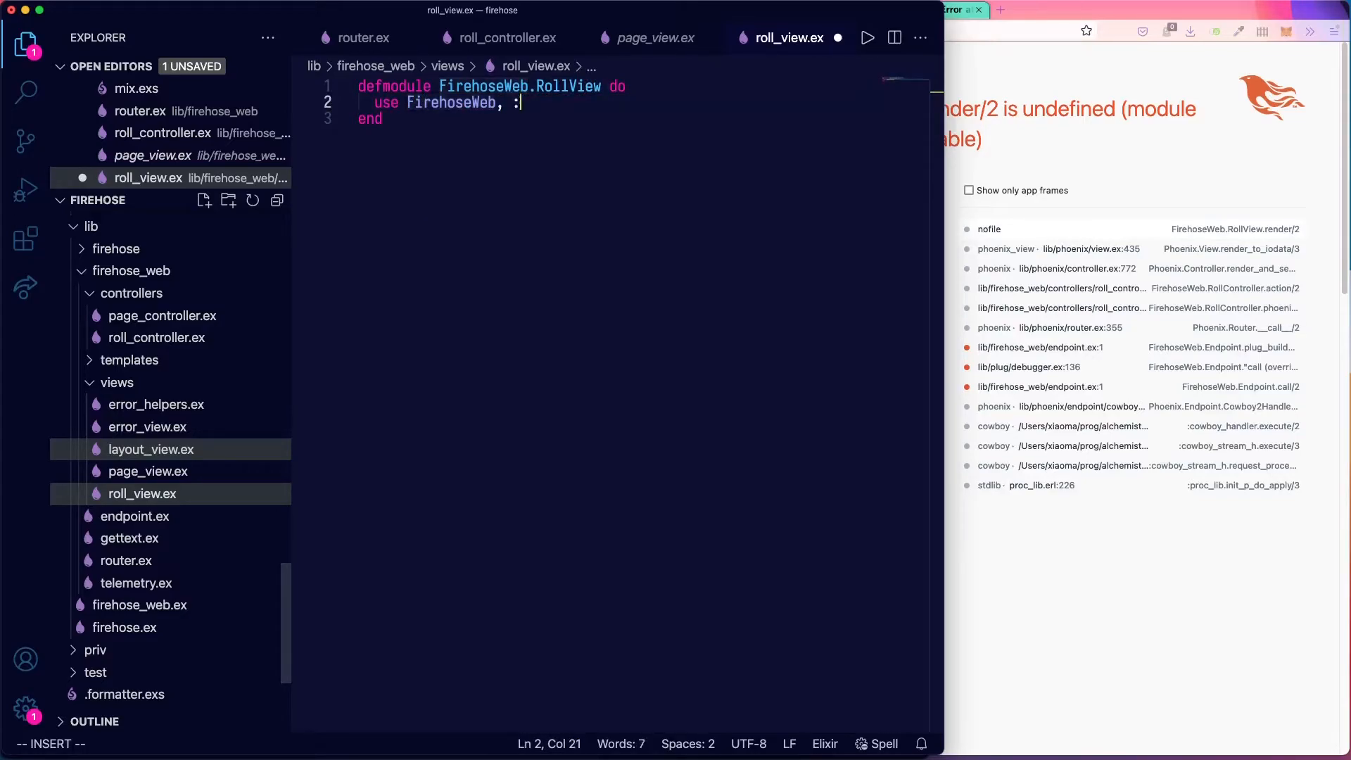
{"action": "type", "text": "view"}
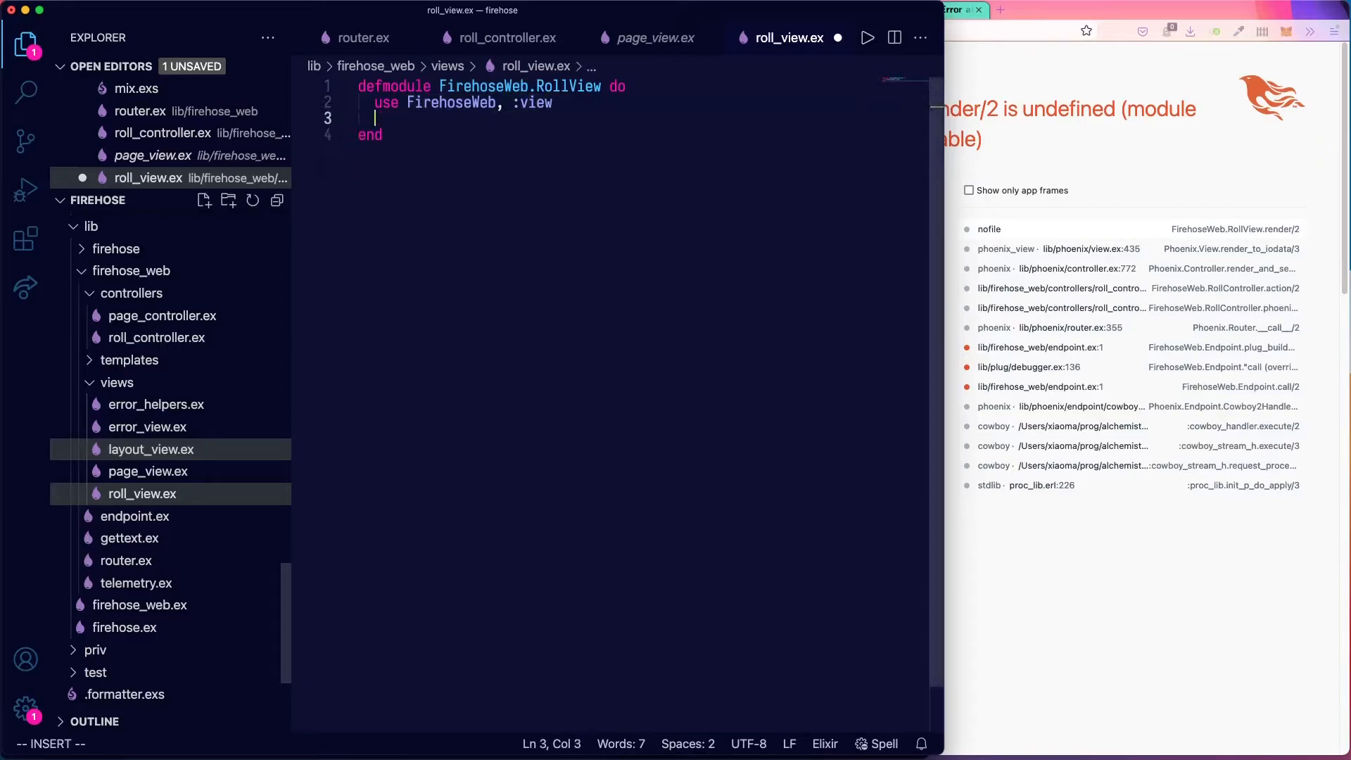
Add render("index.json", _data) returning %{status: "ok", roll: 4} and save the module.
{"action": "key", "text": "Enter"}
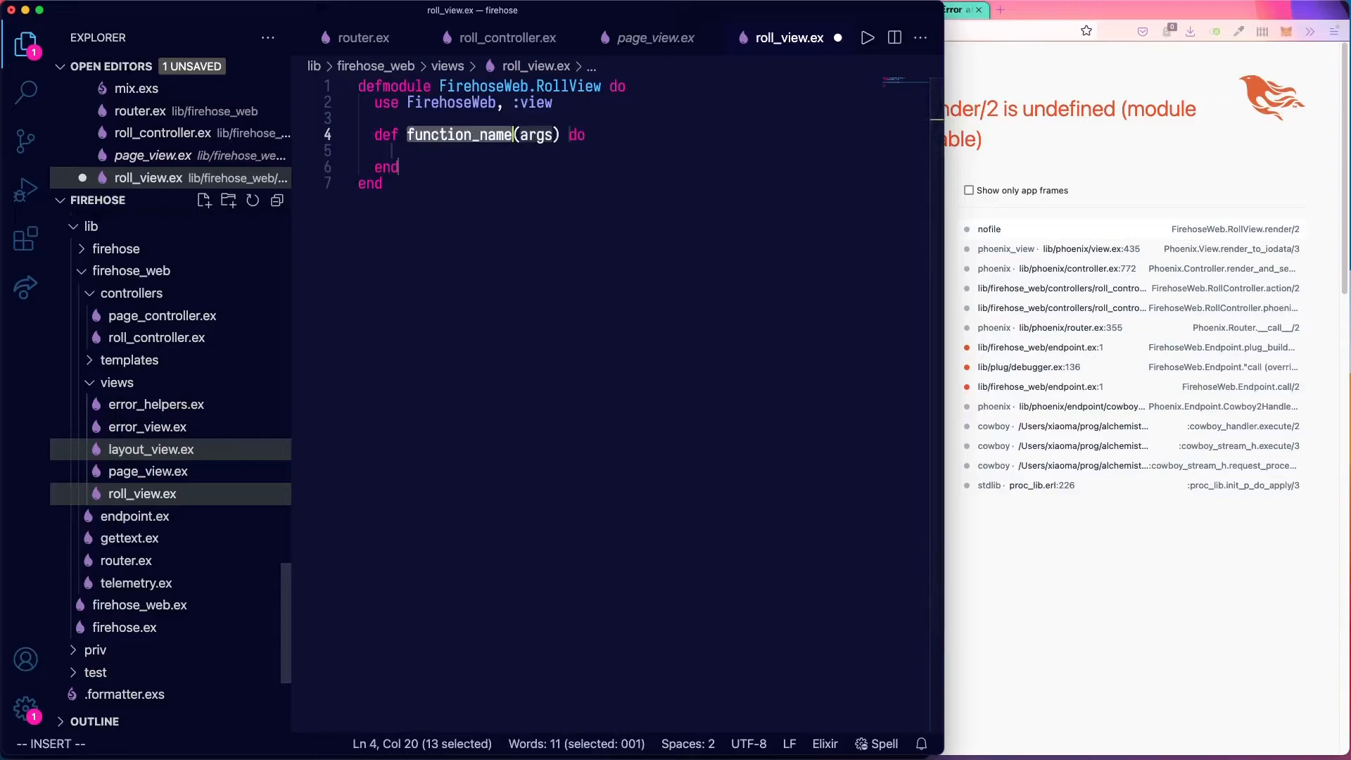
{"action": "type", "text": "render() do"}
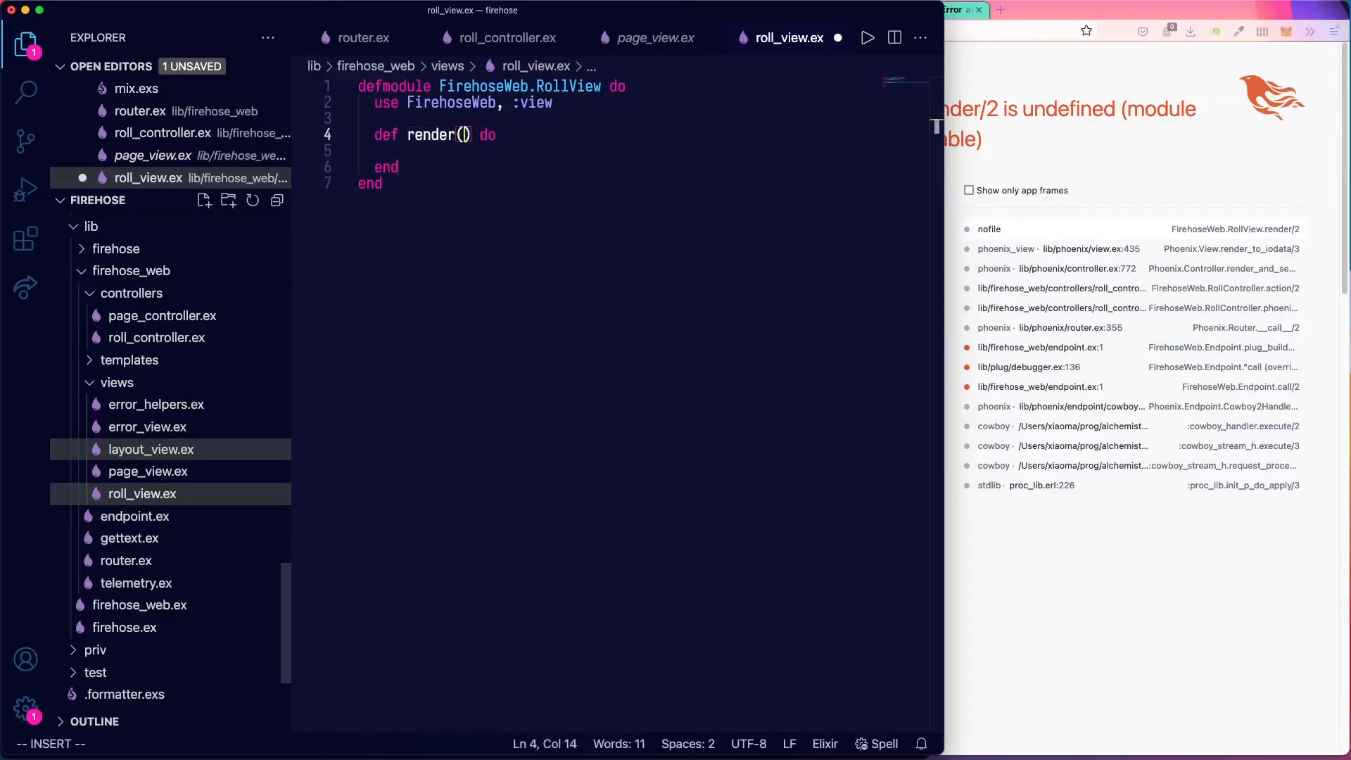
{"action": "type", "text": "\"in\""}
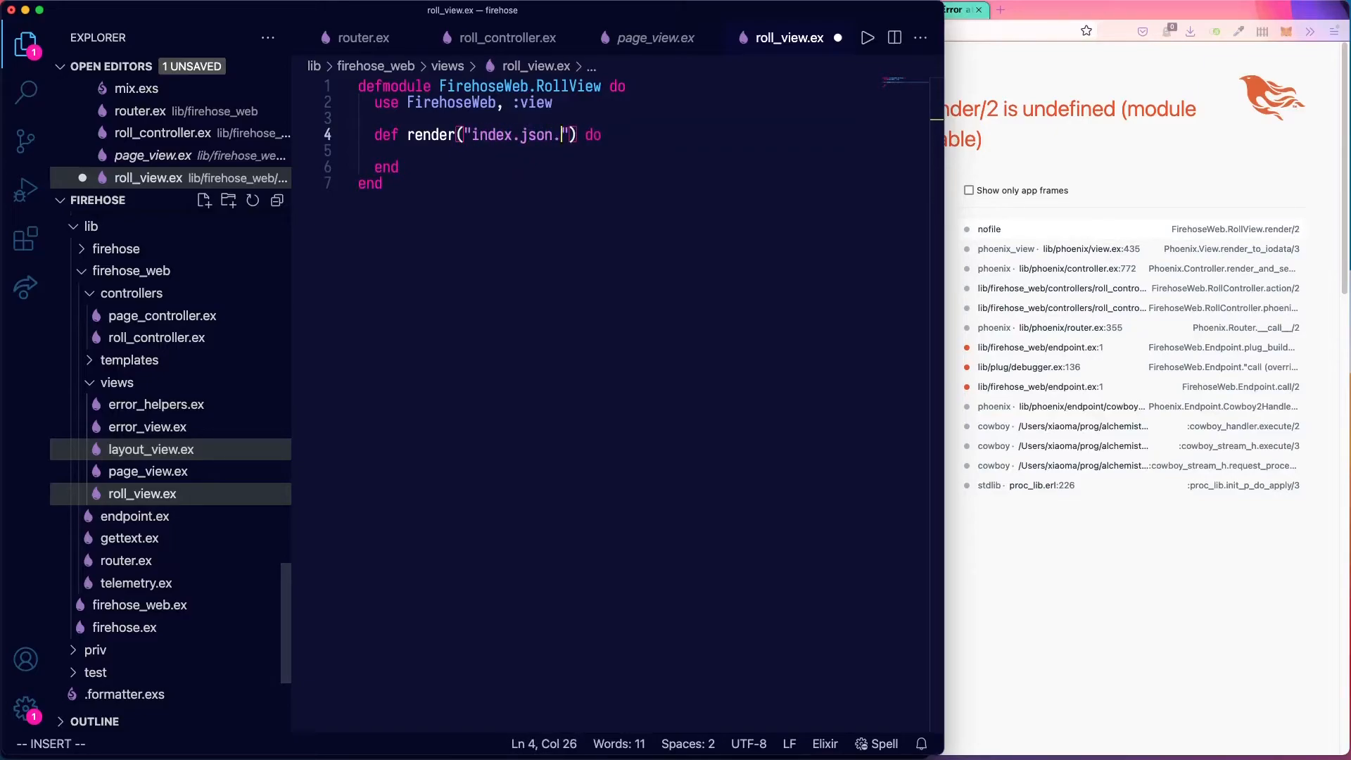
{"action": "type", "text": ","}
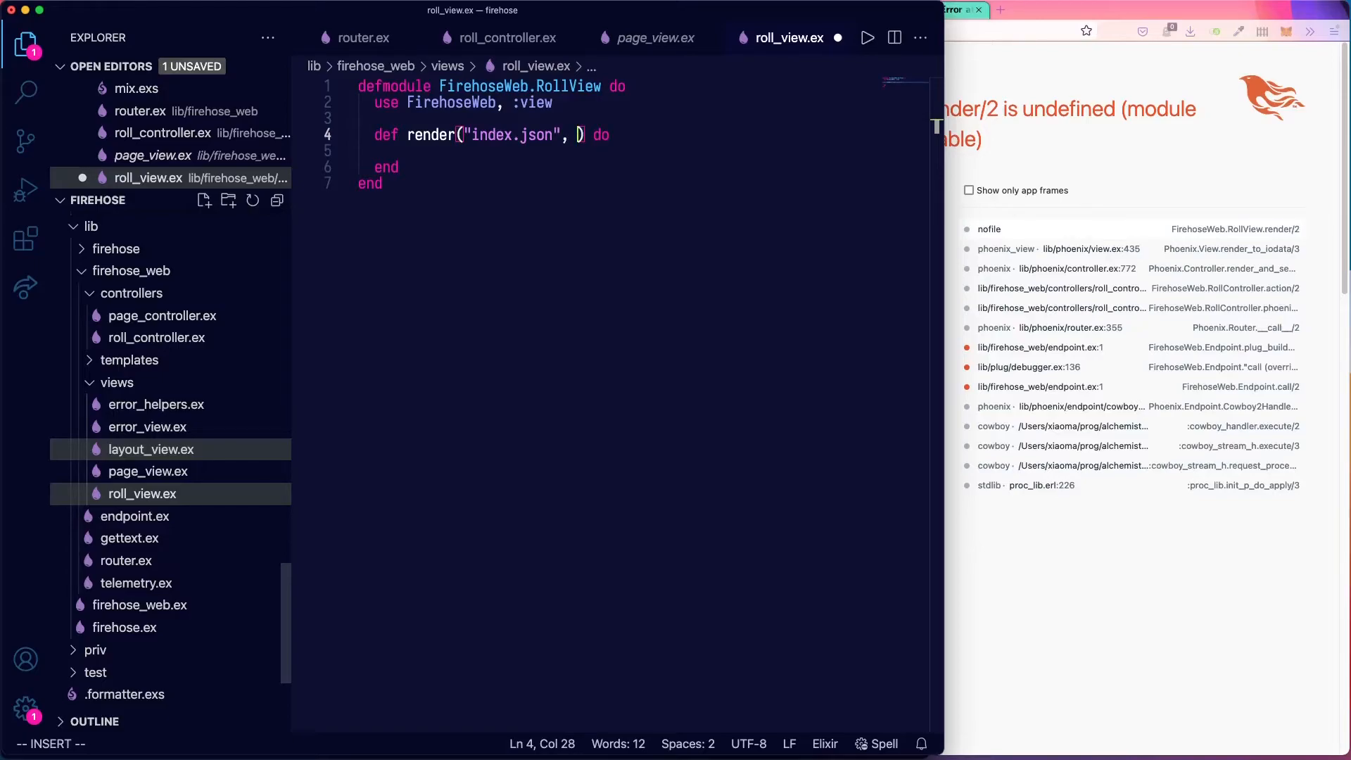
{"action": "type", "text": "_data"}
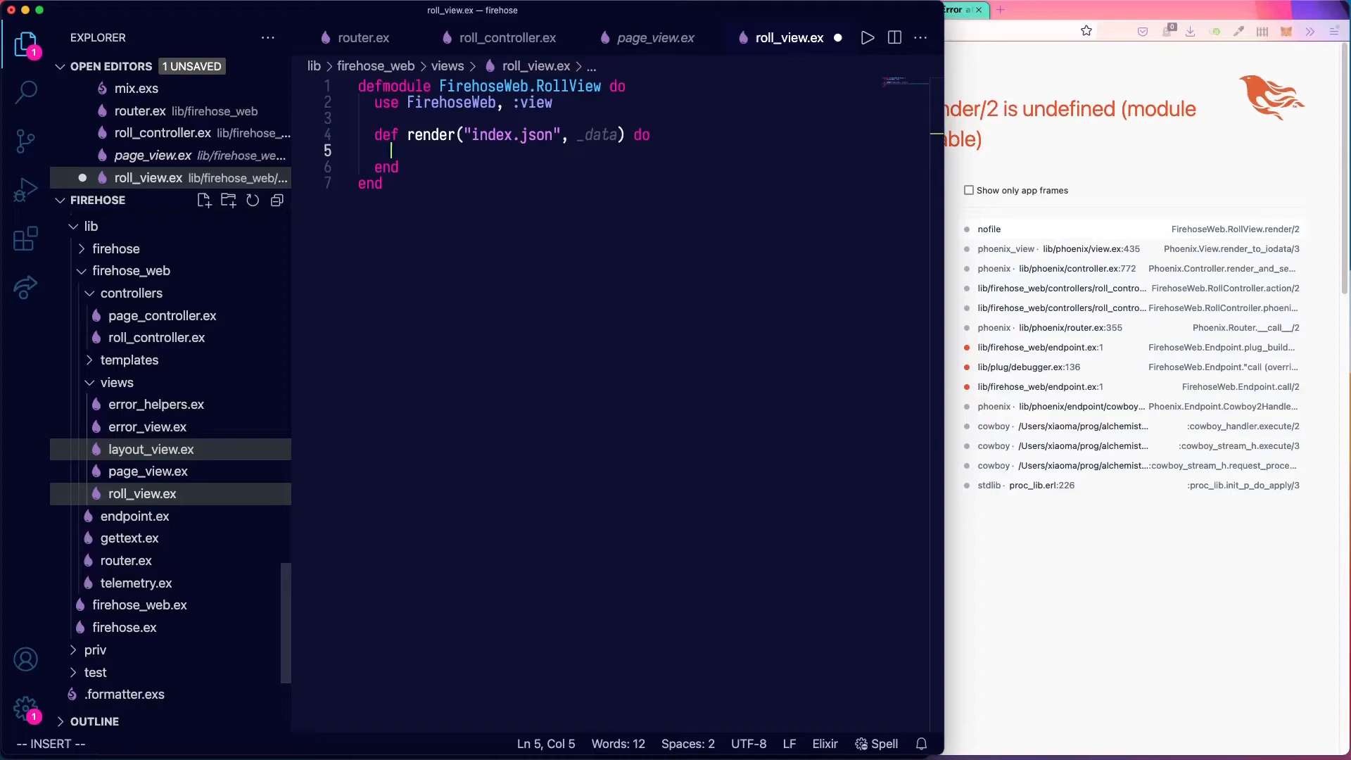
{"action": "type", "text": "%{"}
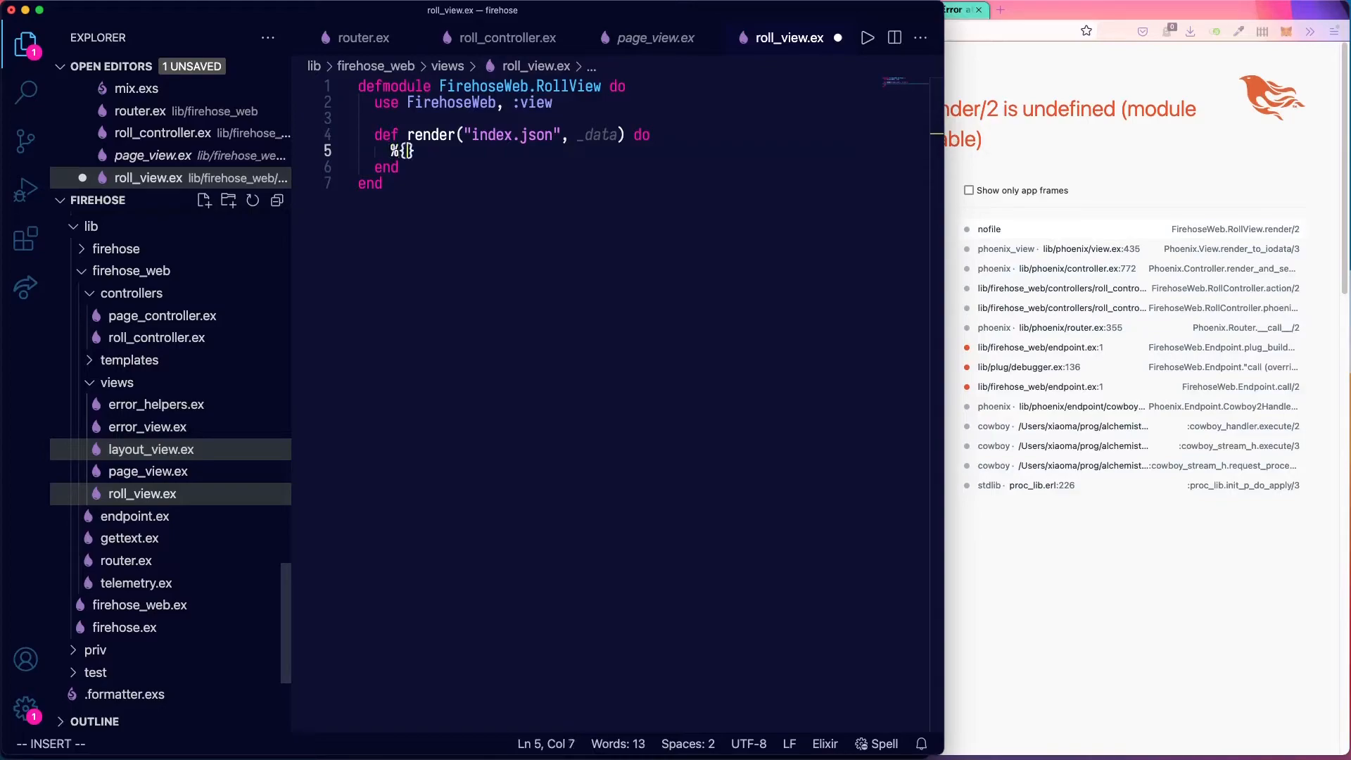
{"action": "type", "text": "statu"}
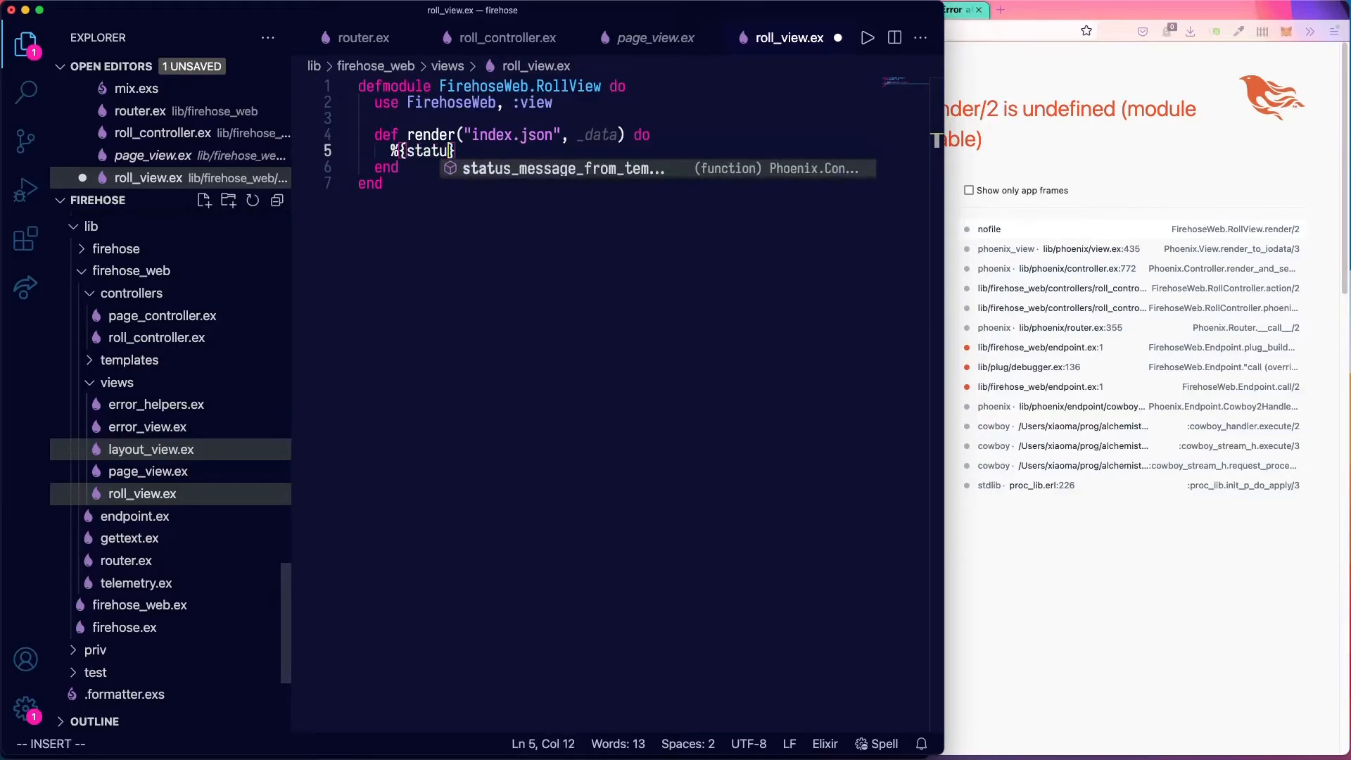
{"action": "type", "text": ": \"ok\","}
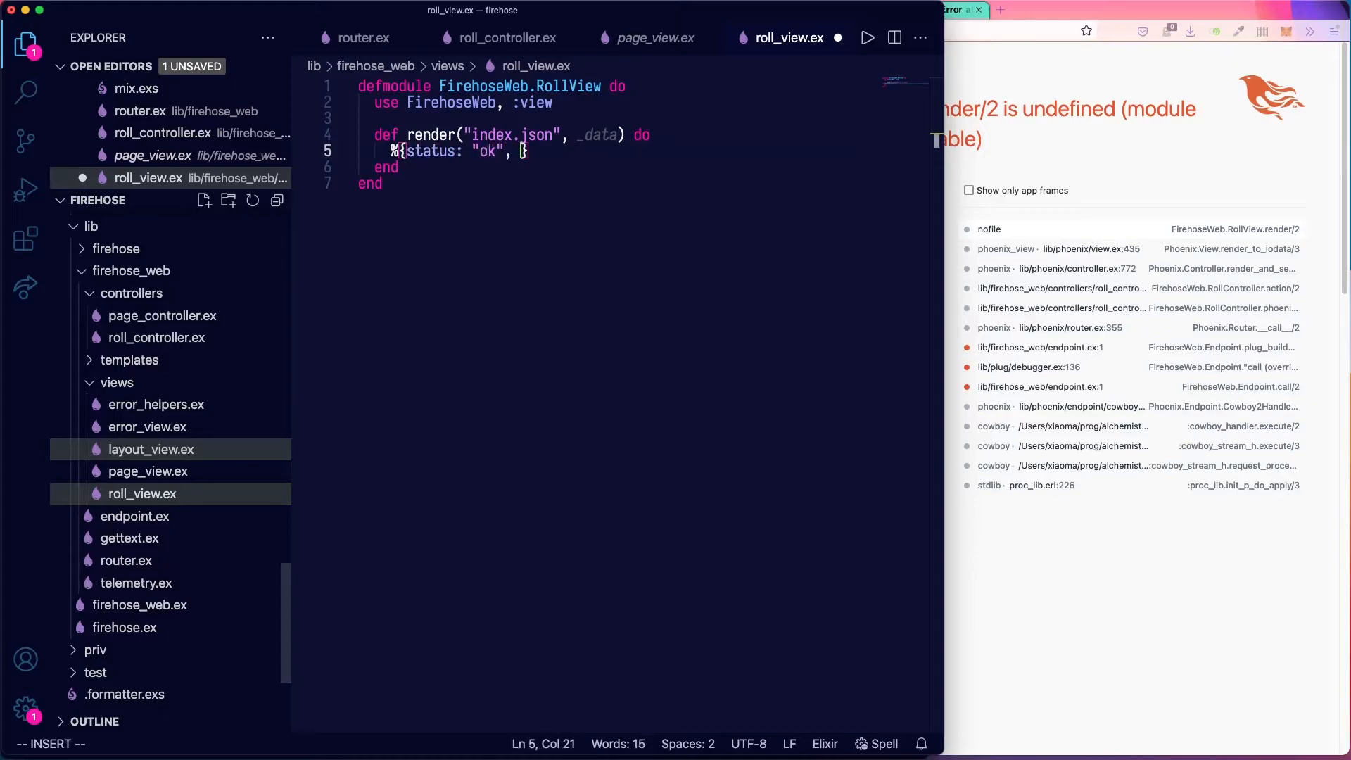
{"action": "type", "text": "roll:"}
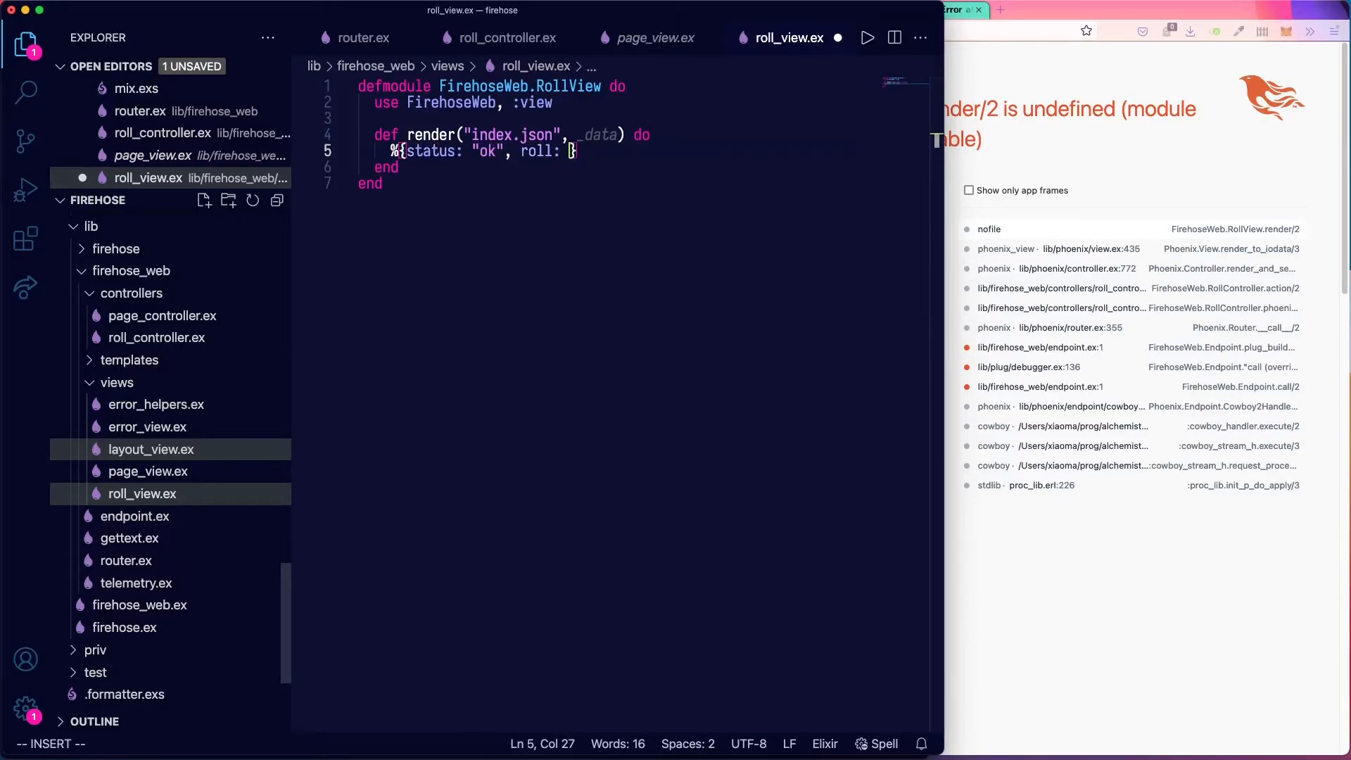
{"action": "type", "text": "4"}
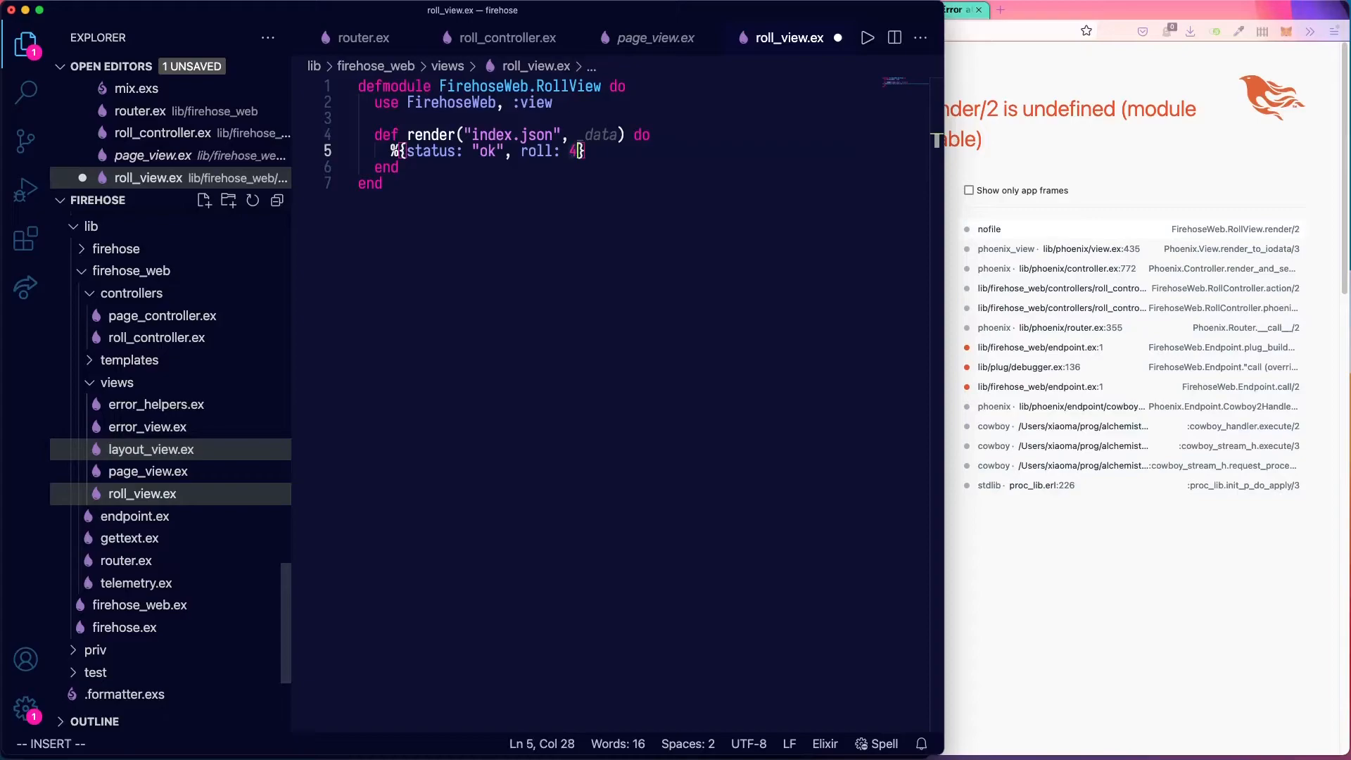
{"action": "key", "text": "cmd+s"}
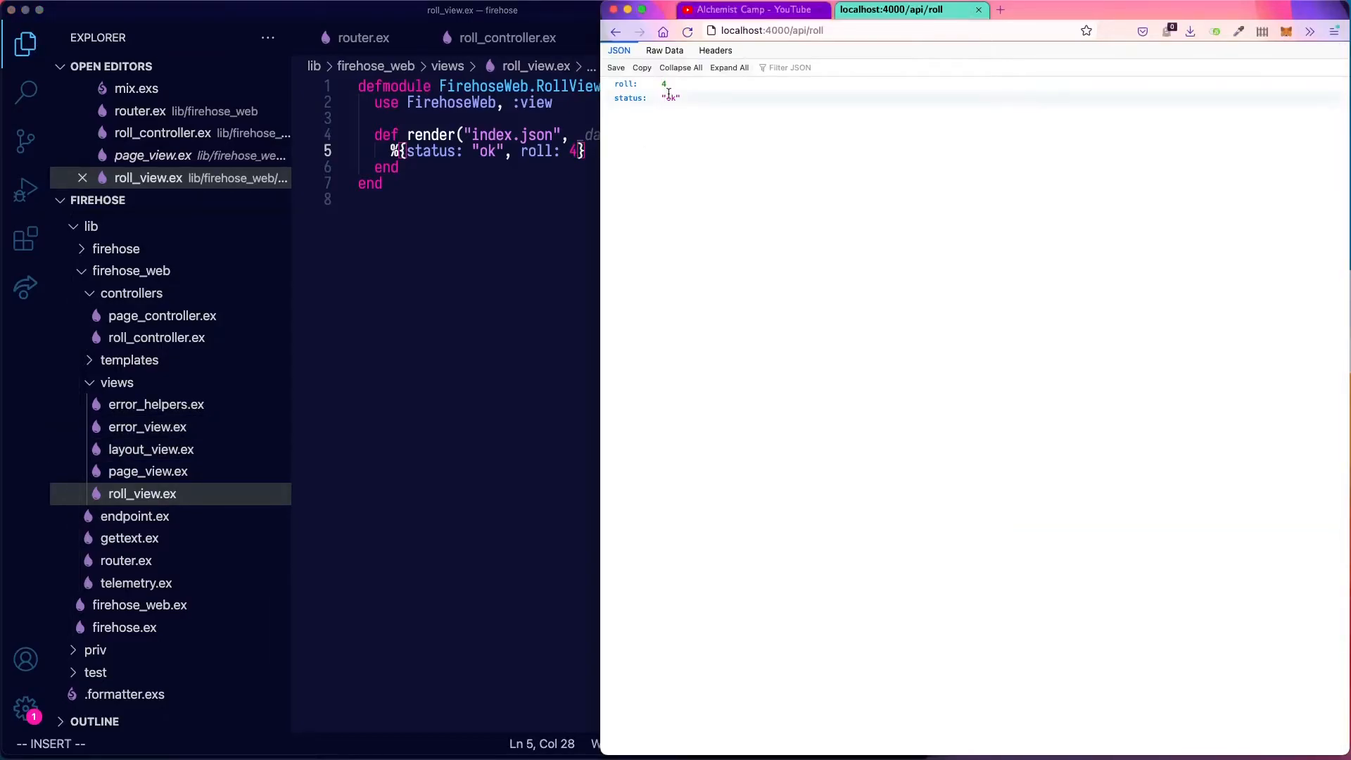
{"action": "left_click", "coordinate": [687, 31]}
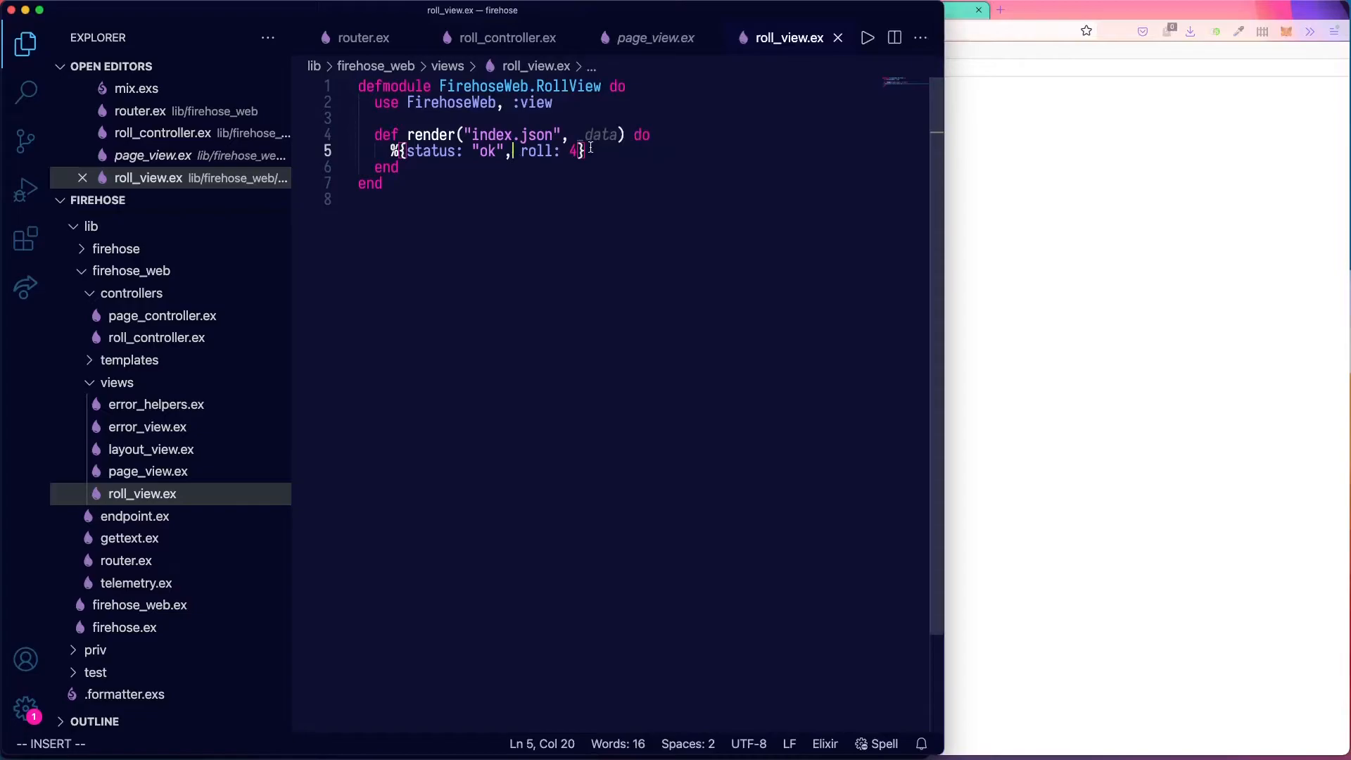
Begin the index action in roll_controller.ex with num = :rand.uniform().
{"action": "key", "text": "Ctrl+Tab"}
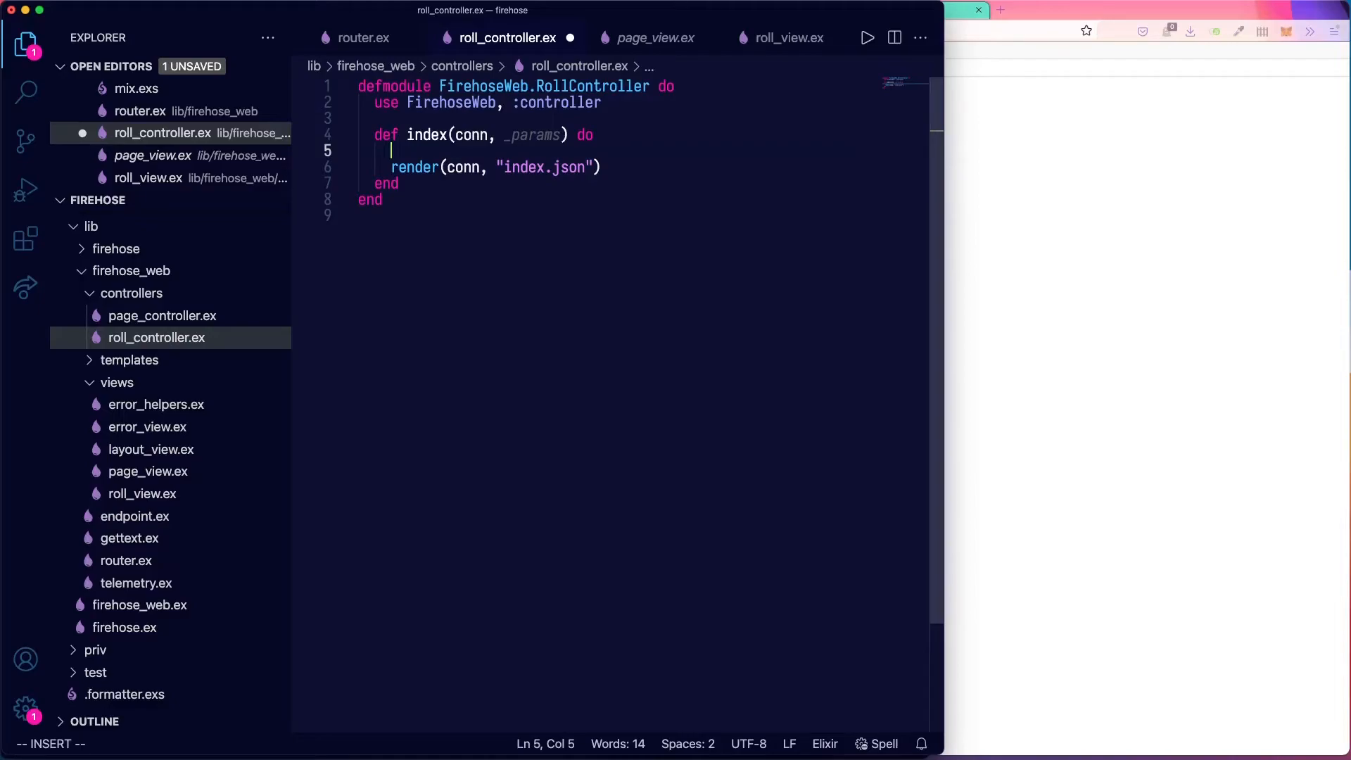
{"action": "type", "text": "num"}
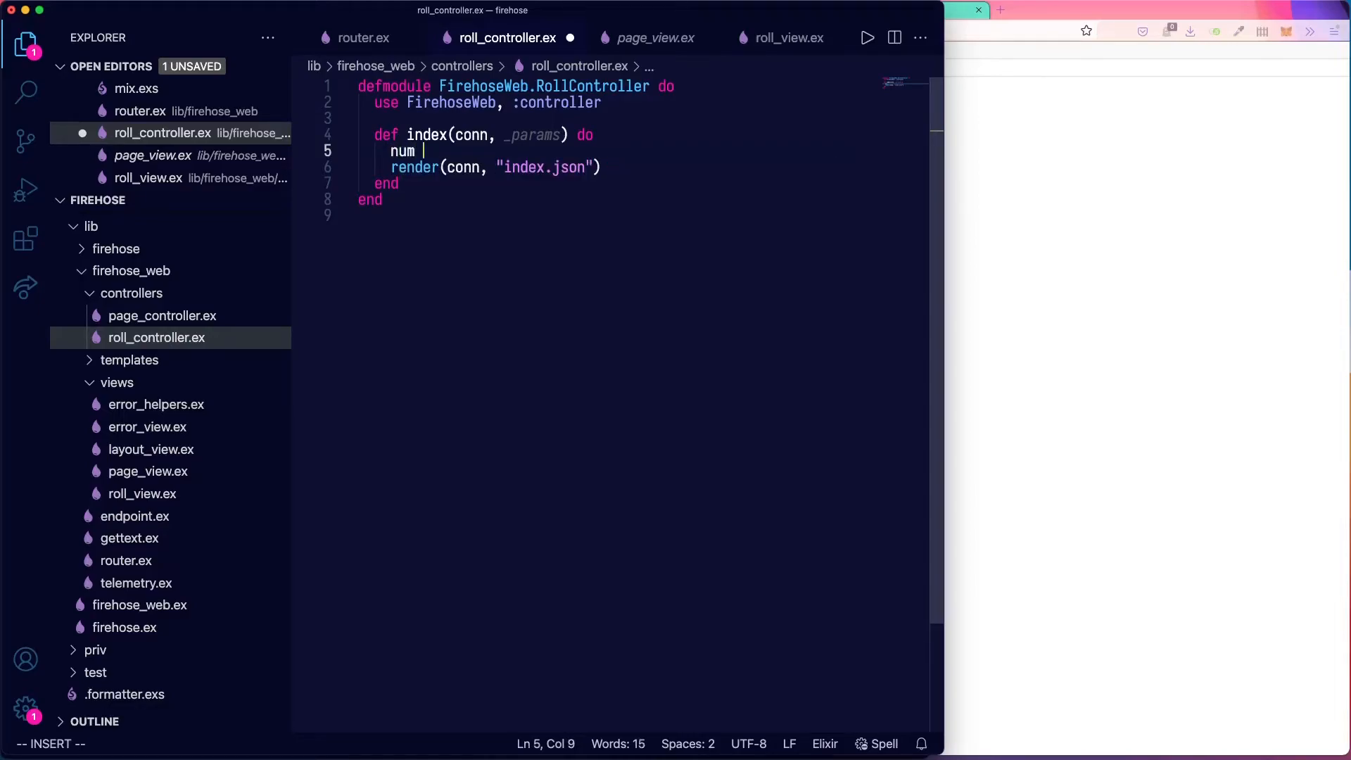
{"action": "type", "text": "= :ra"}
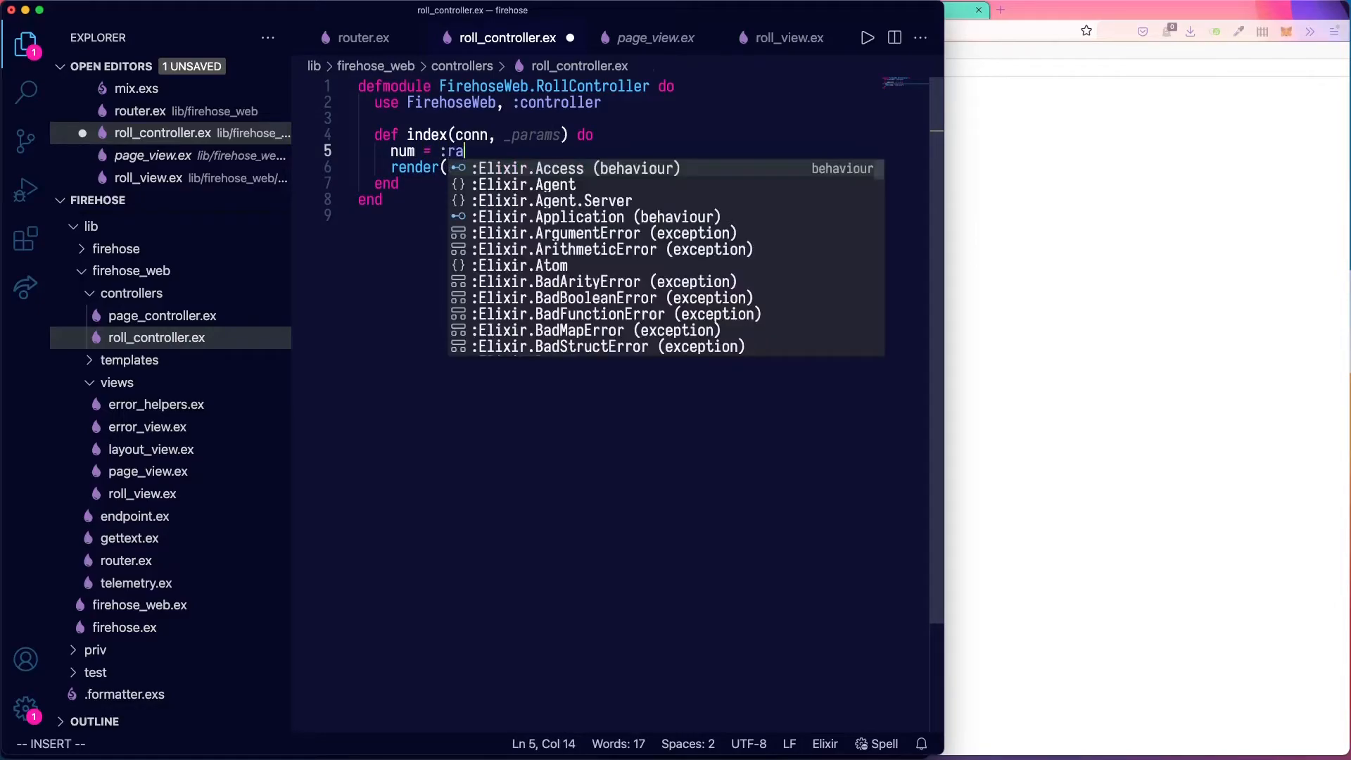
{"action": "type", "text": "nd.uniform("}
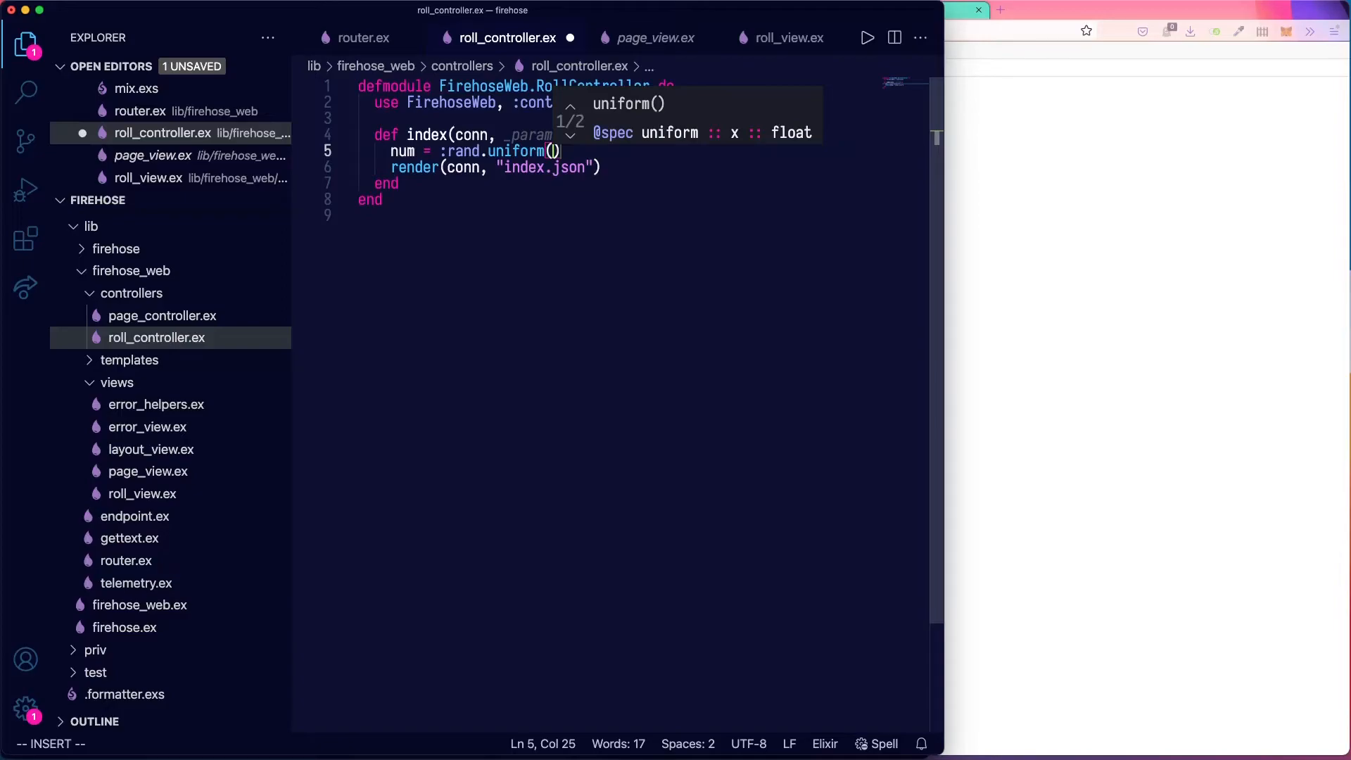
{"action": "type", "text": "n"}
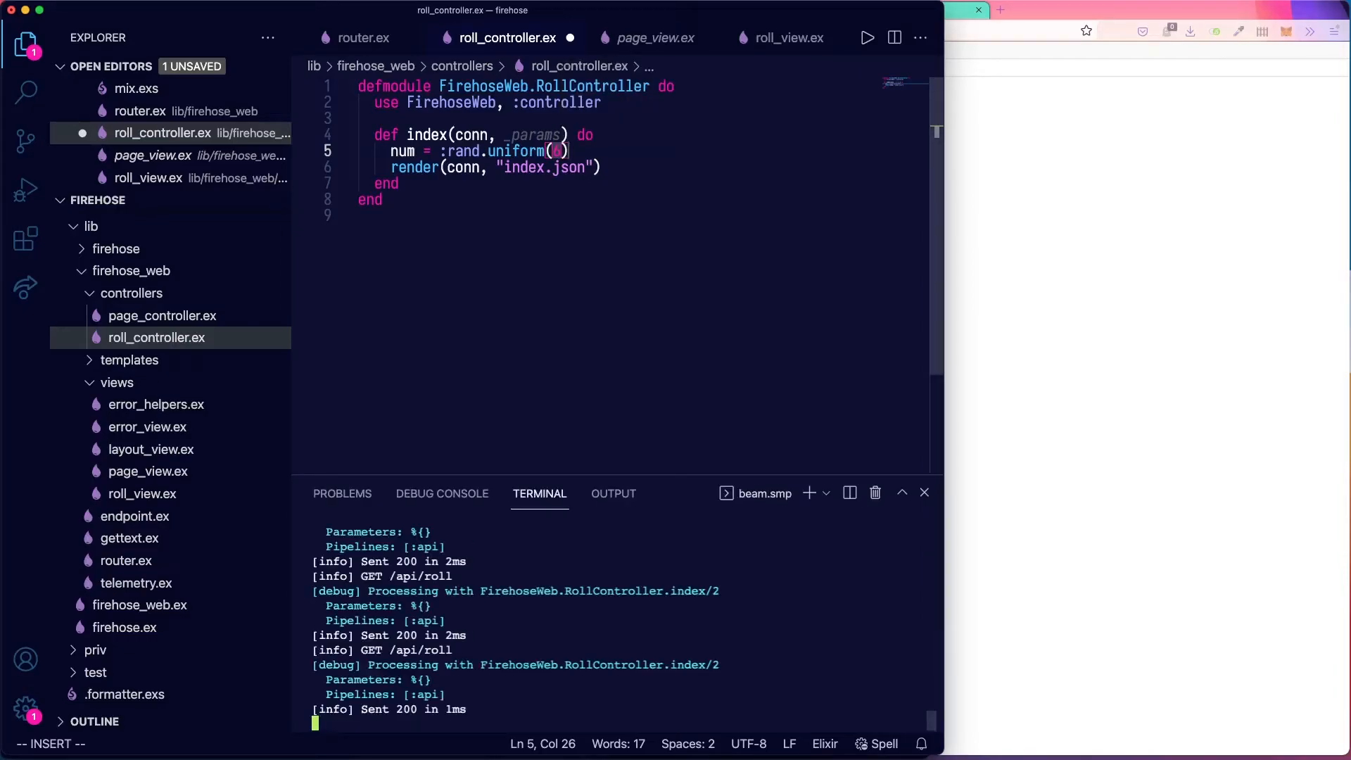
Run :rand.uniform(6) in iex, then for _ <- 1..50, do: :rand.uniform(6).
{"action": "type", "text": ":rand.uniform(6"}
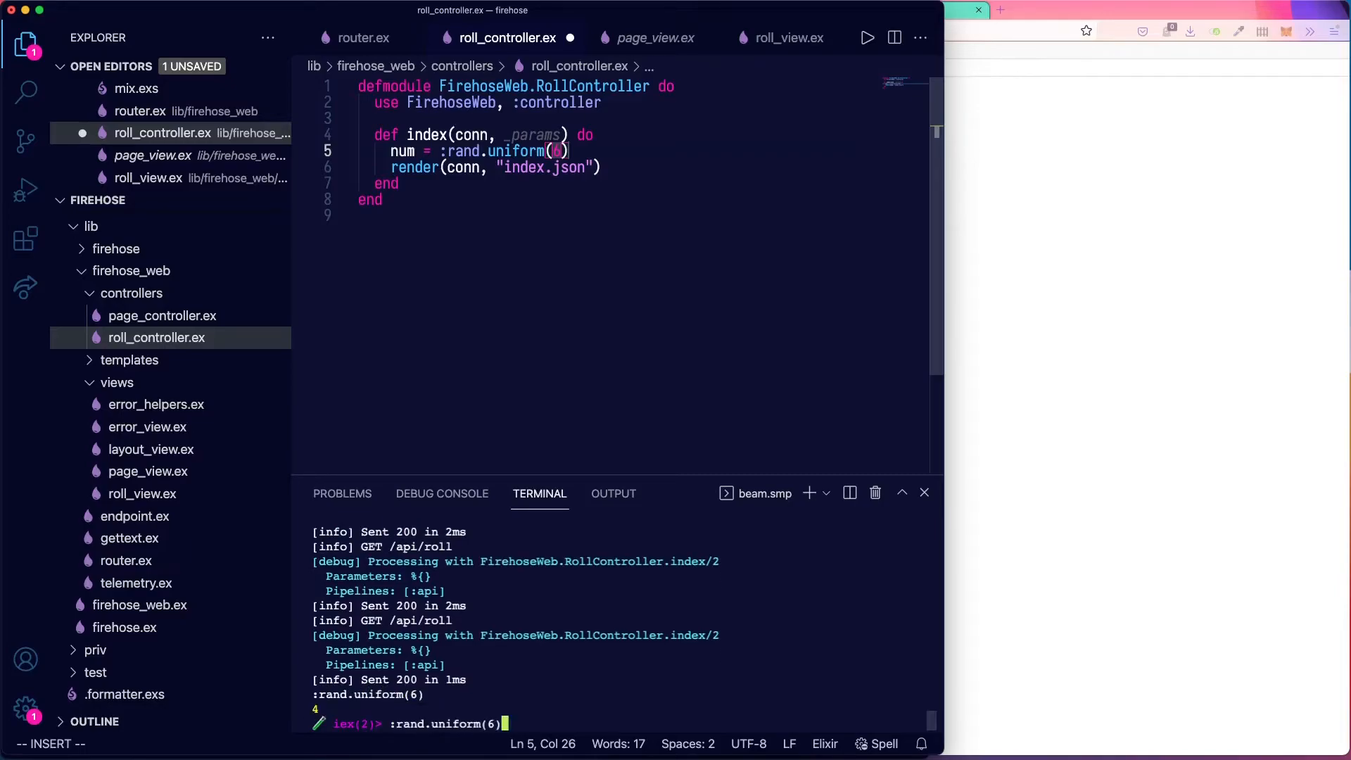
{"action": "type", "text": "for _ <-"}
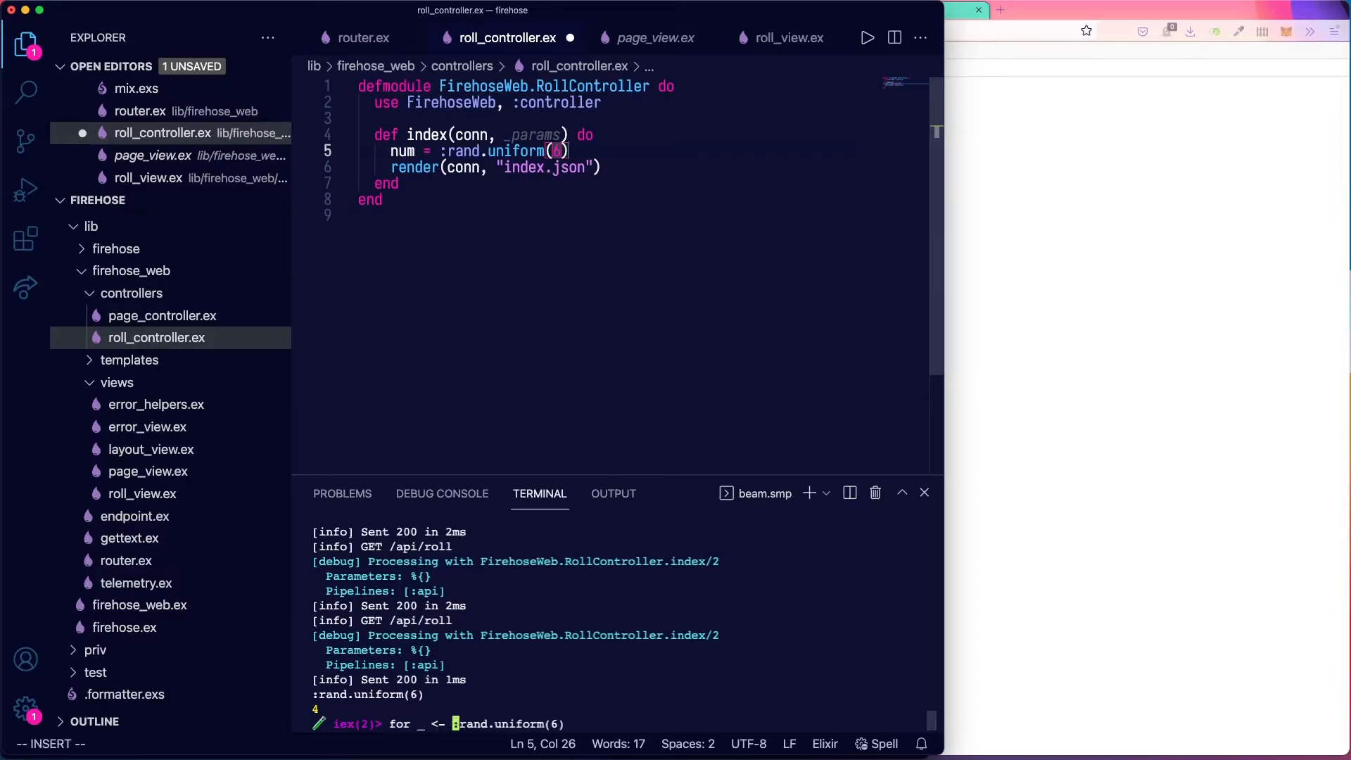
{"action": "type", "text": "1..50"}
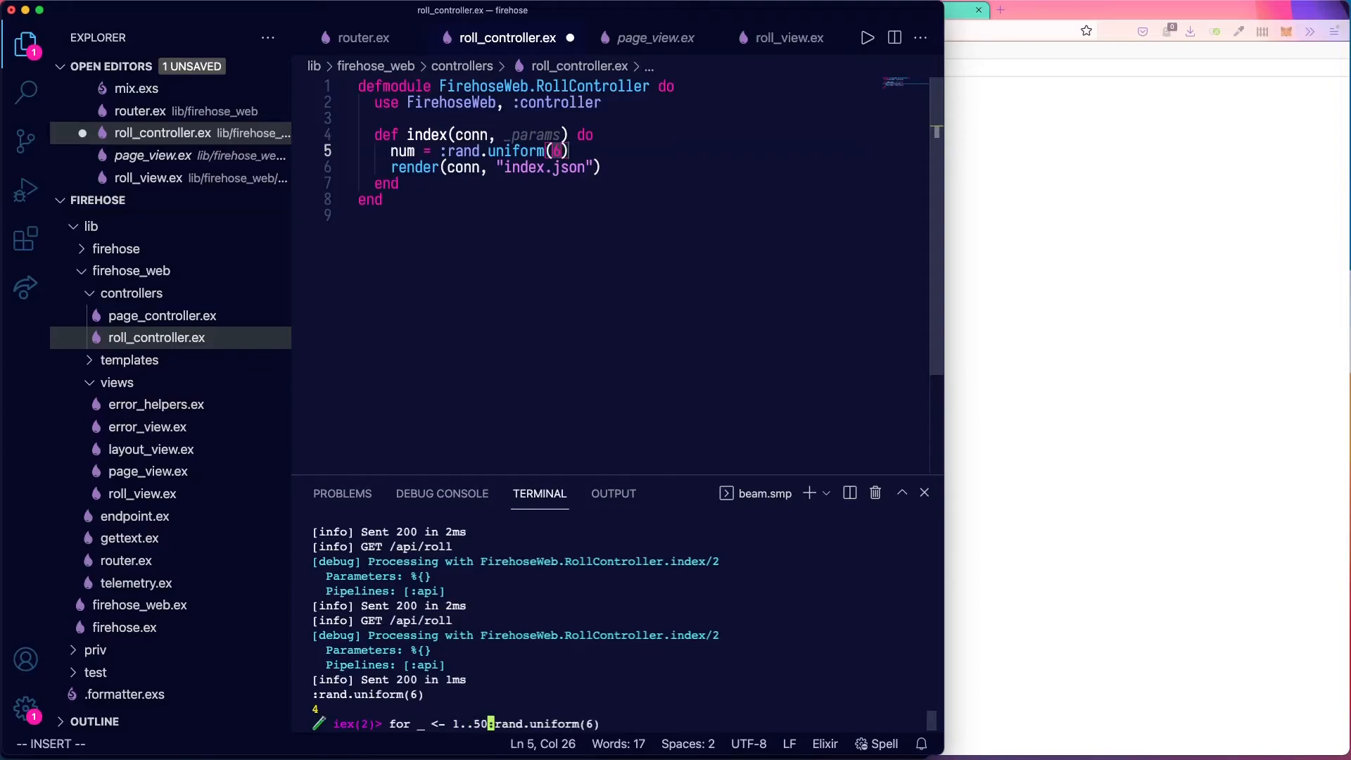
{"action": "type", "text": ", do:"}
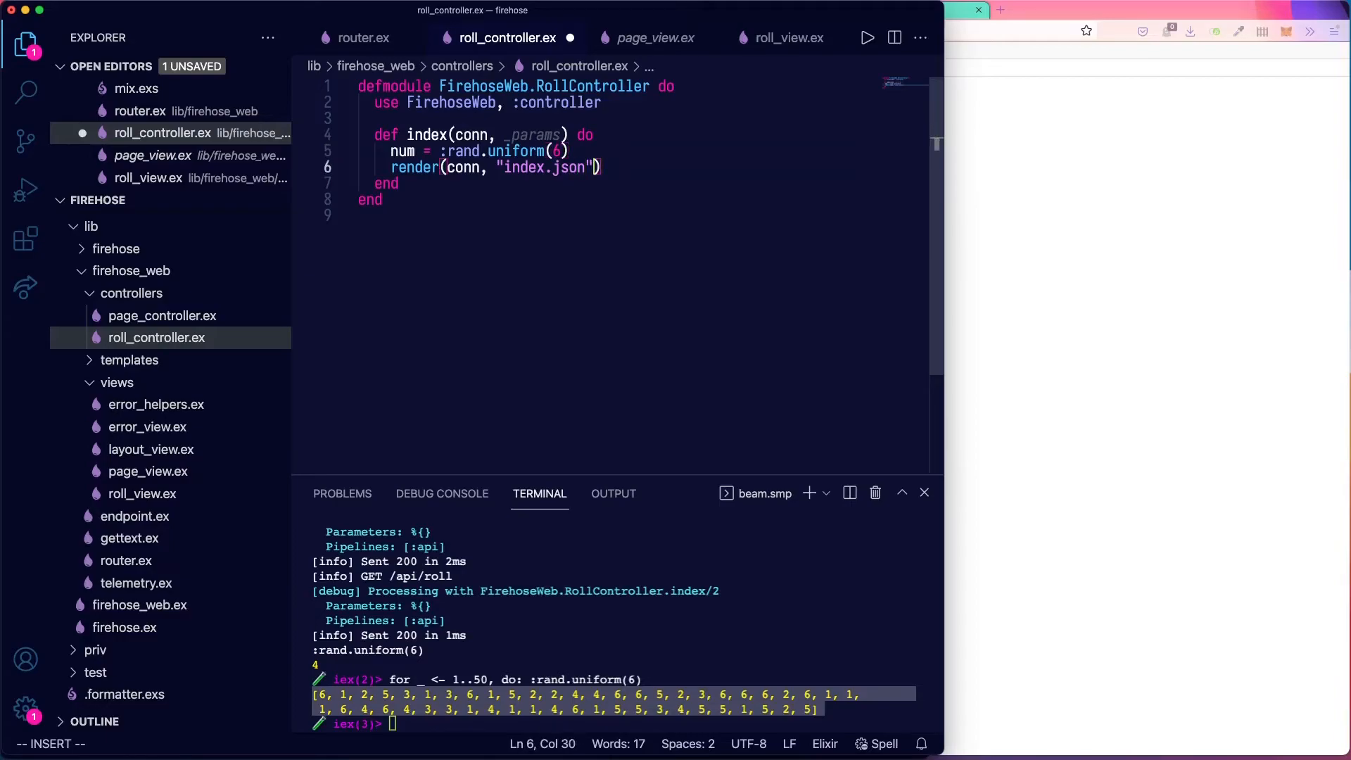
Change the controller call to render(conn, "index.json", roll: num).
{"action": "type", "text": ", num:"}
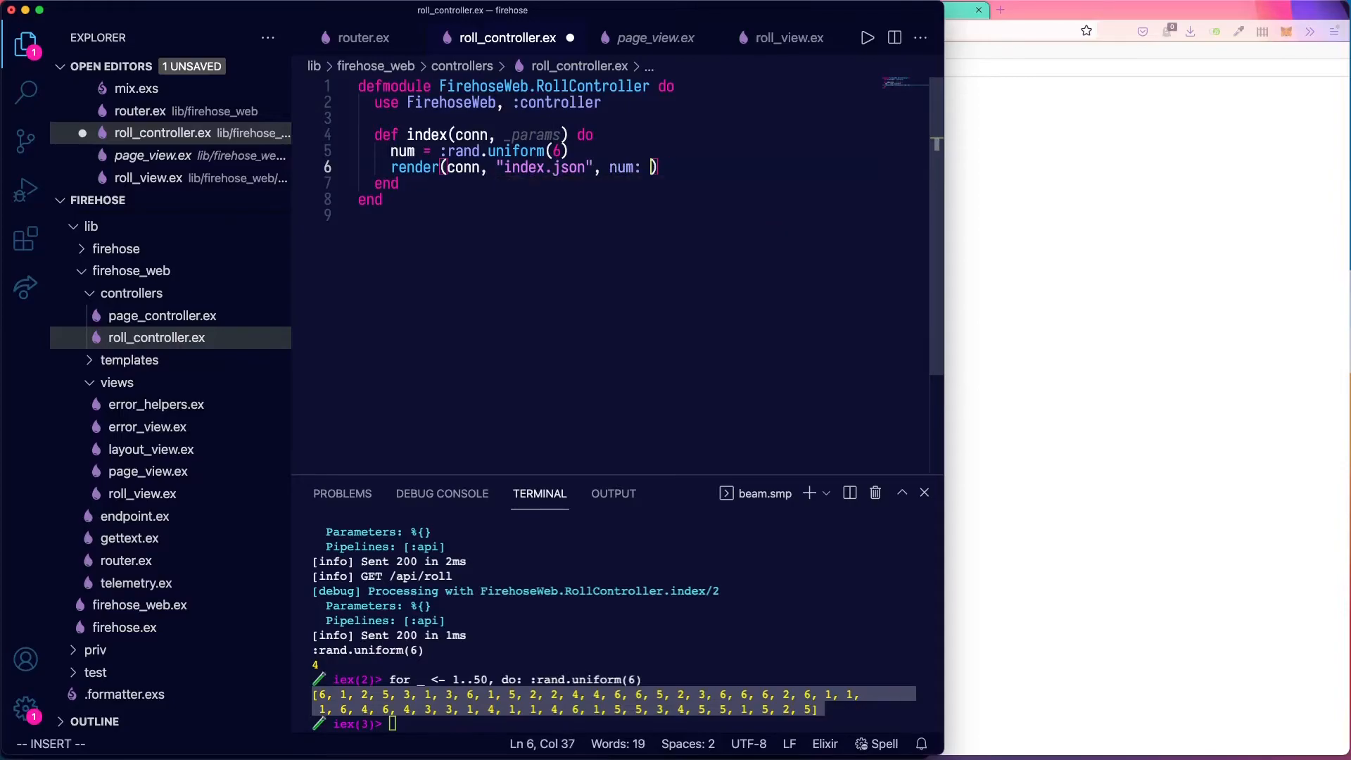
{"action": "key", "text": "backspace"}
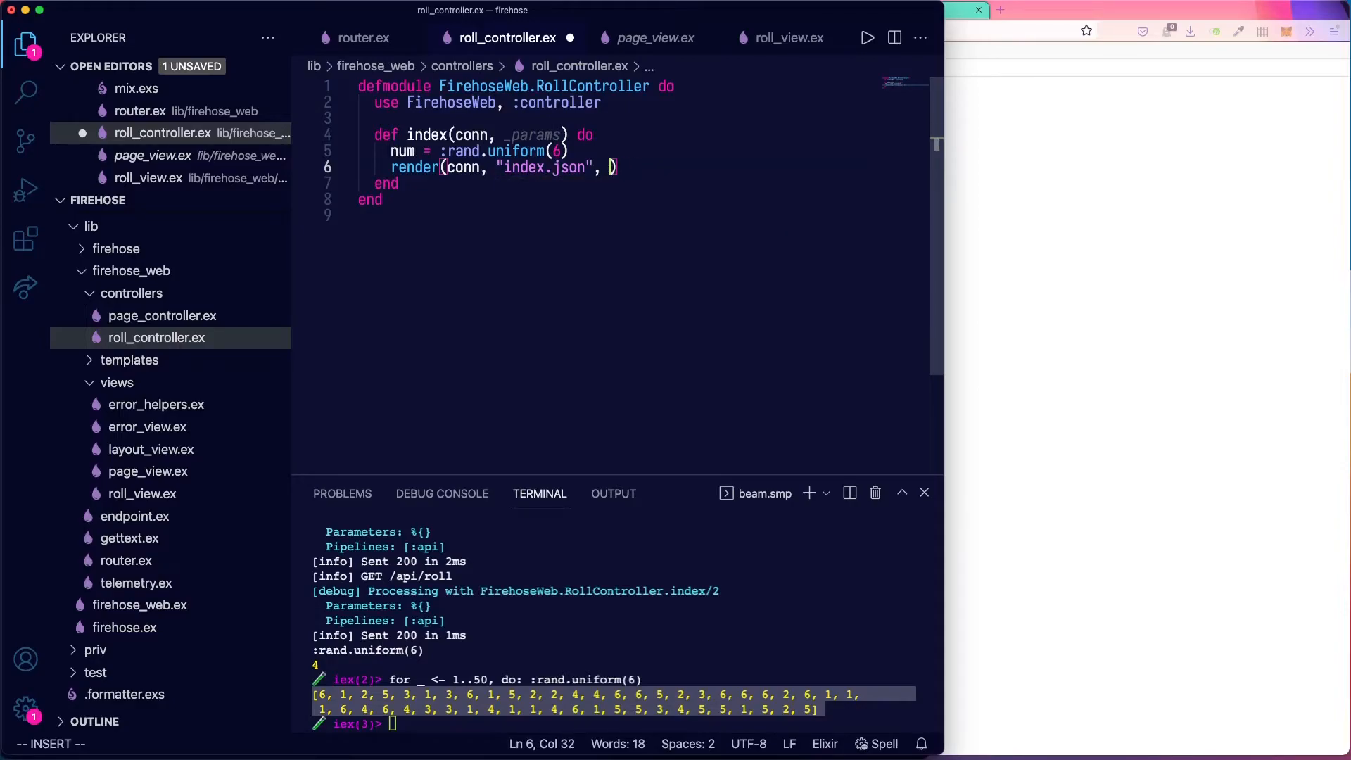
{"action": "type", "text": "num"}
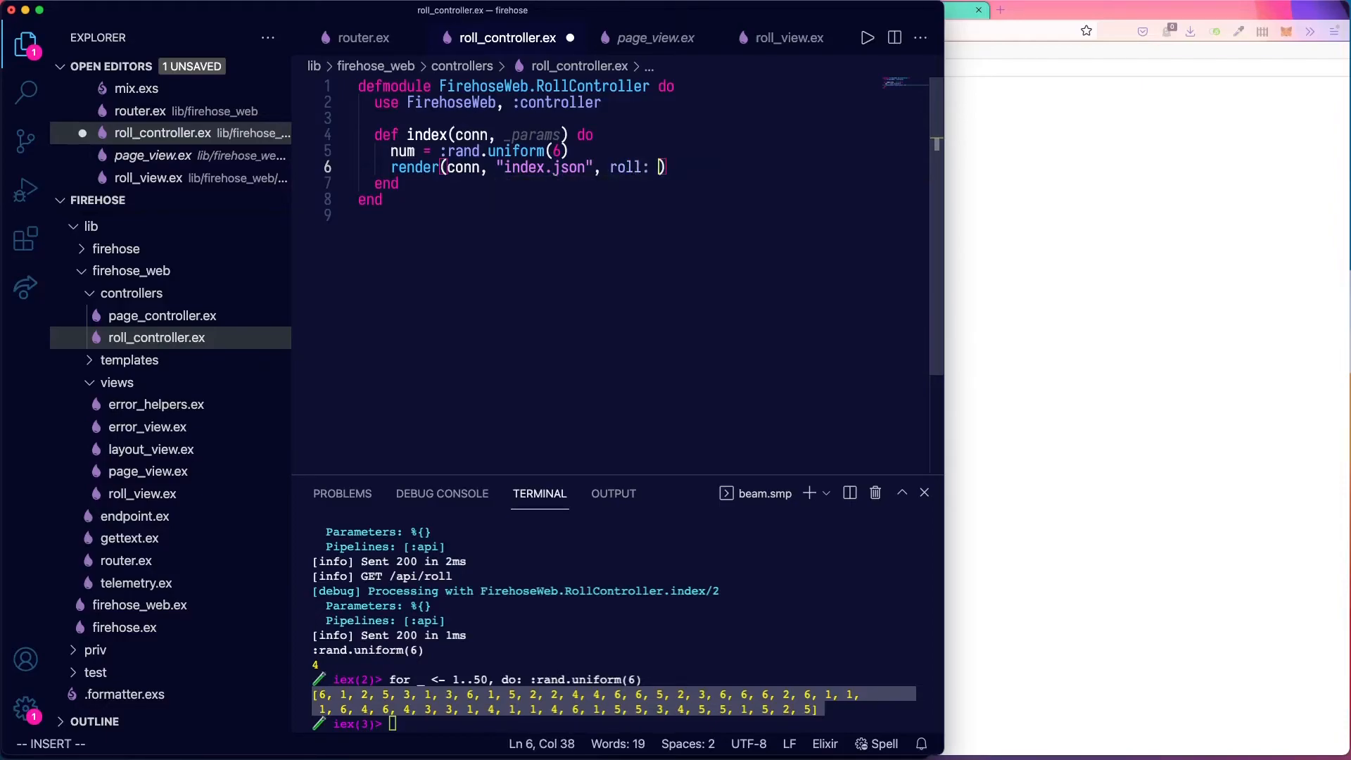
{"action": "type", "text": "num"}
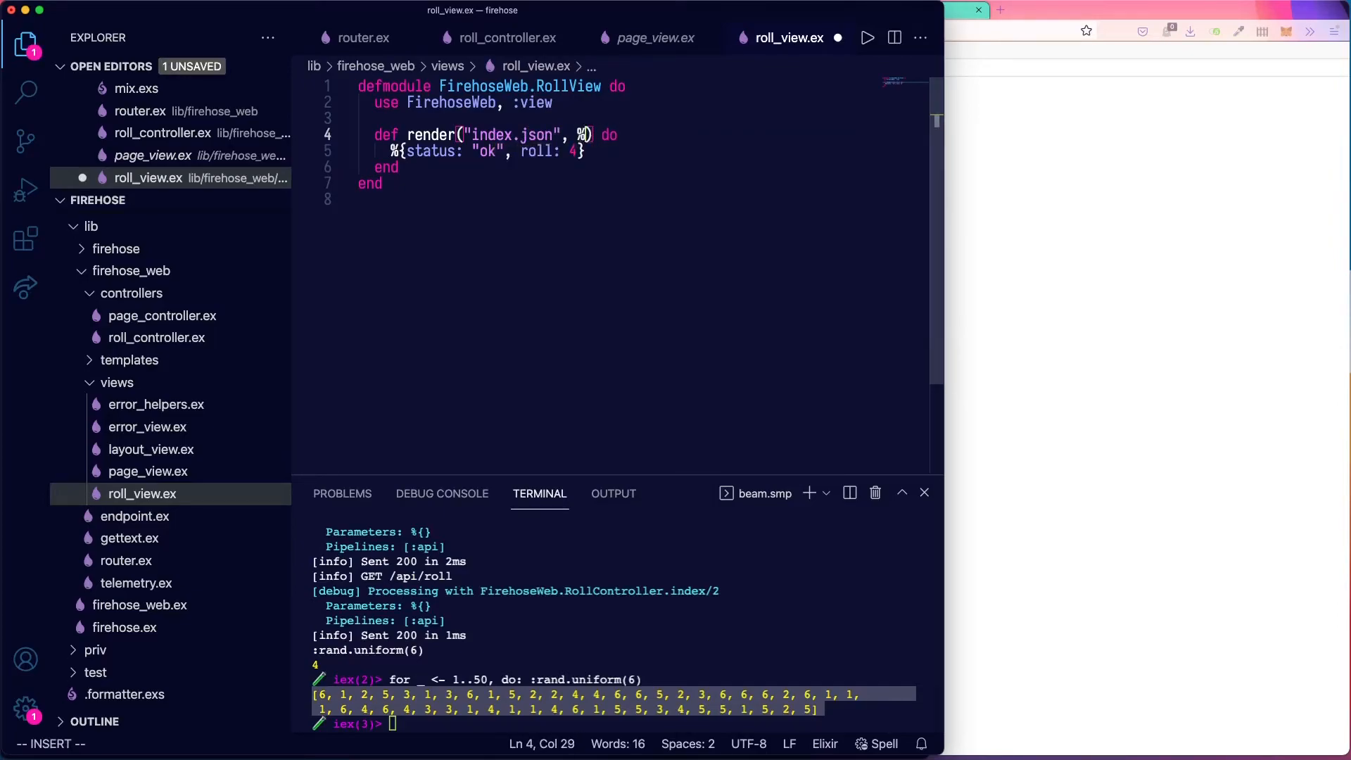
Make RollView's render clause match %{roll: num} when is_integer(num).
{"action": "type", "text": "roll: }"}
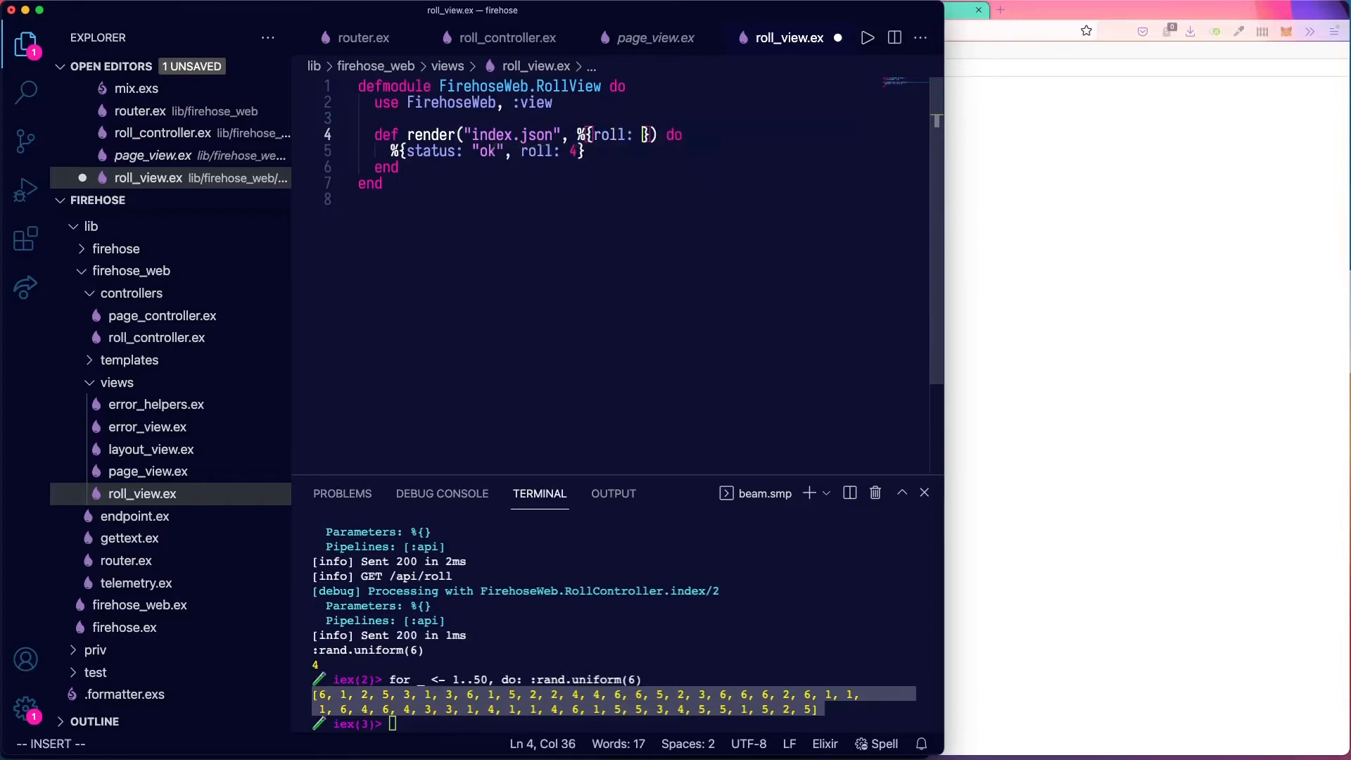
{"action": "type", "text": "num"}
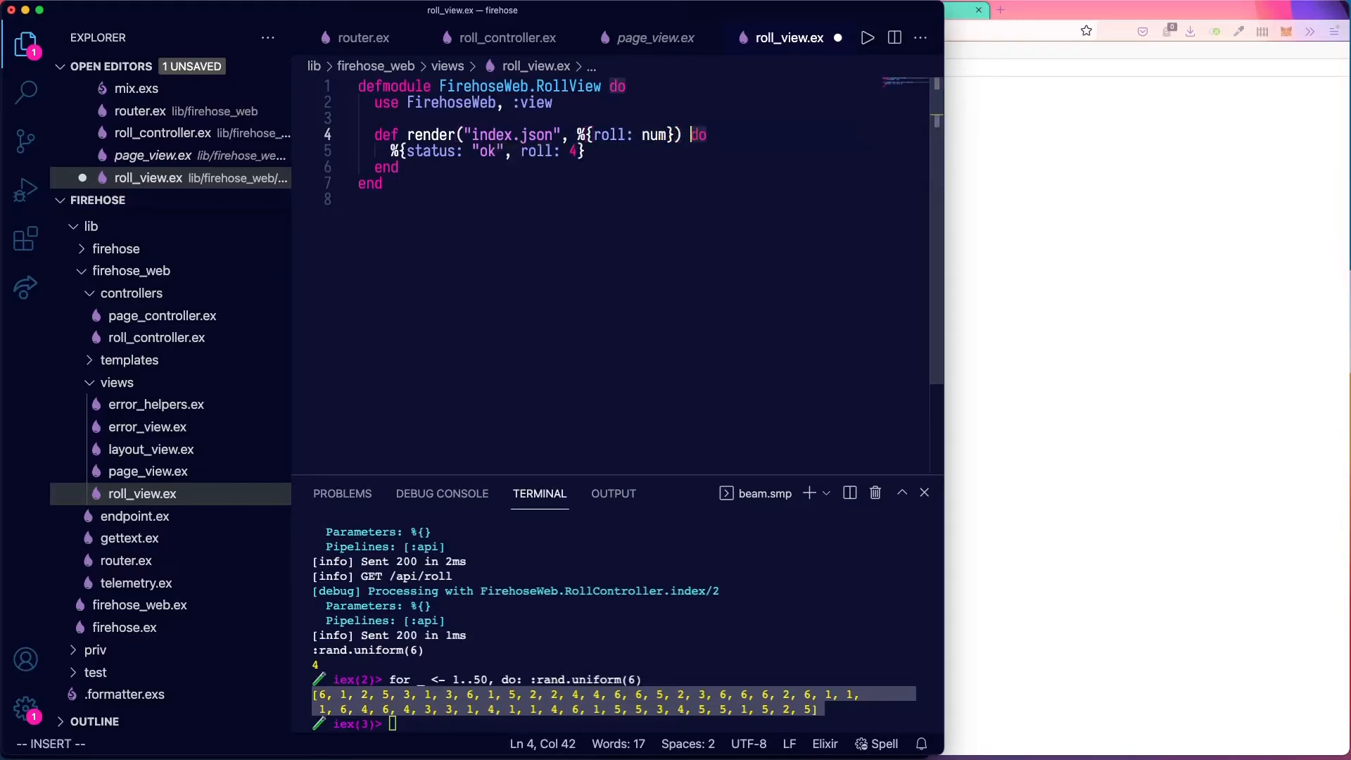
{"action": "type", "text": "when is_i"}
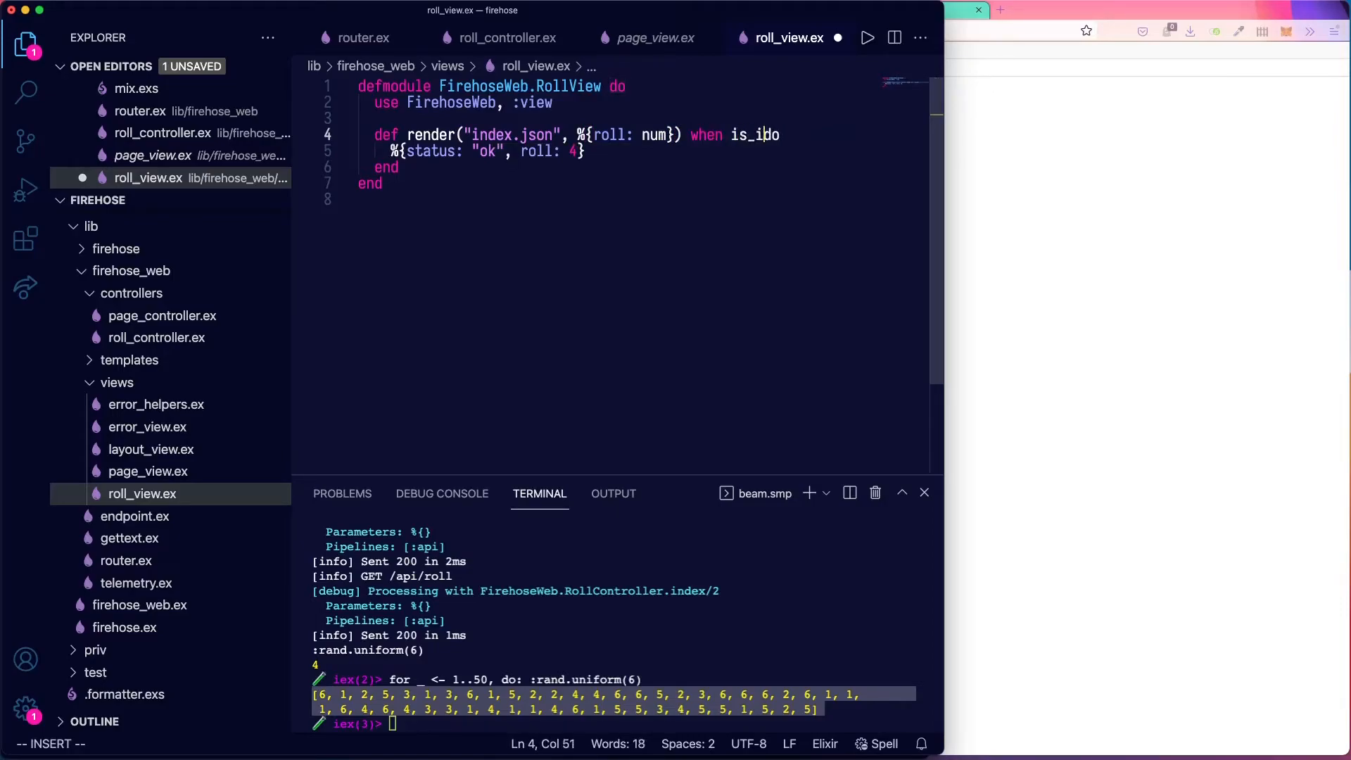
{"action": "type", "text": "nteger(num"}
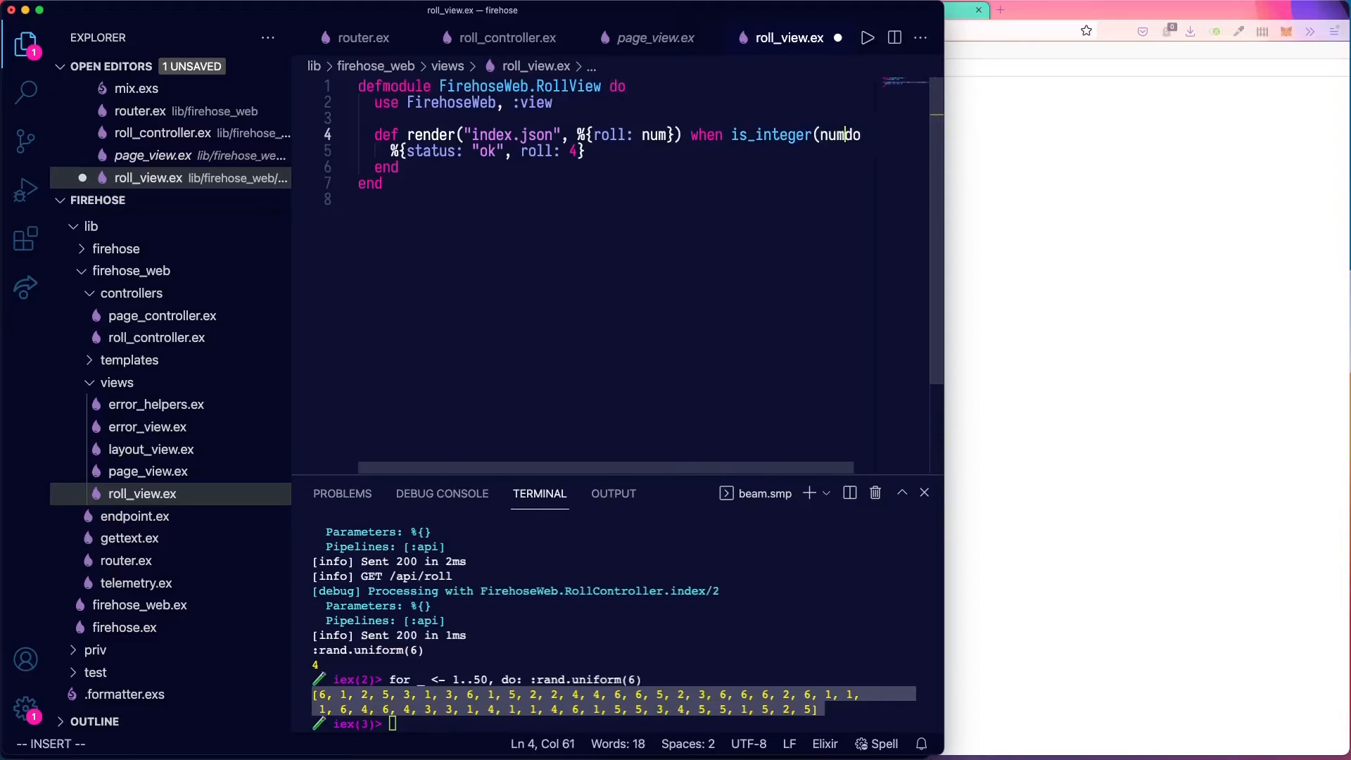
{"action": "key", "text": "Escape"}
{"action": "type", "text": "num"}
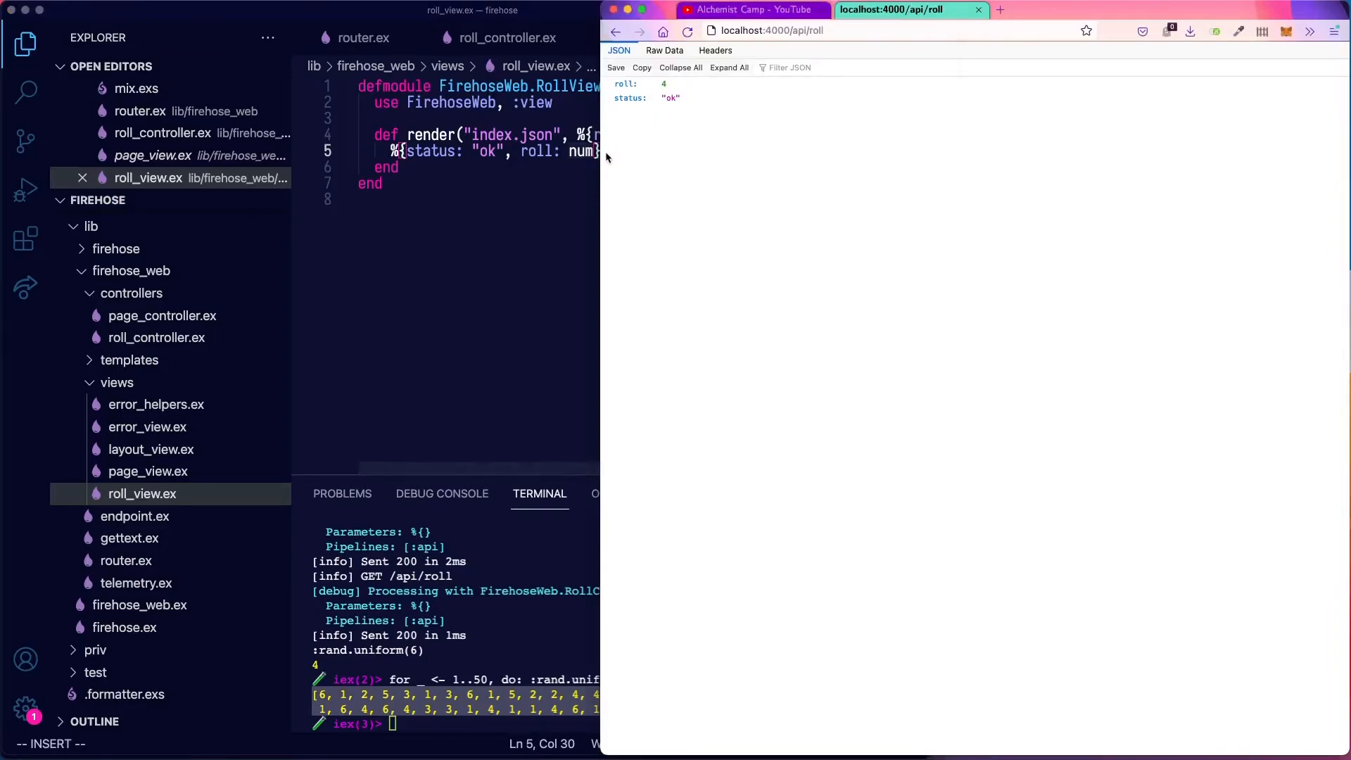
Reload localhost:4000/api/roll three times, seeing rolls such as 5 and 3.
{"action": "left_click", "coordinate": [686, 30]}
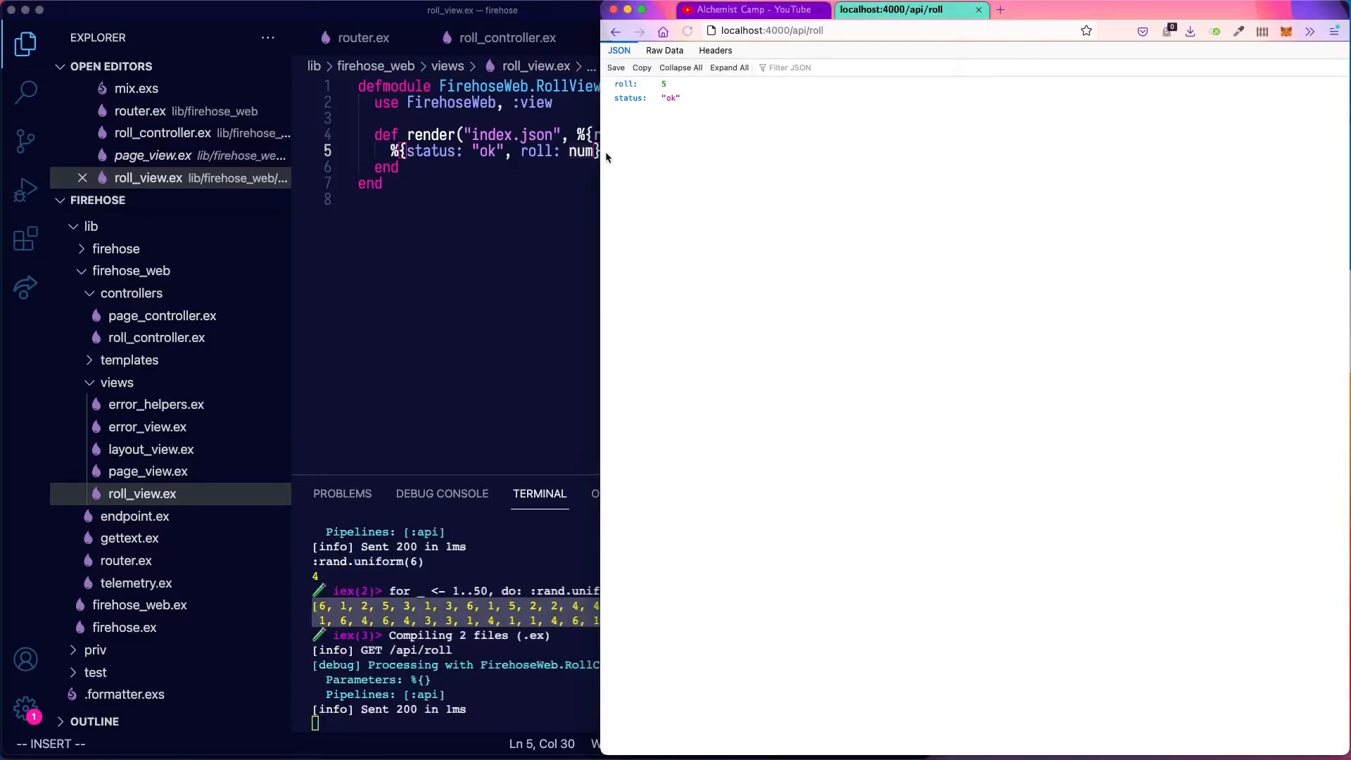
{"action": "left_click", "coordinate": [686, 31]}
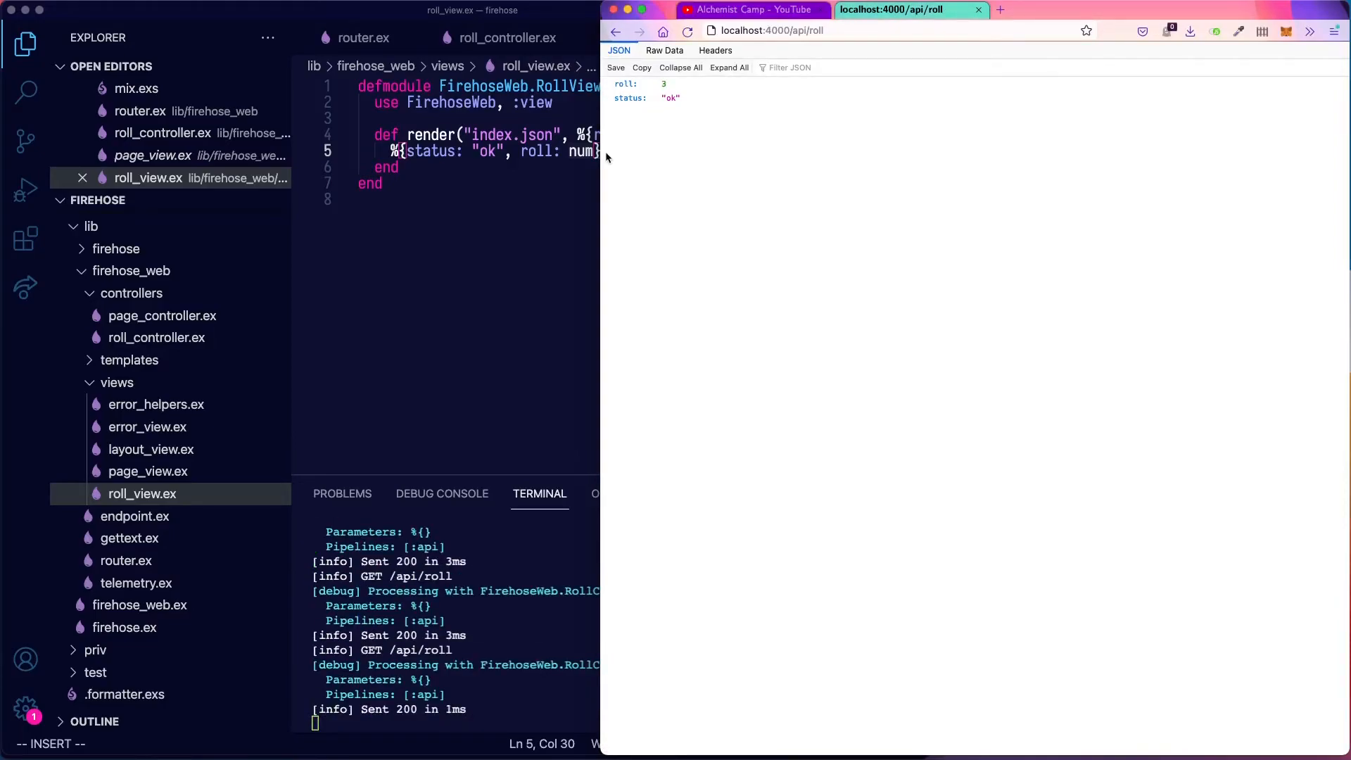
{"action": "left_click", "coordinate": [687, 30]}
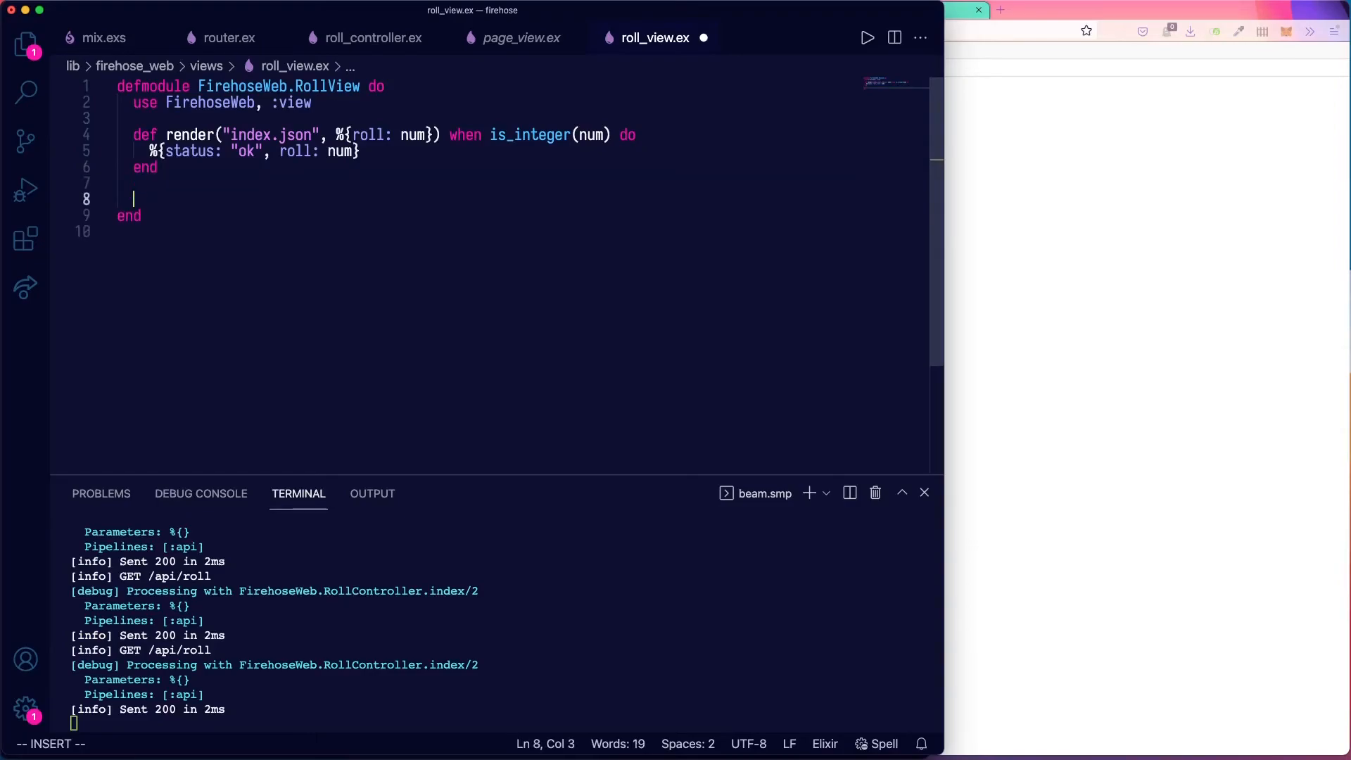
Use the d1f snippet to add render("index.json", _), do: %{status: "error"}.
{"action": "type", "text": "d1f"}
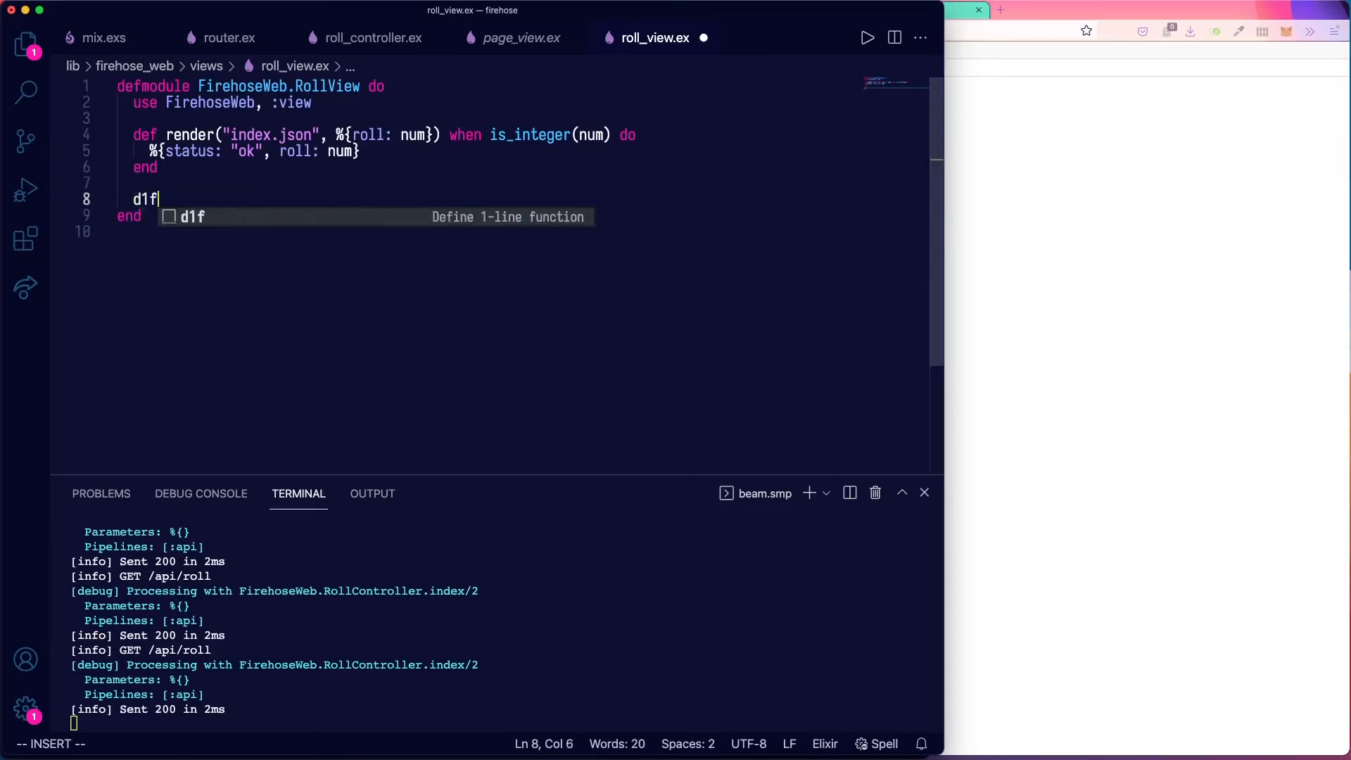
{"action": "key", "text": "Tab"}
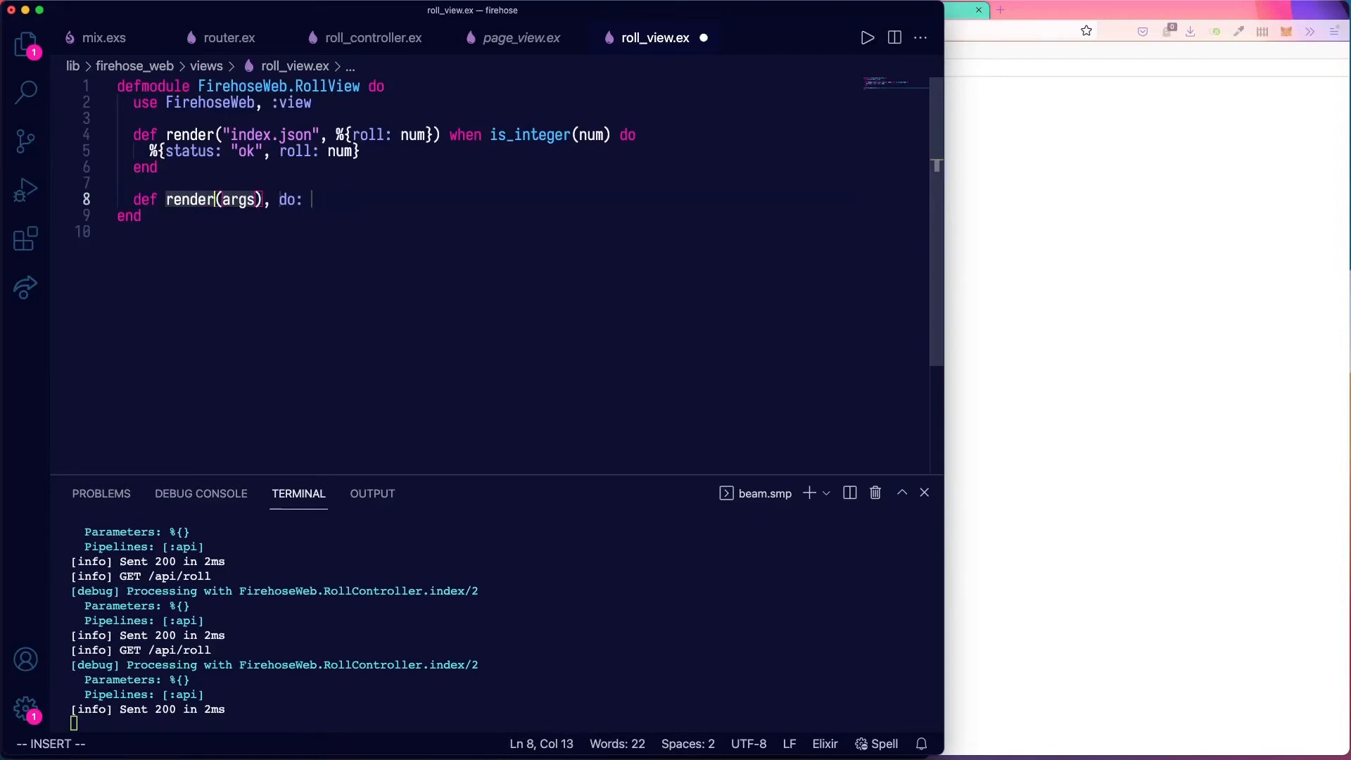
{"action": "type", "text": "\"in\""}
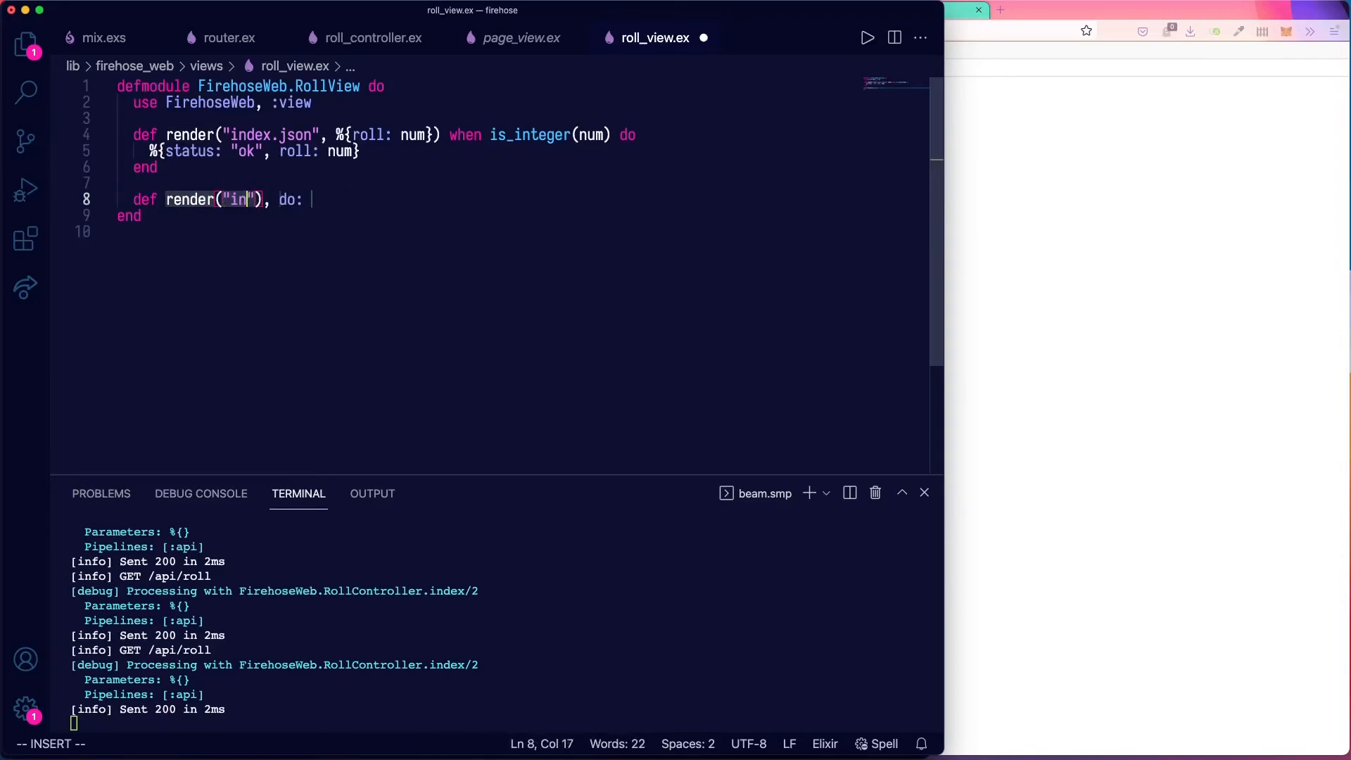
{"action": "type", "text": "dex.json"}
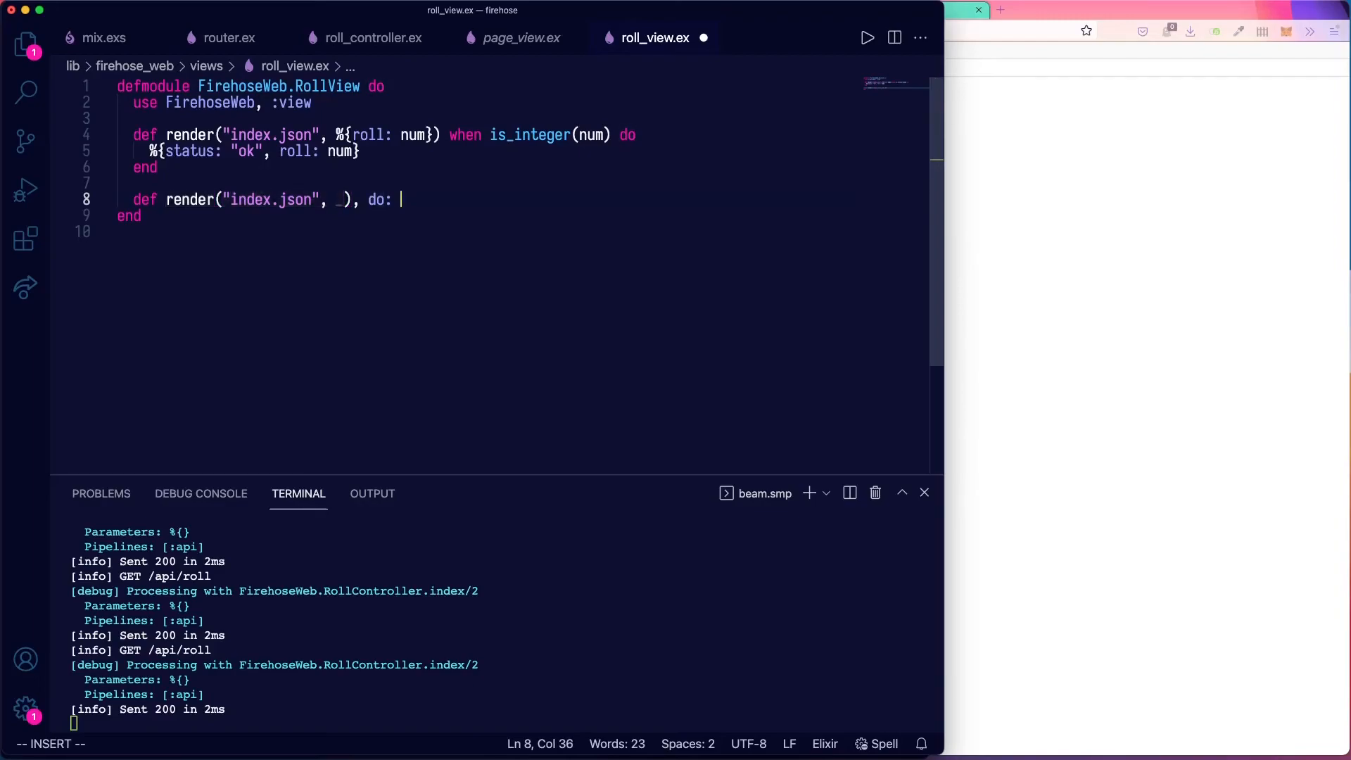
{"action": "type", "text": "{"}
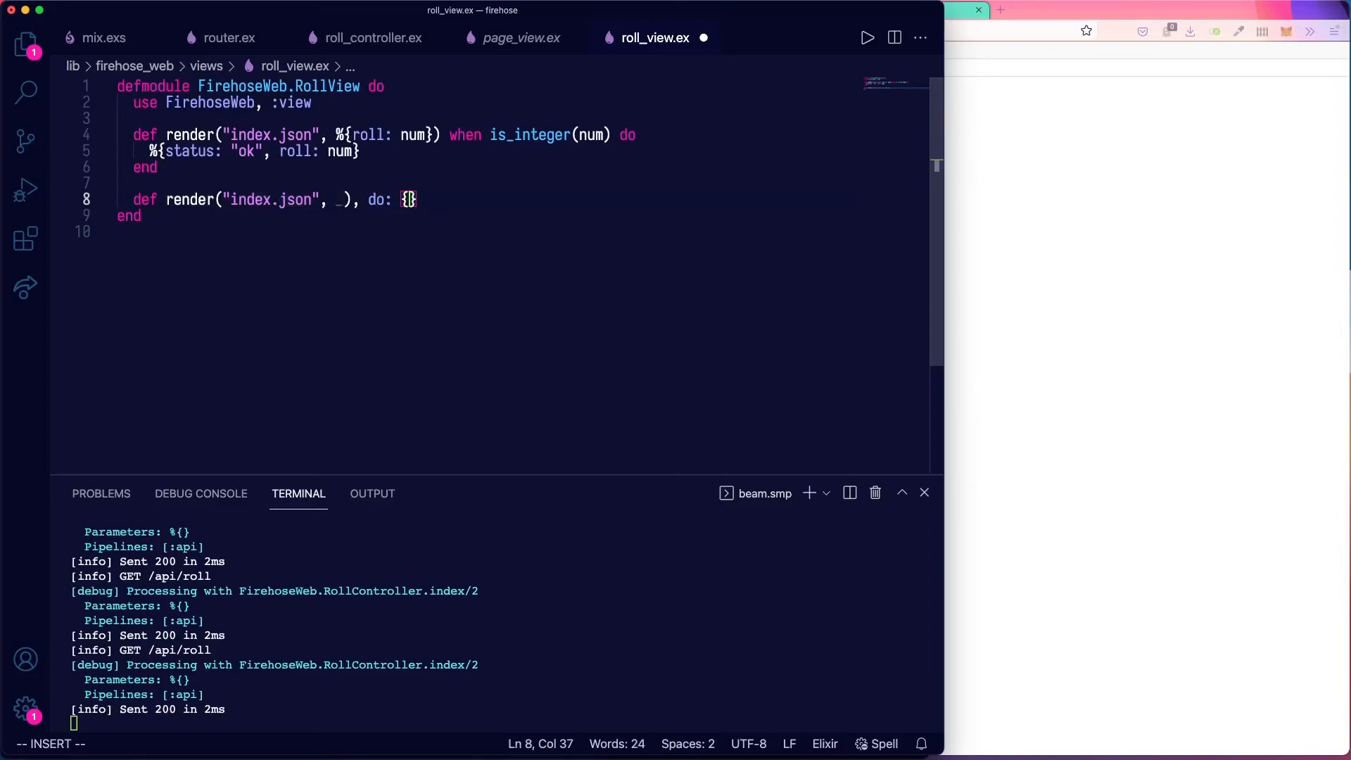
{"action": "type", "text": "%{:"}
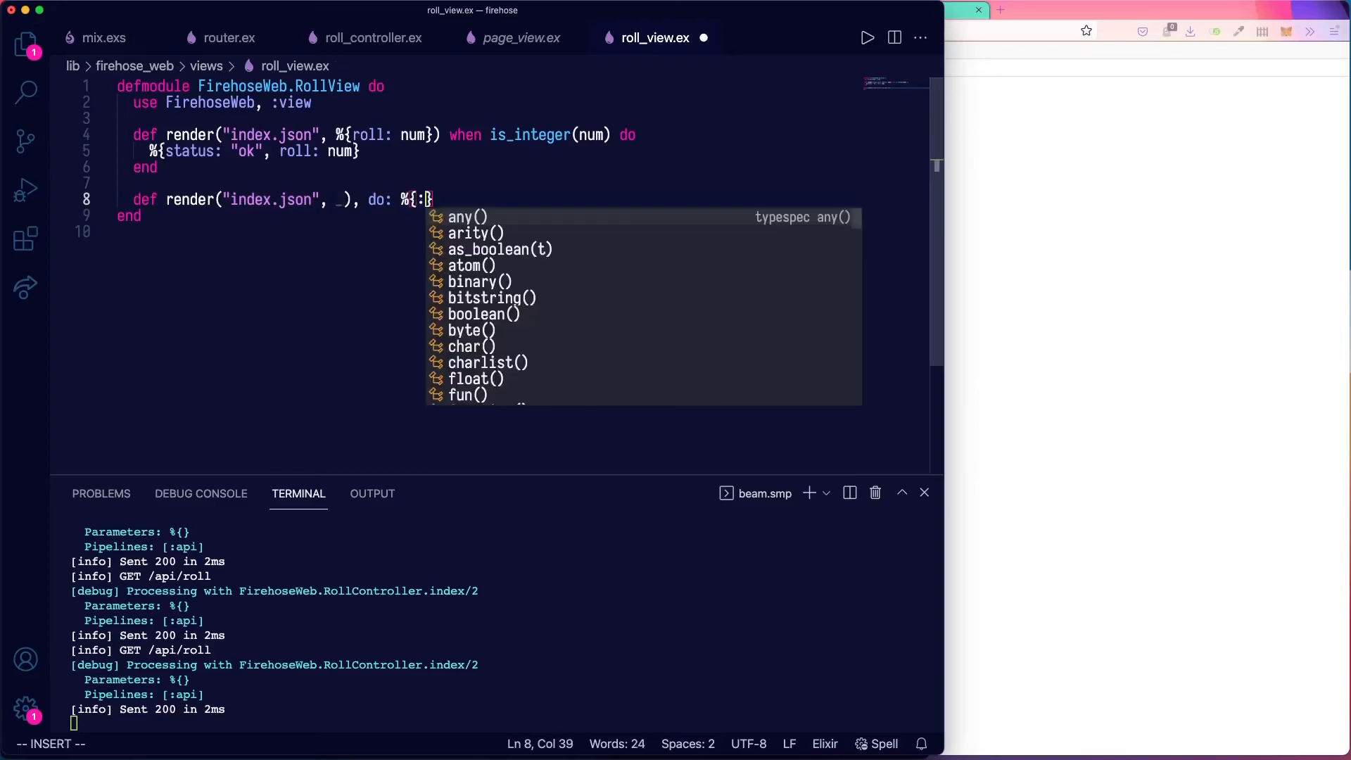
{"action": "type", "text": "status"}
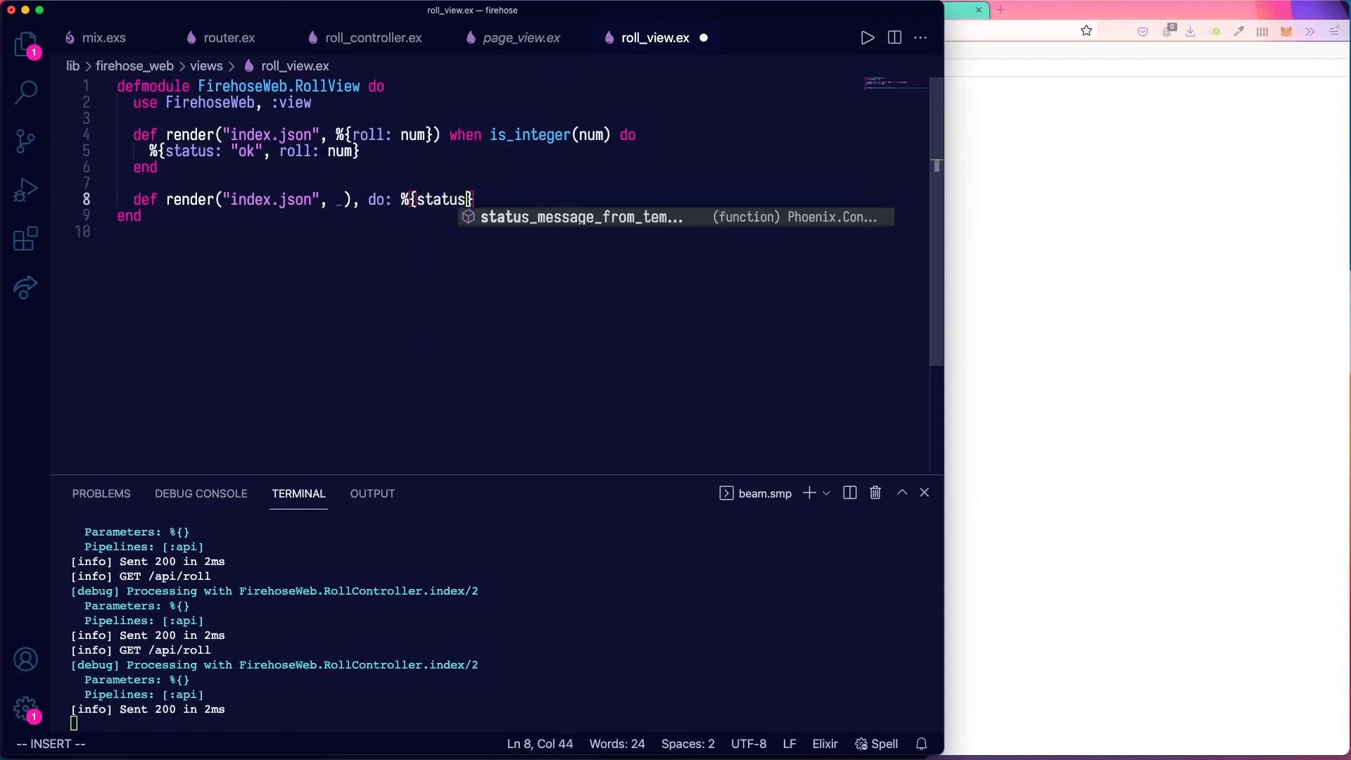
{"action": "type", "text": ": \"error\"}"}
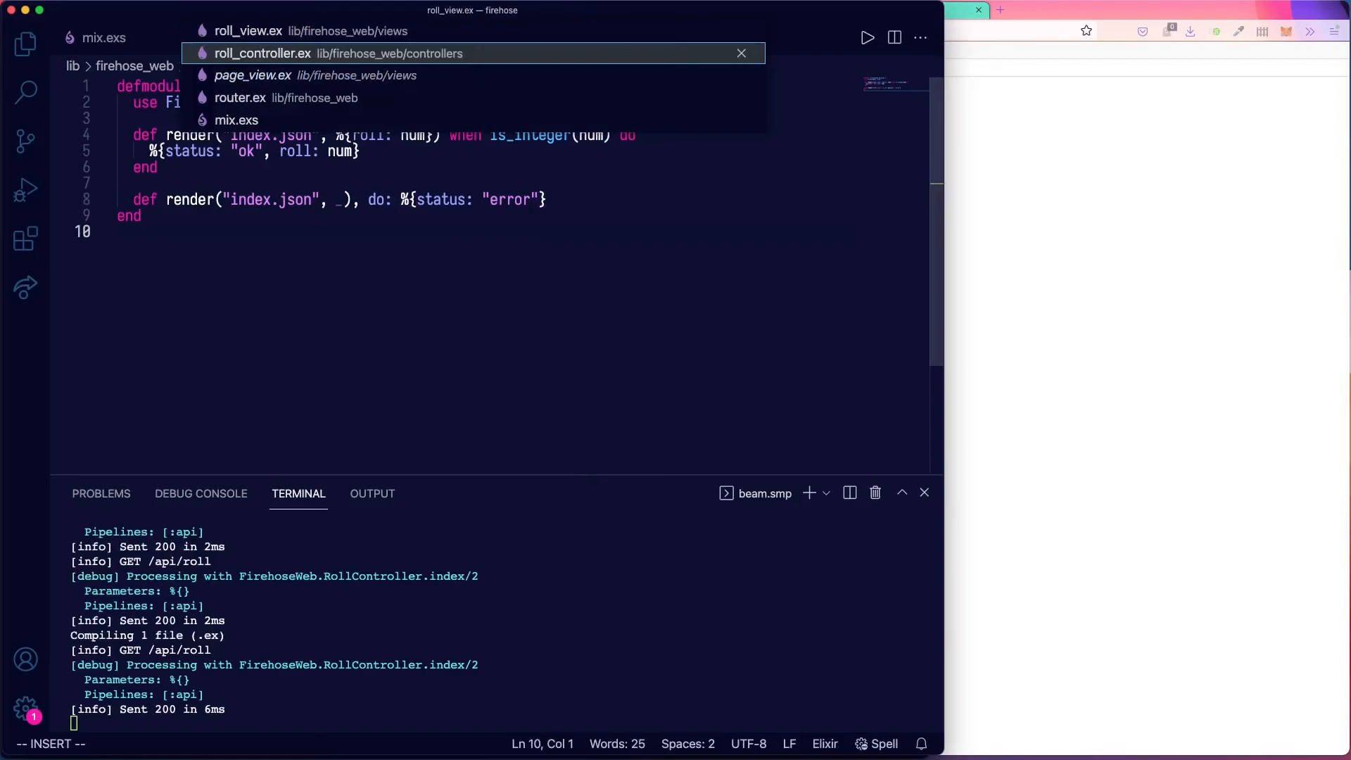
Set the controller's roll to "horse" and reload /api/roll to see status error.
{"action": "left_click", "coordinate": [253, 75]}
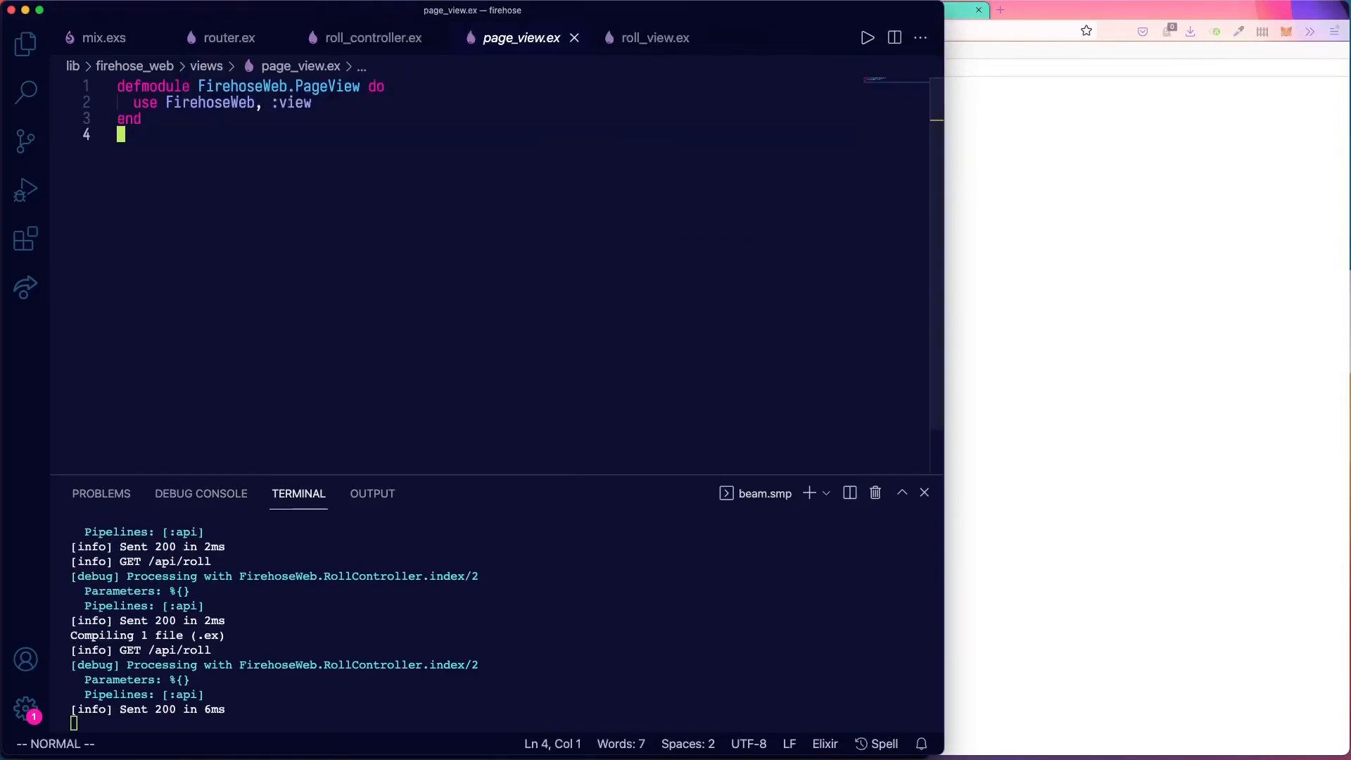
{"action": "left_click", "coordinate": [372, 37]}
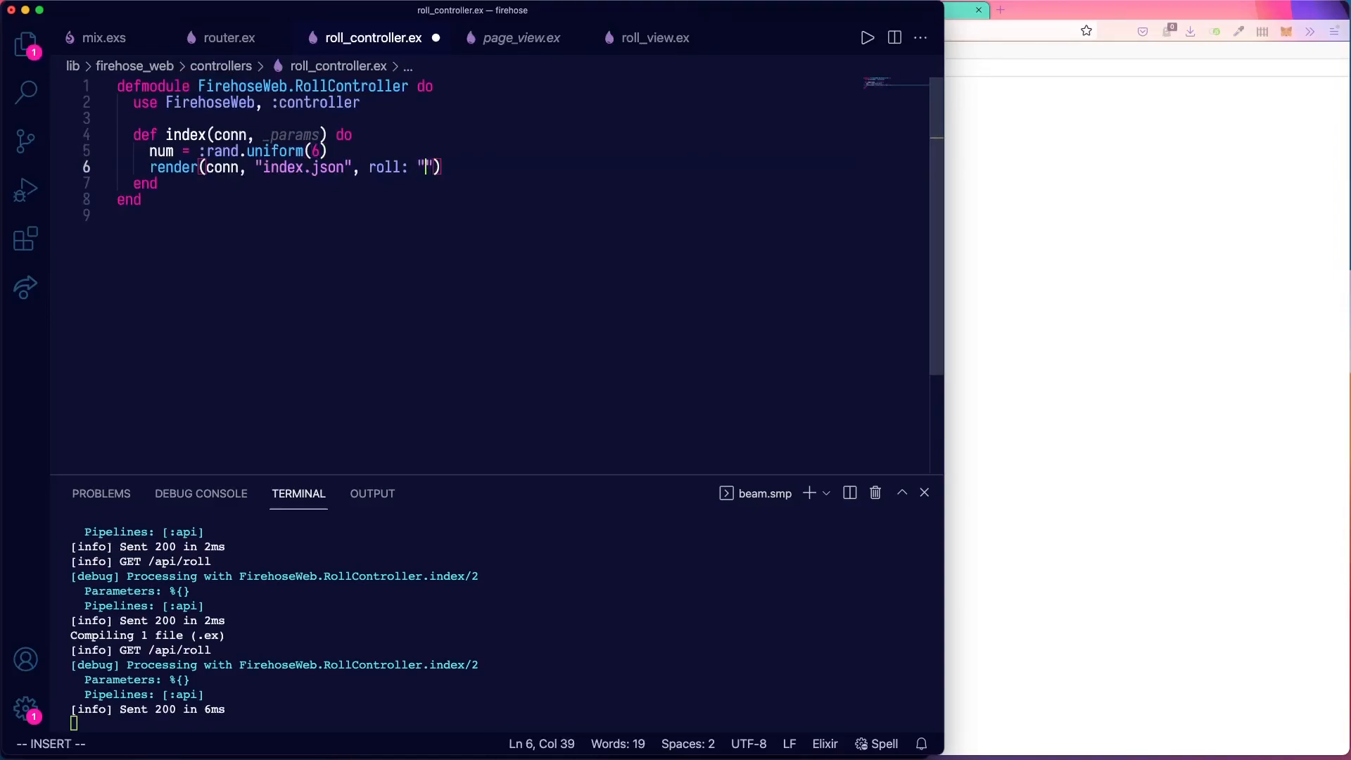
{"action": "type", "text": "horse"}
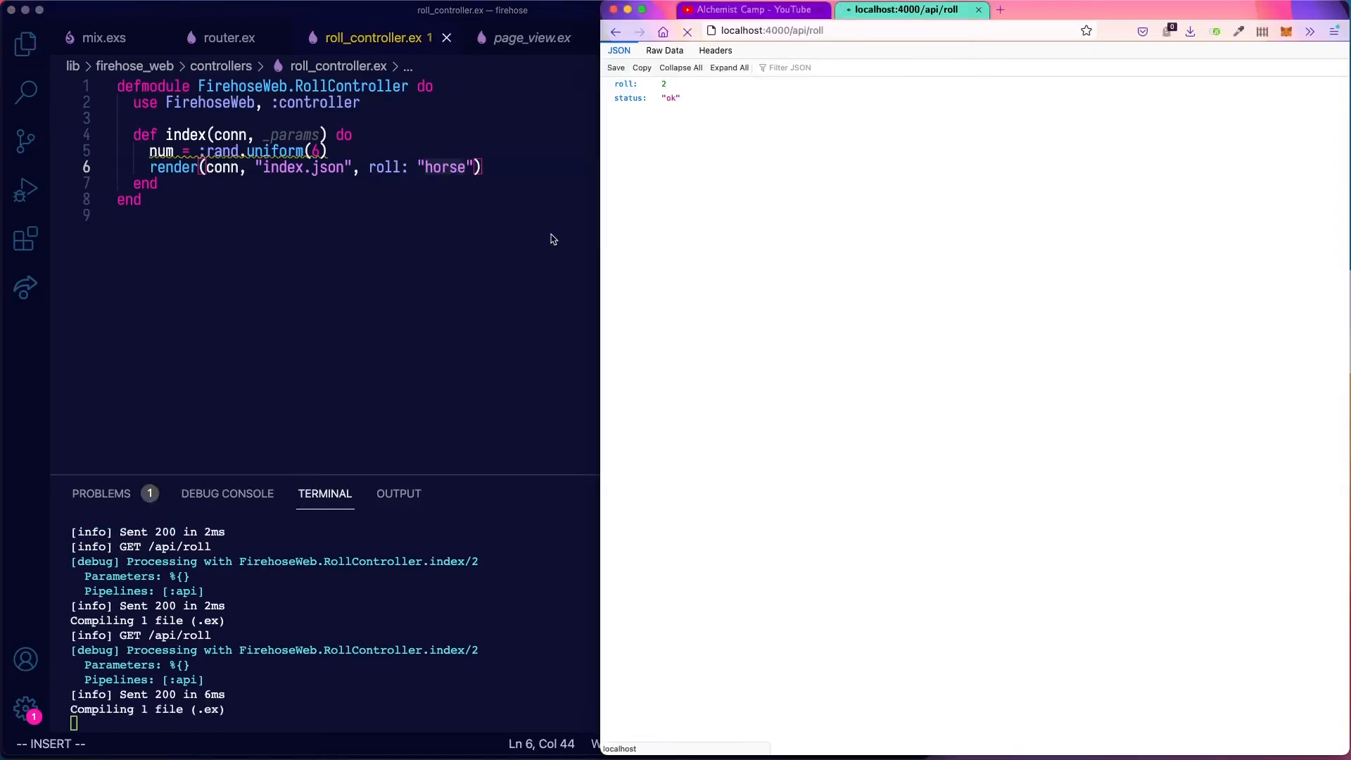
{"action": "left_click", "coordinate": [686, 31]}
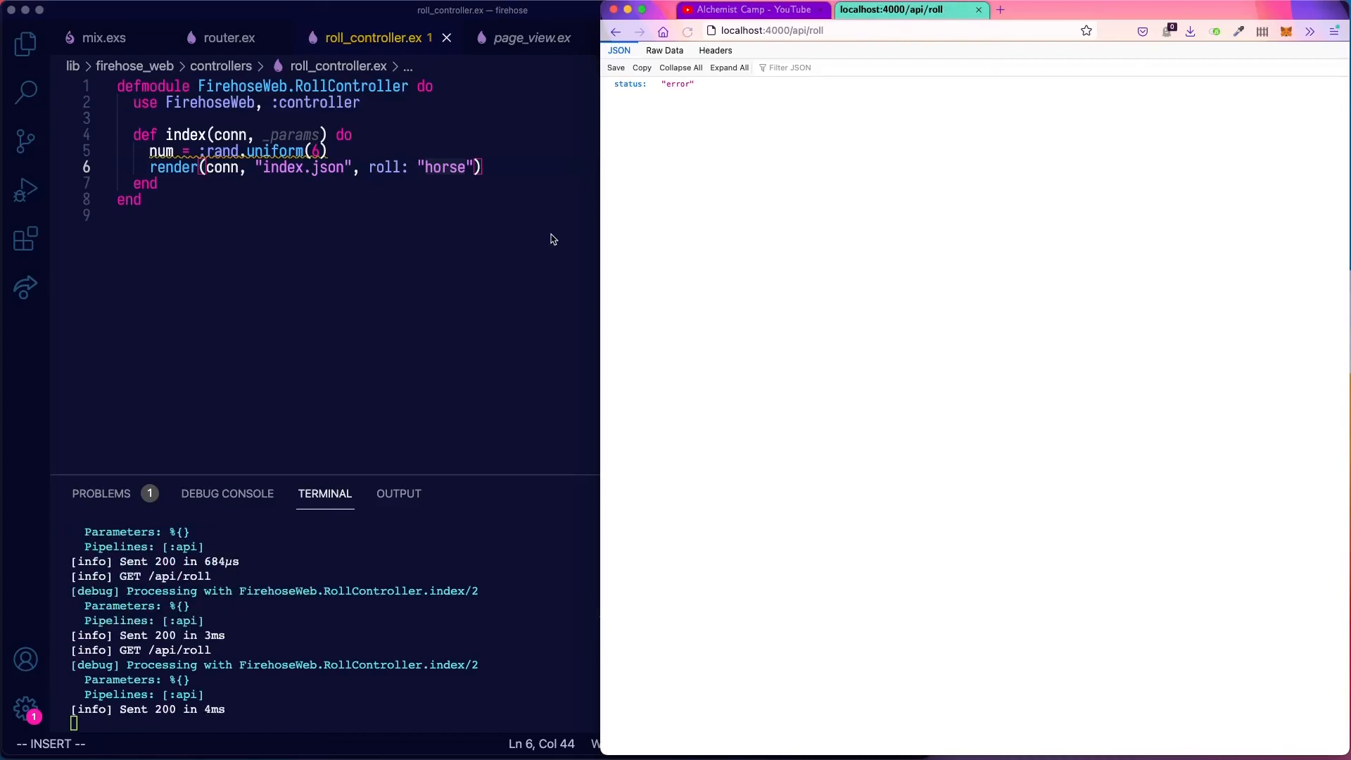
Restore roll: num and reload /api/roll to confirm a valid roll.
{"action": "type", "text": "num"}
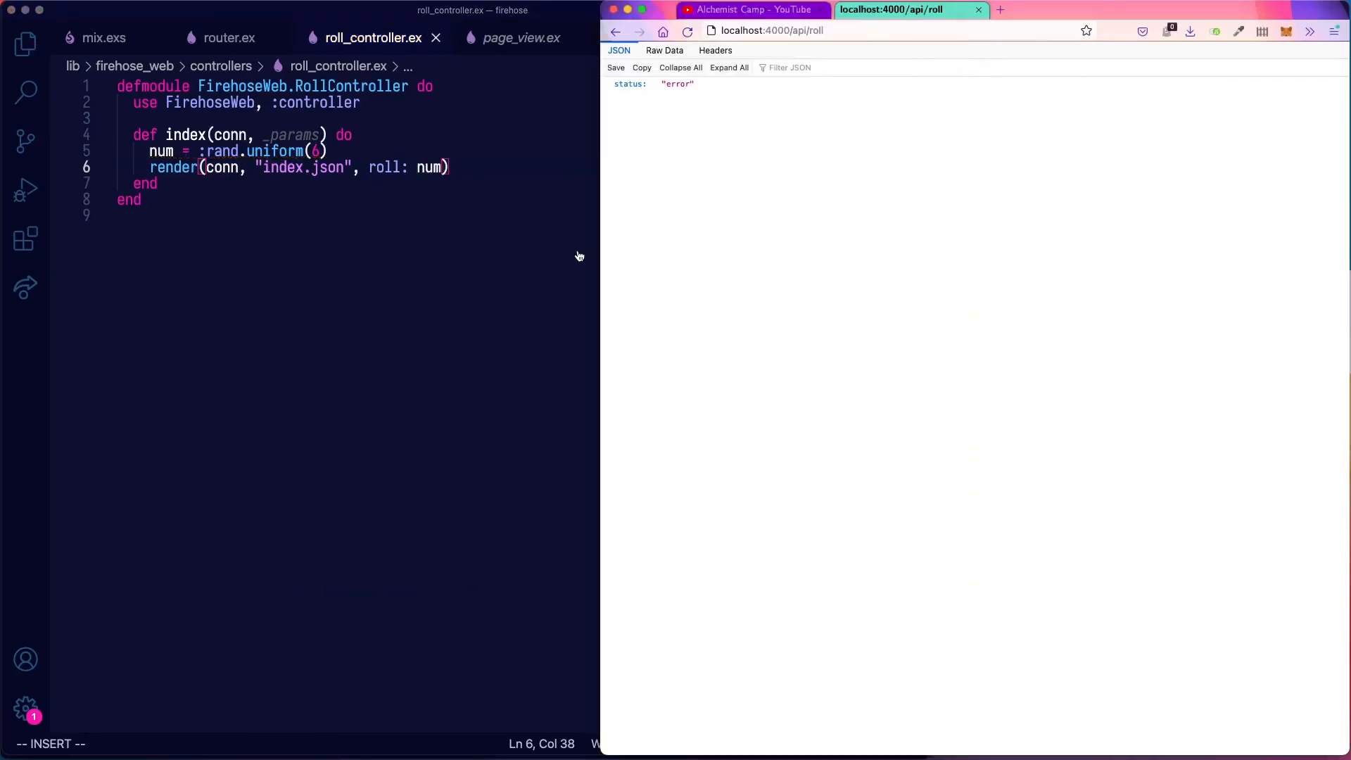
{"action": "left_click", "coordinate": [687, 30]}
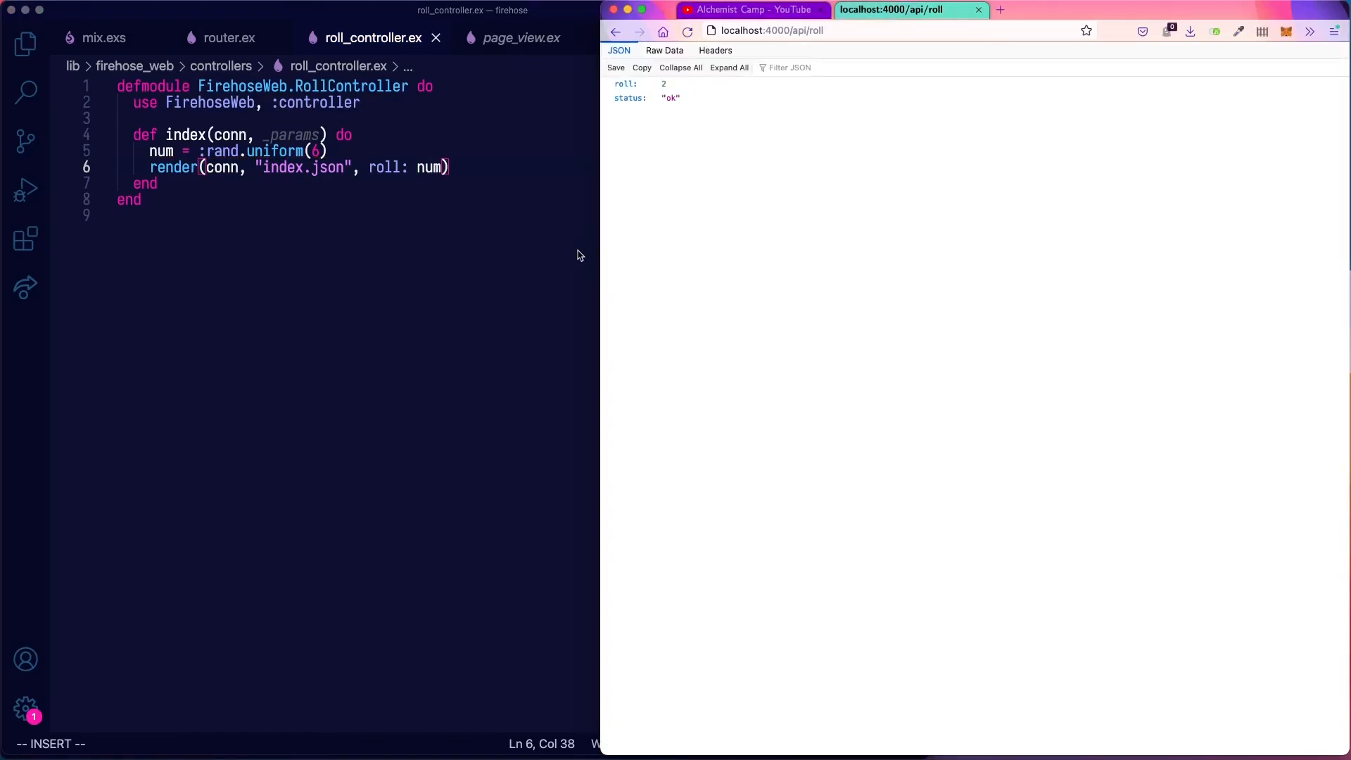
{"action": "left_click", "coordinate": [687, 31]}
{"action": "type", "text": "curl "}
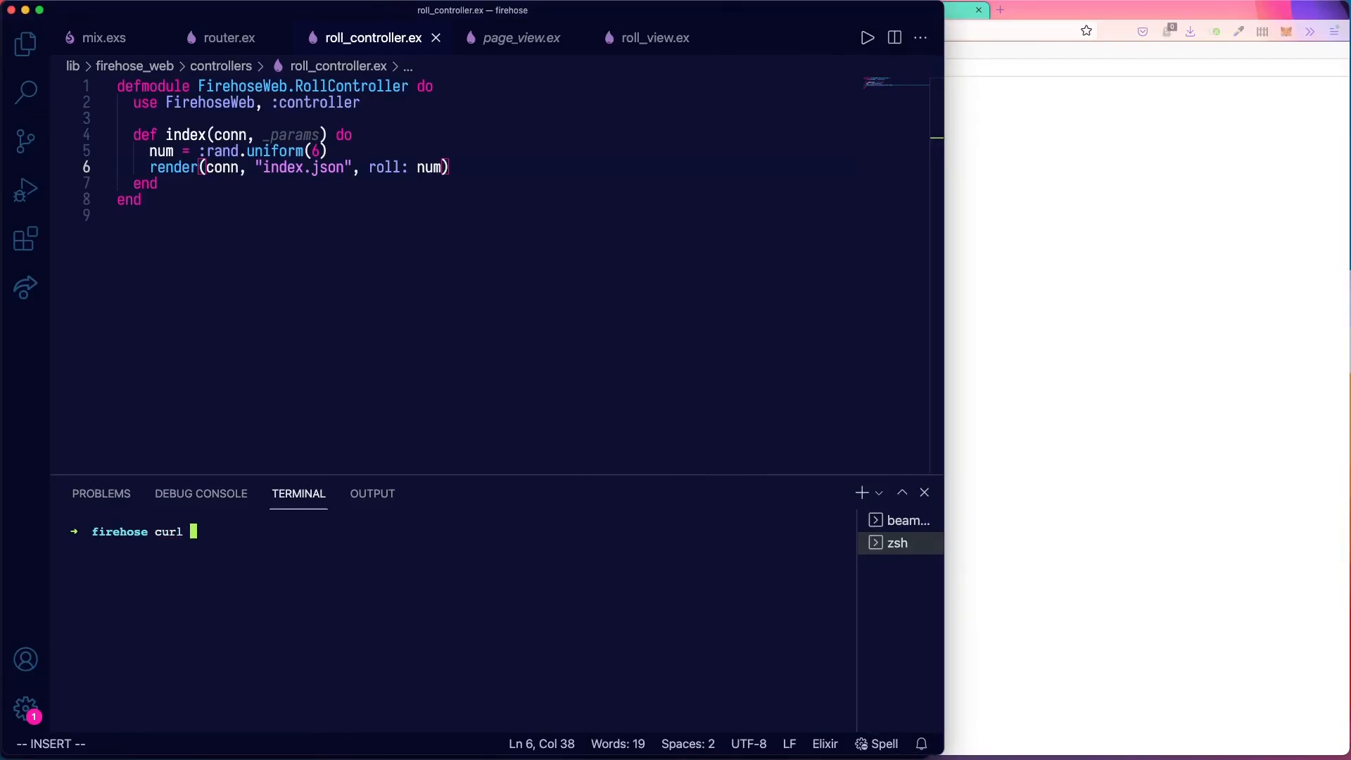
Run curl localhost:4000/api/roll in a new terminal and repeat it.
{"action": "type", "text": "localhost:"}
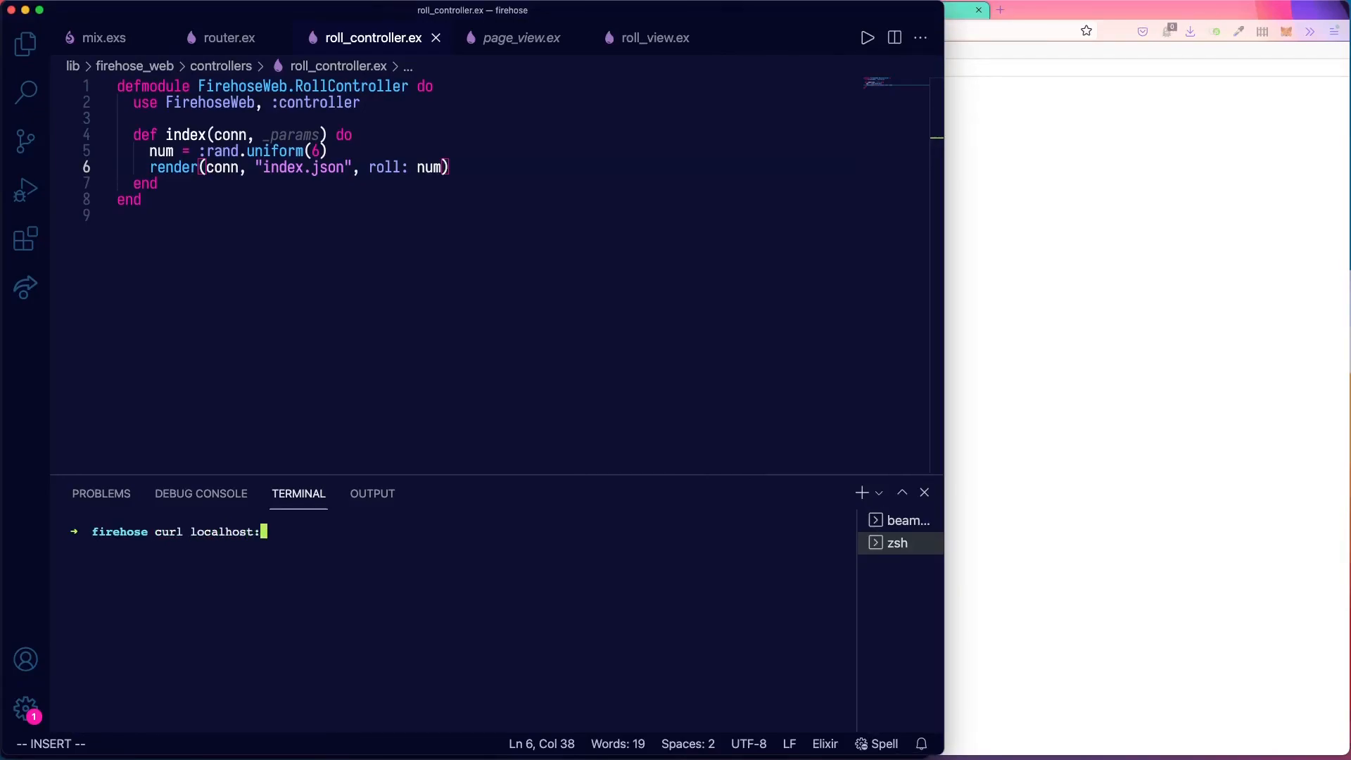
{"action": "type", "text": "4000/api/roll"}
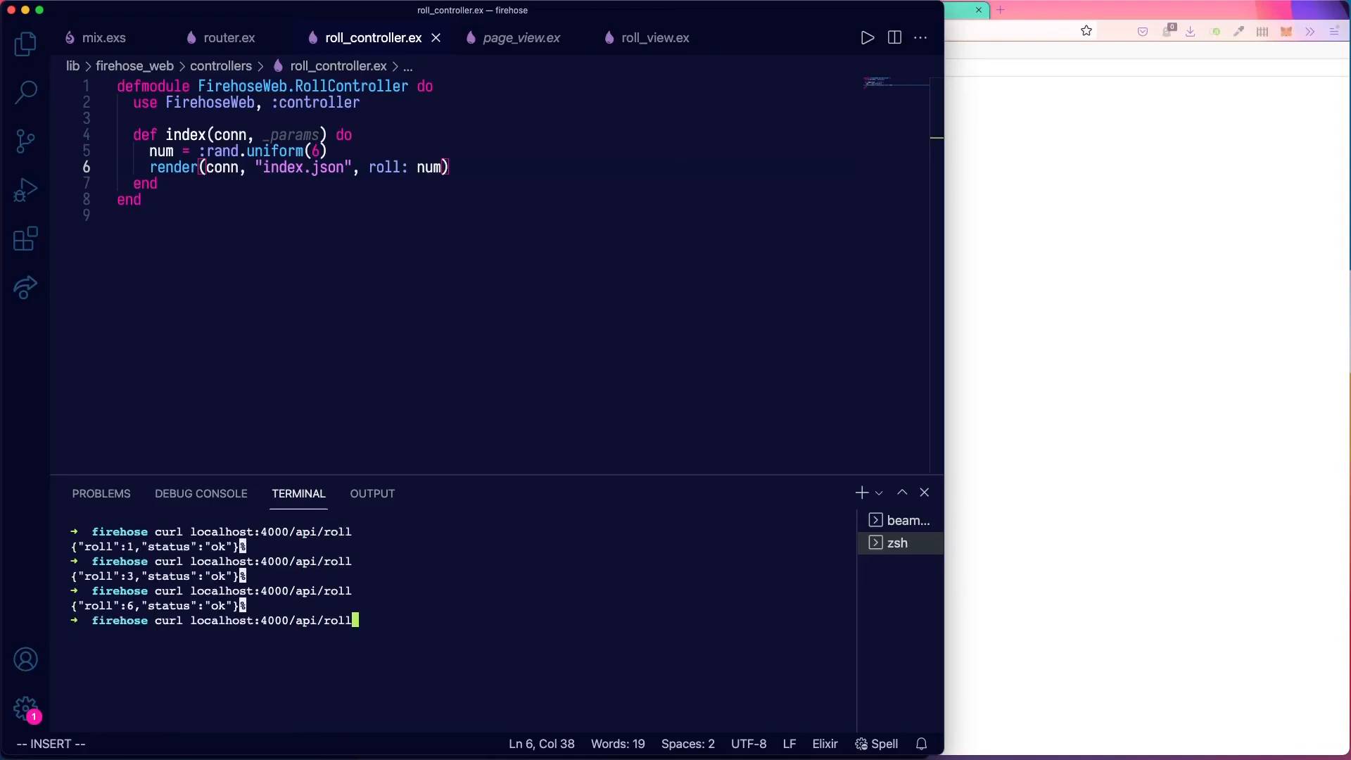
{"action": "key", "text": "Enter"}
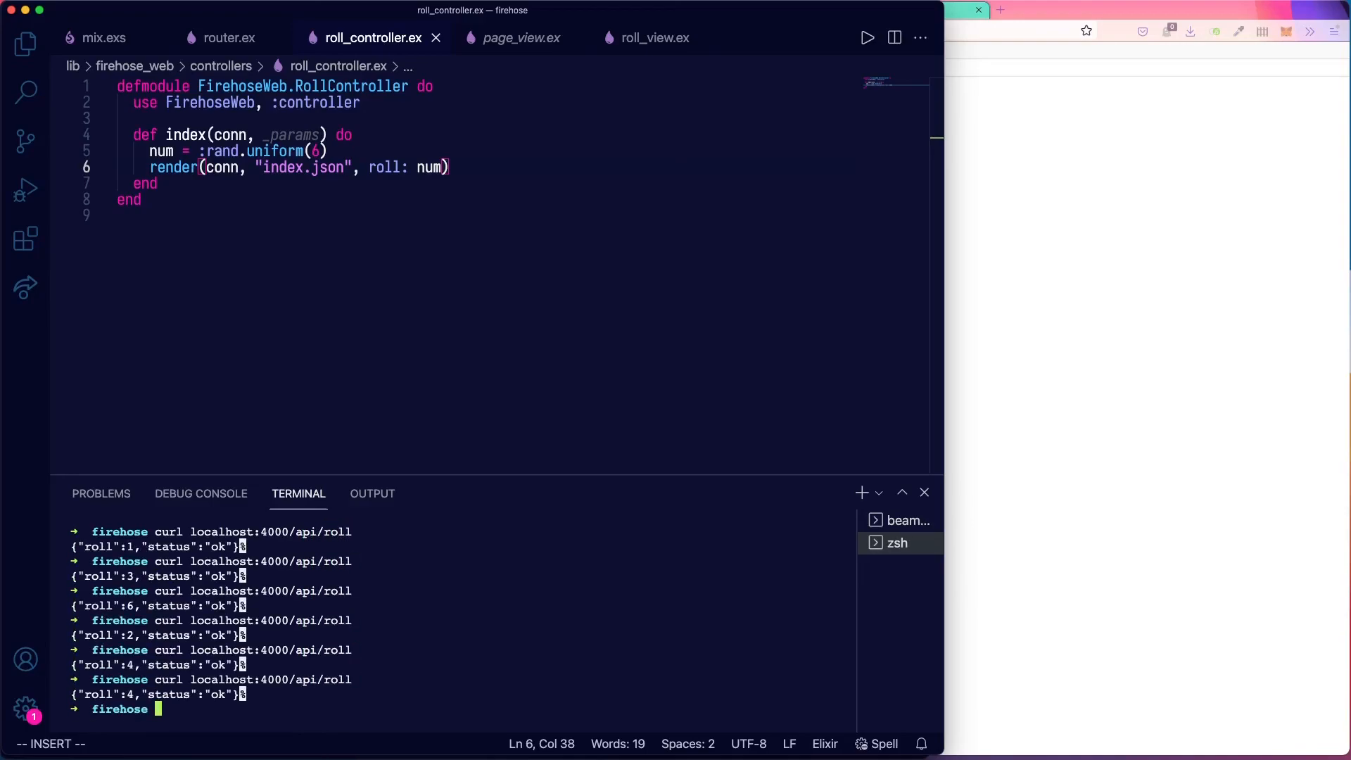